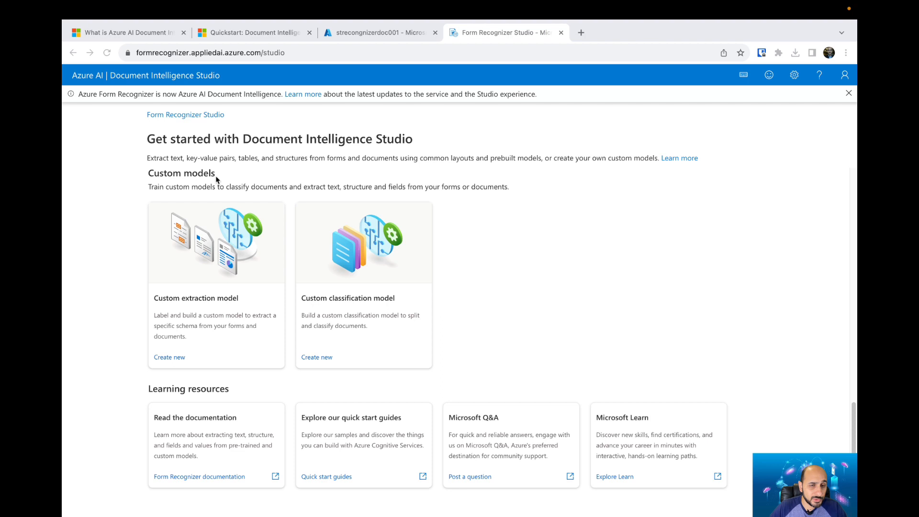
mouse_move(284, 155)
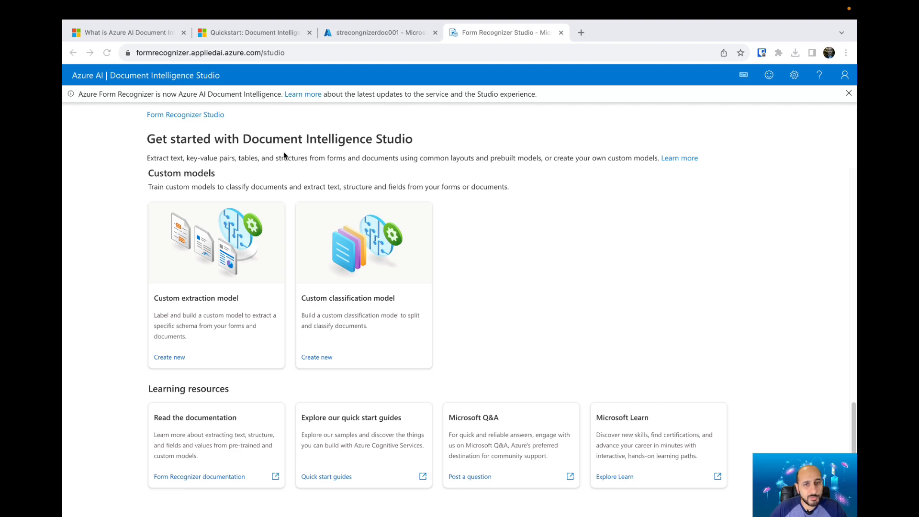
mouse_move(228, 166)
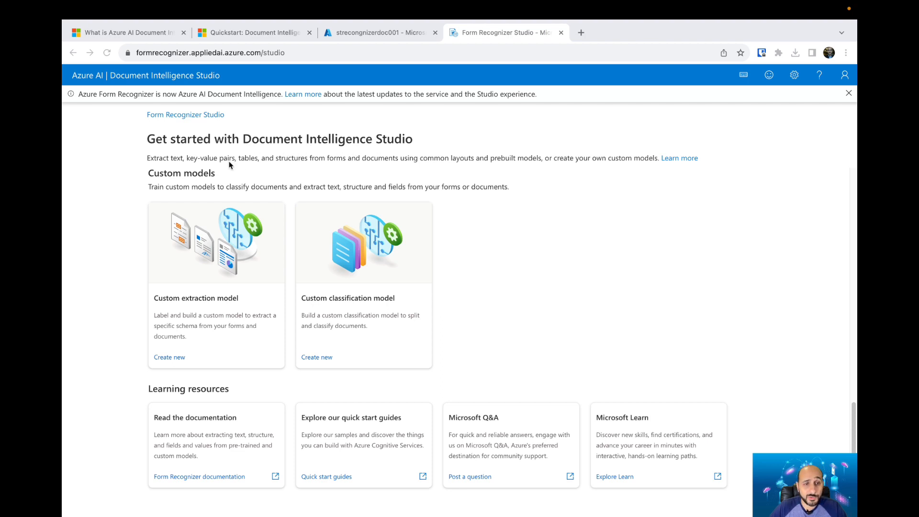
mouse_move(369, 150)
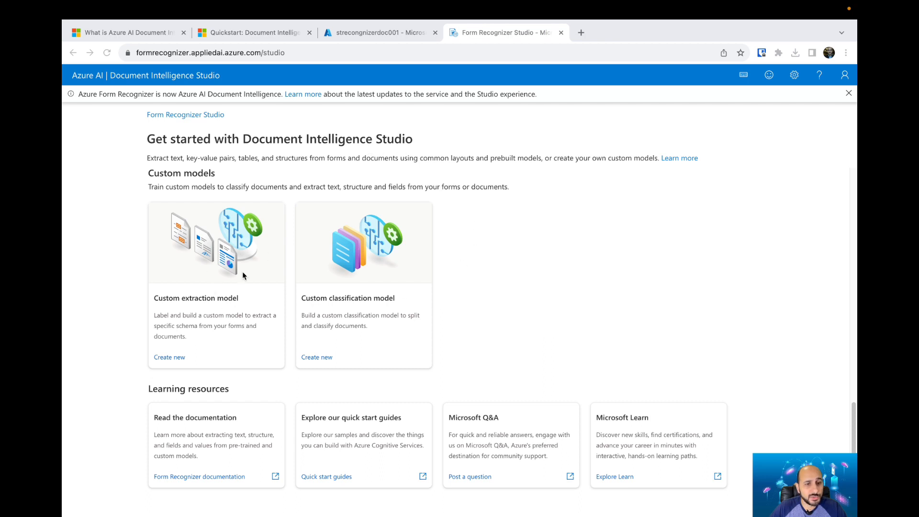
mouse_move(508, 202)
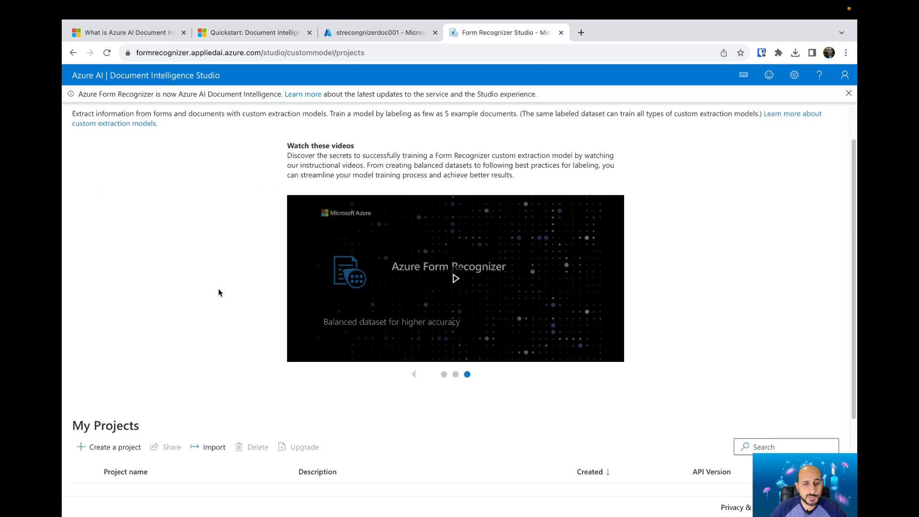
Scroll down to the empty My Projects list on the custom extraction model page.
scroll("down", 3)
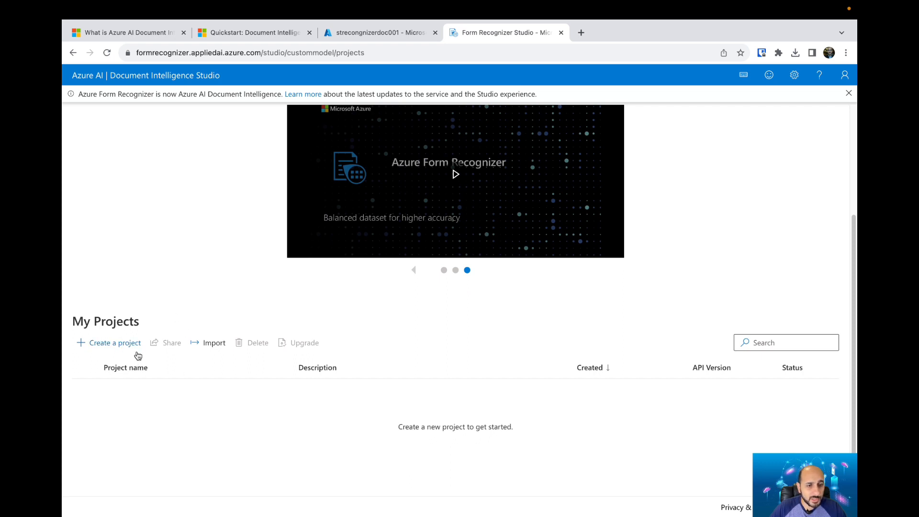
mouse_move(116, 347)
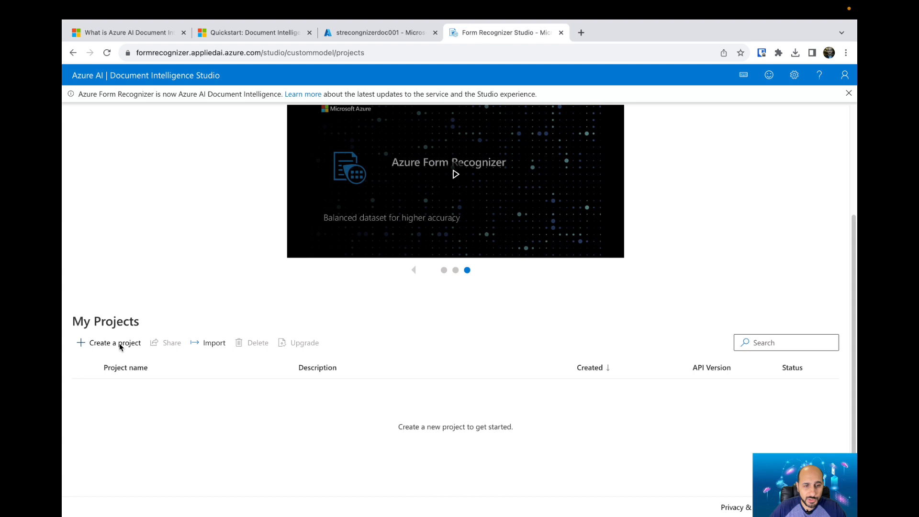
Create a new project and name it custom-extraction-001, leaving the description empty.
left_click(113, 343)
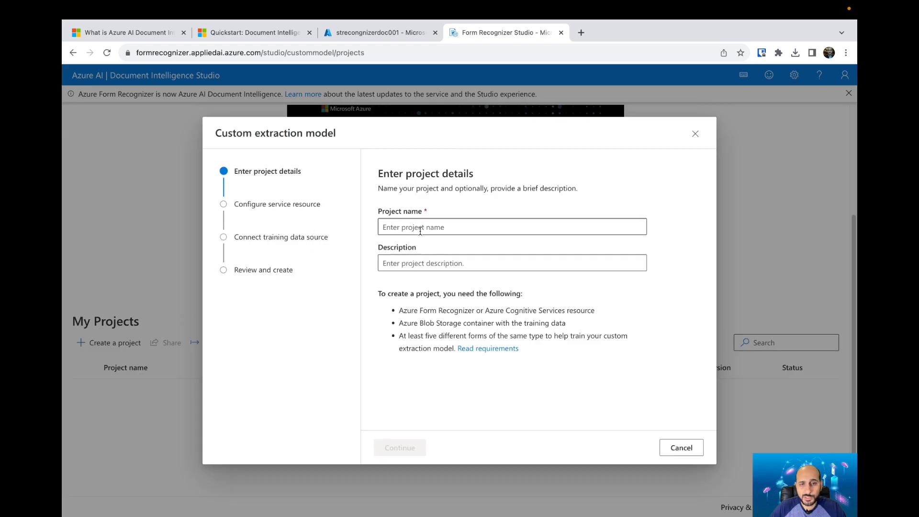
left_click(511, 227)
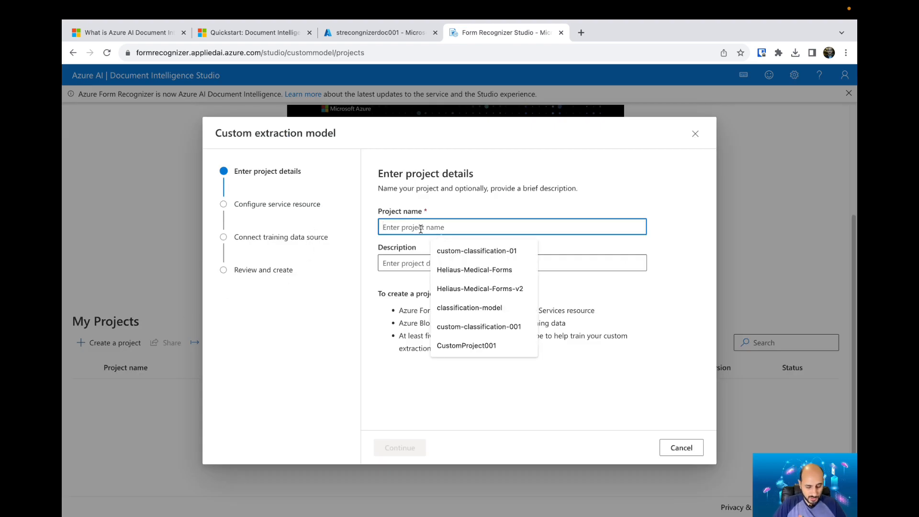
type("custom-extraction-001")
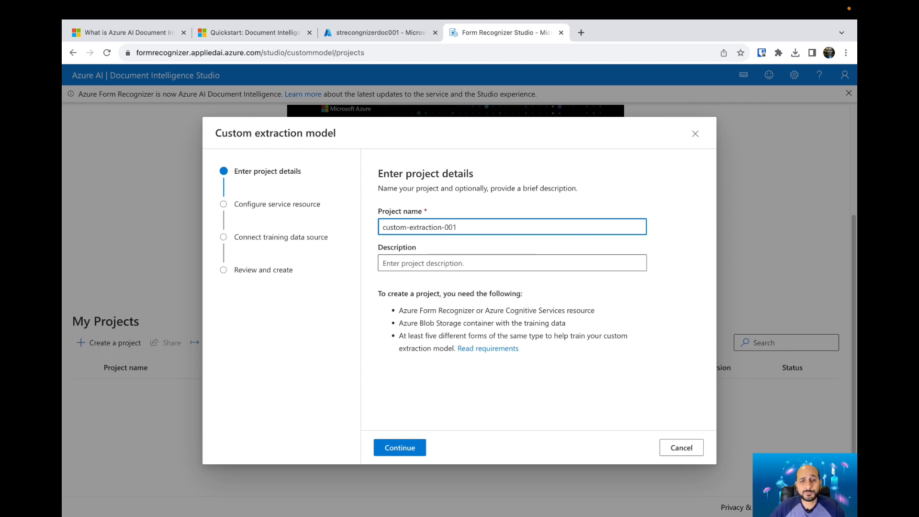
left_click(511, 262)
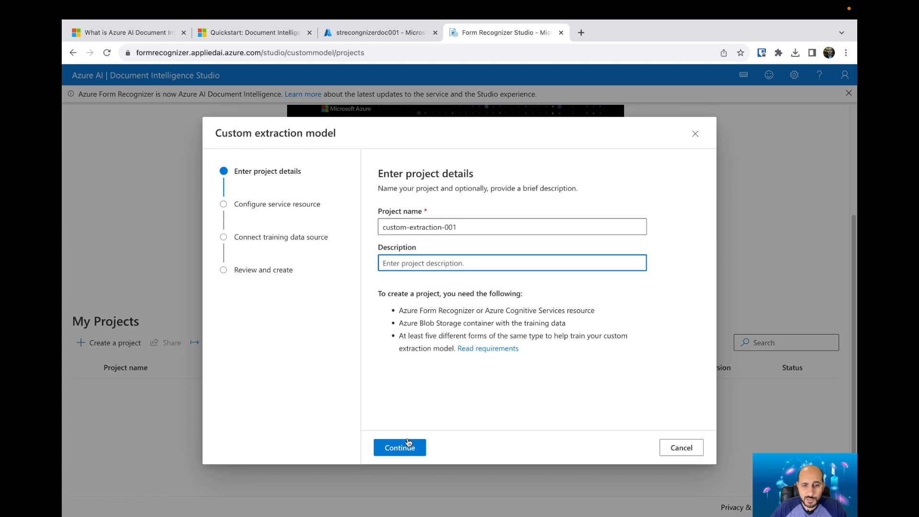
Choose subscription VSES - MCT, resource group rg-aus-healius, resource cog-doc-recognition and API version 2023-07-31.
left_click(399, 447)
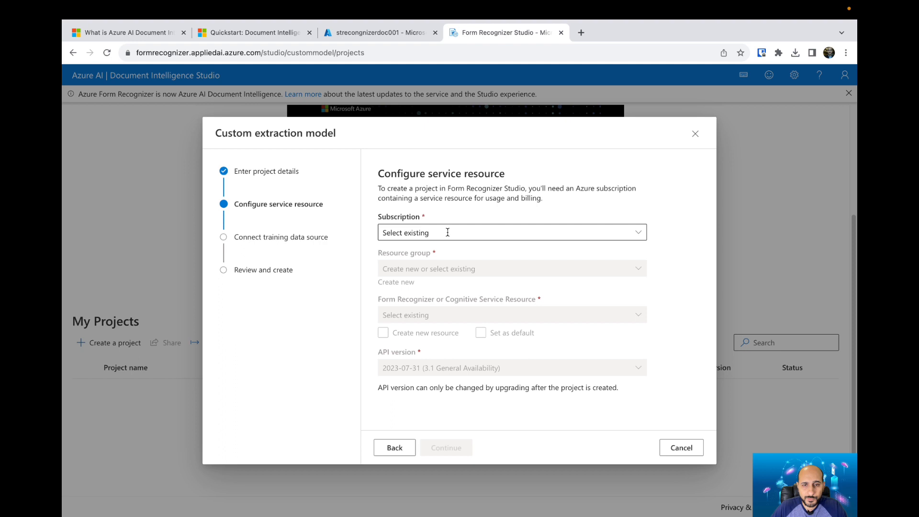
left_click(510, 231)
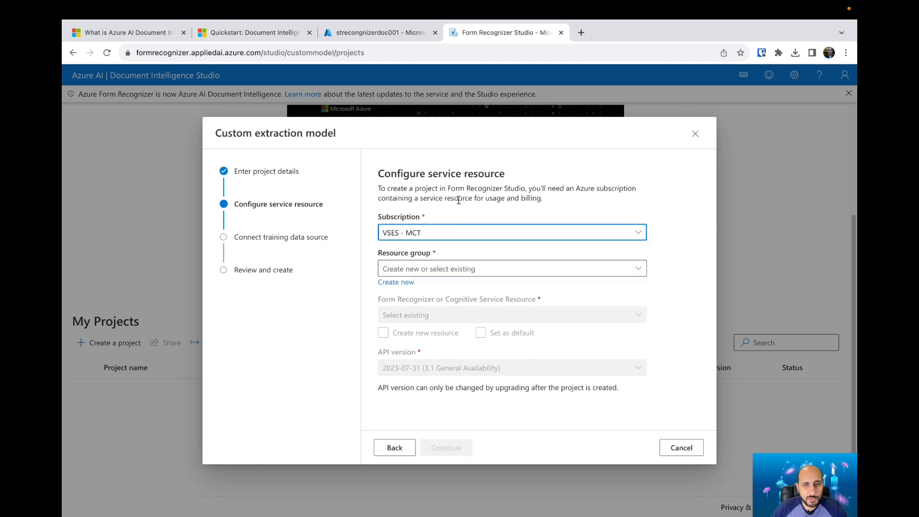
left_click(510, 268)
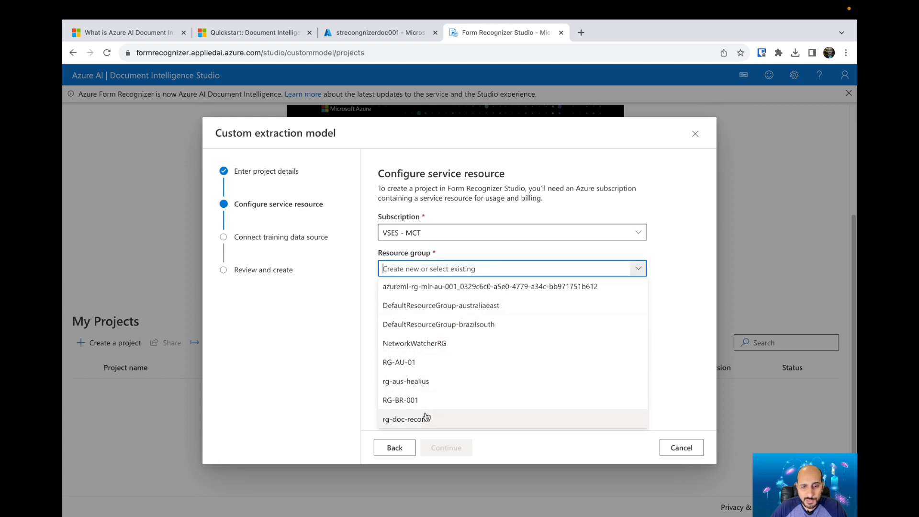
left_click(405, 381)
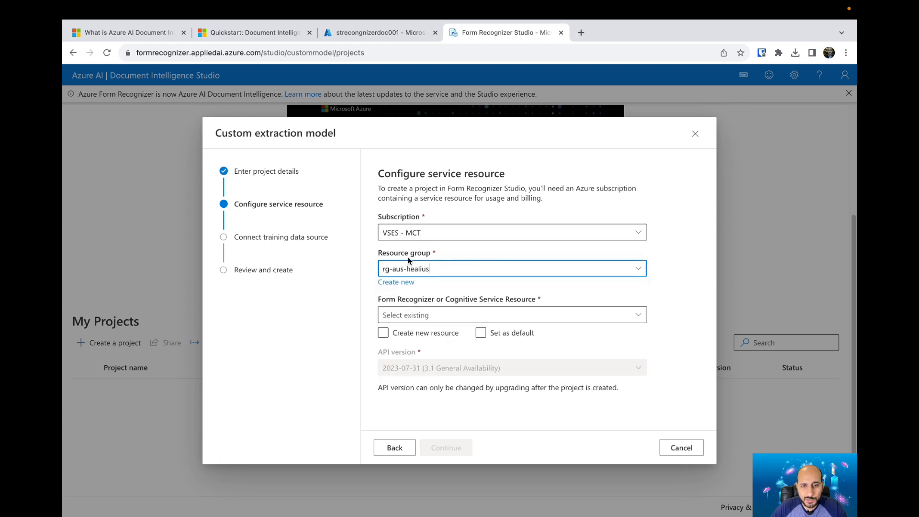
left_click(511, 315)
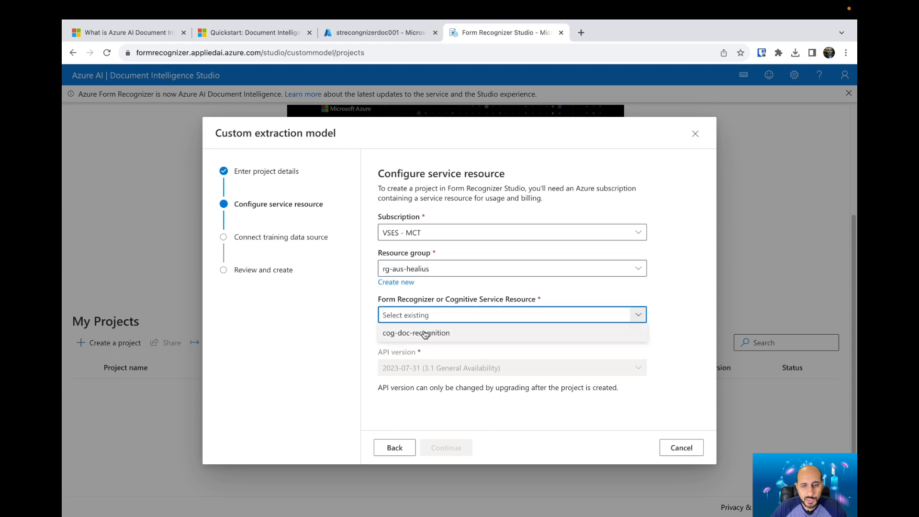
left_click(416, 333)
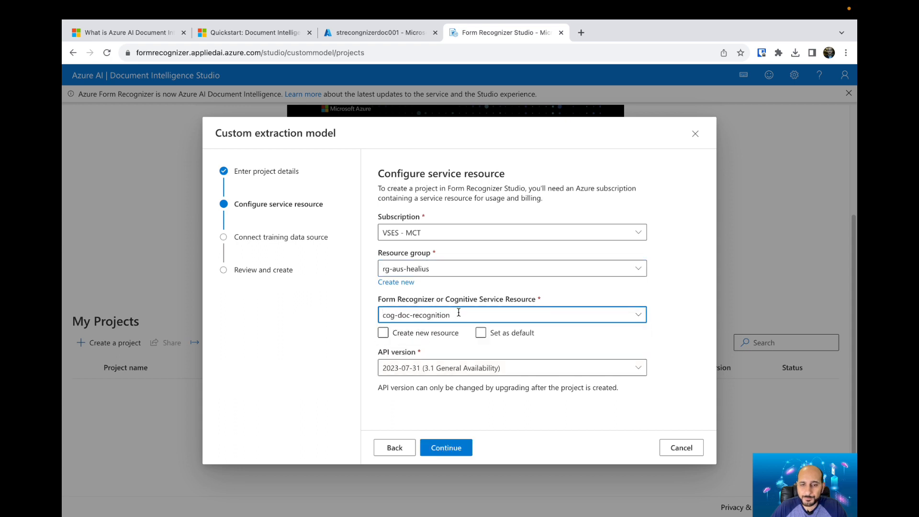
left_click(511, 368)
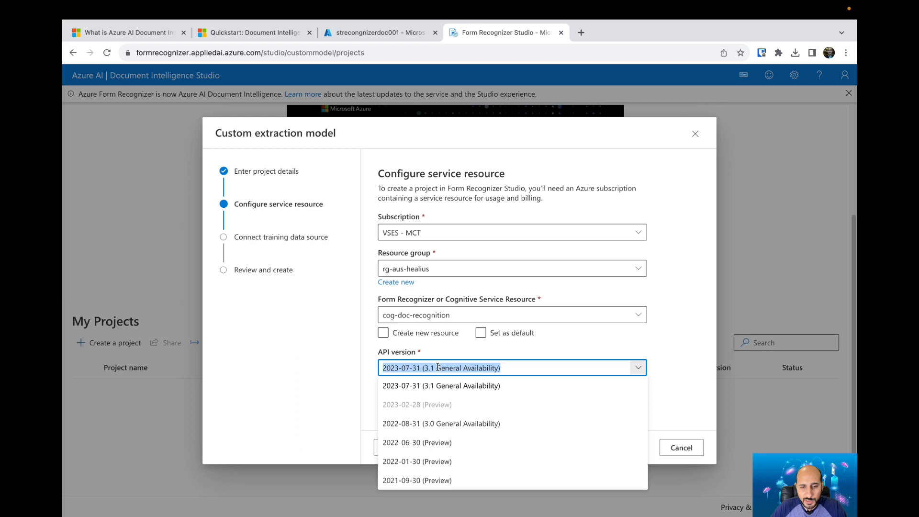
mouse_move(434, 442)
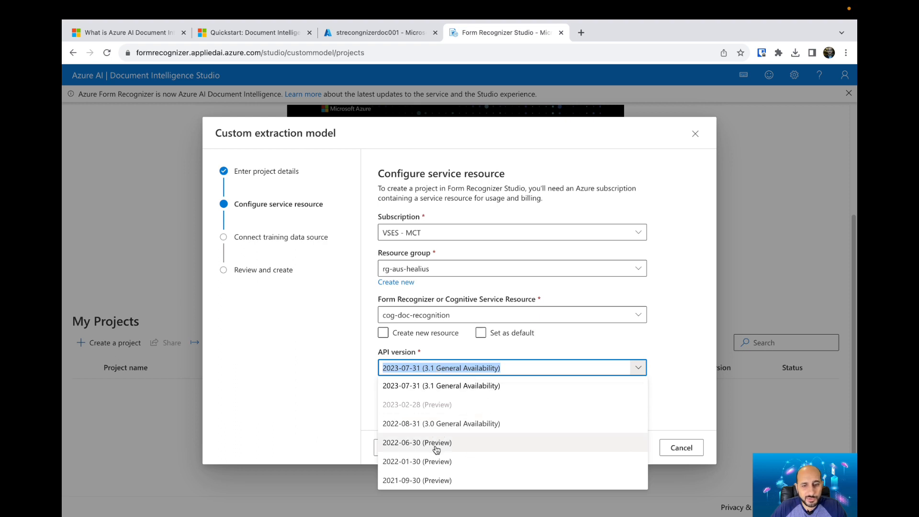
mouse_move(461, 439)
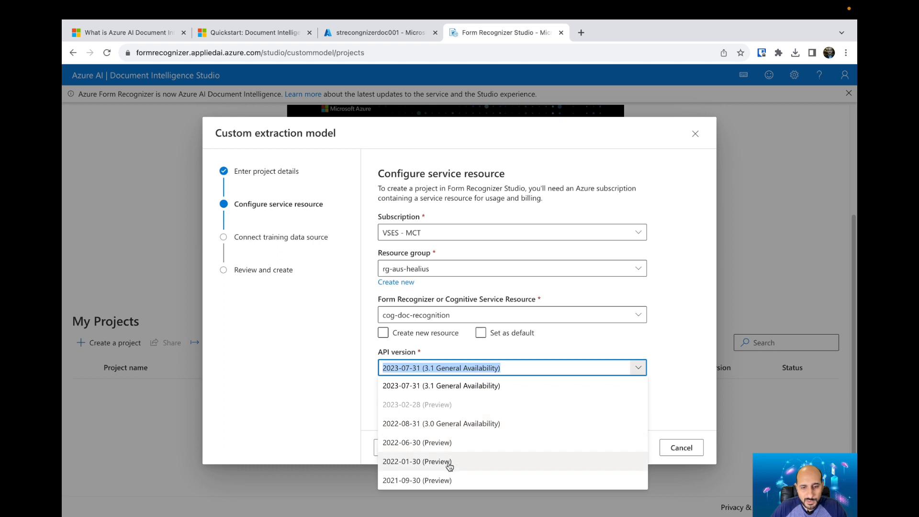
mouse_move(444, 448)
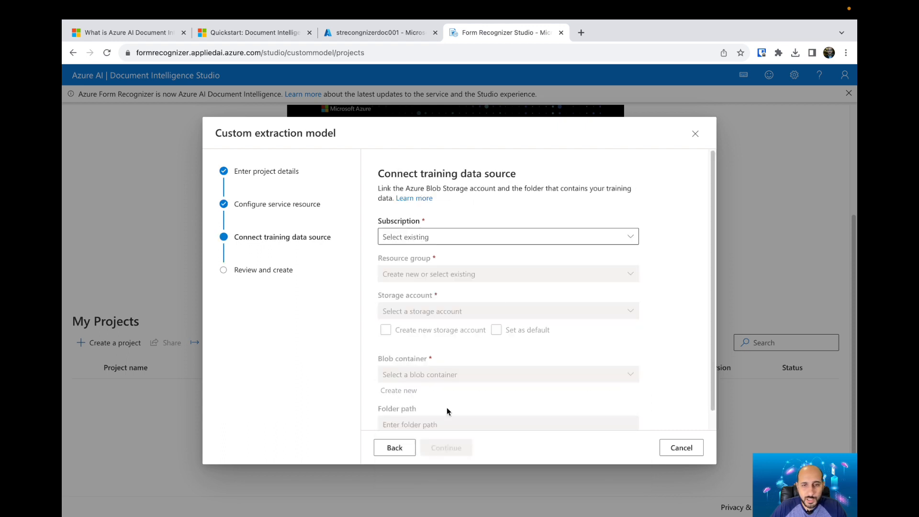
Pick subscription VSES - MCT, resource group rg-doc-recon, storage account strecognizerdoc001 and container classifier001.
left_click(507, 237)
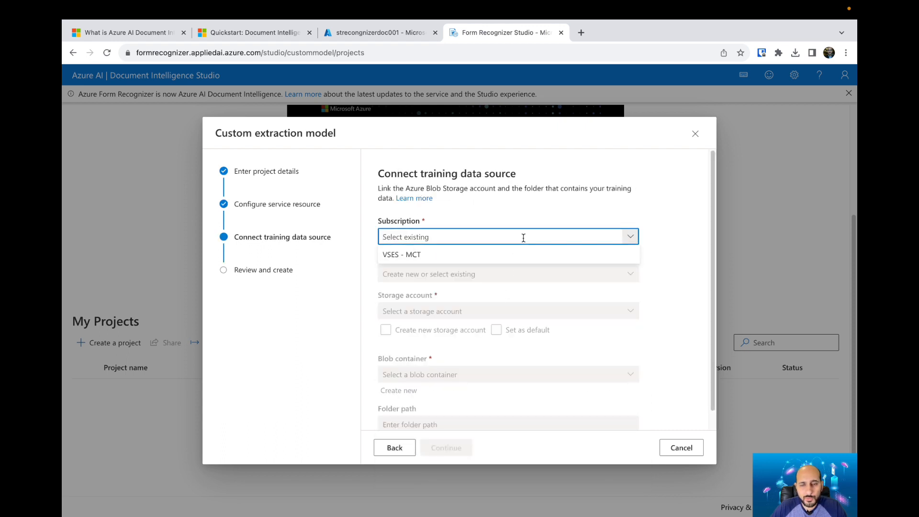
left_click(401, 254)
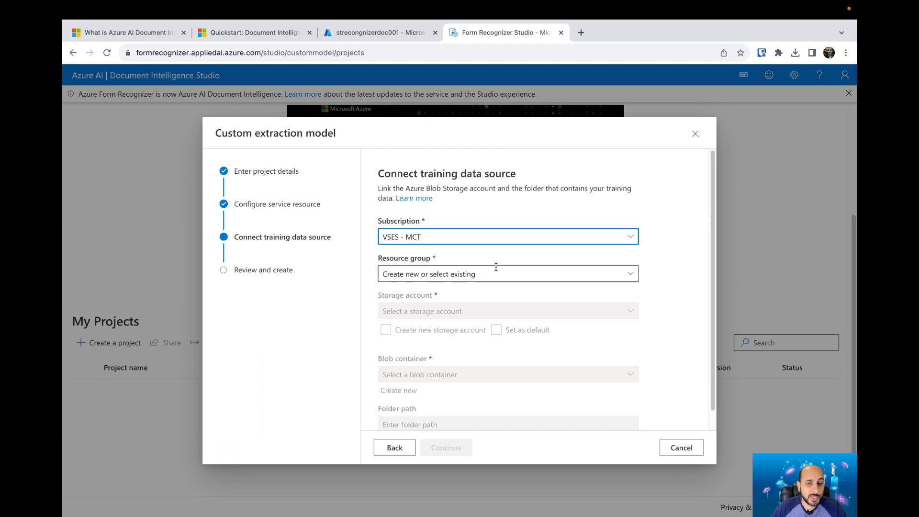
left_click(507, 273)
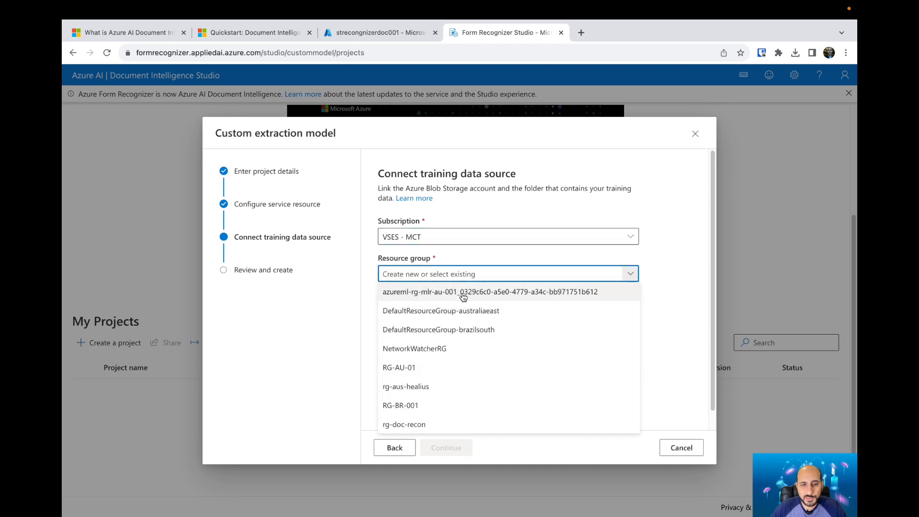
left_click(404, 424)
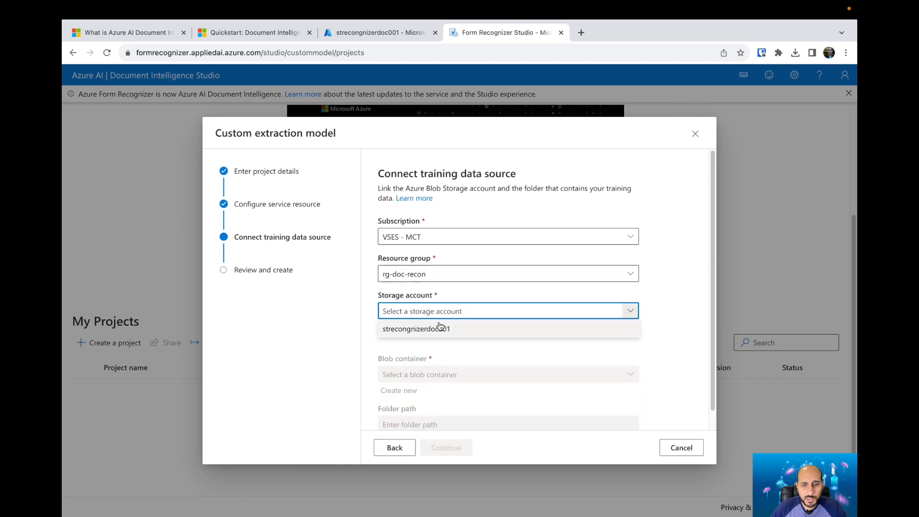
left_click(416, 328)
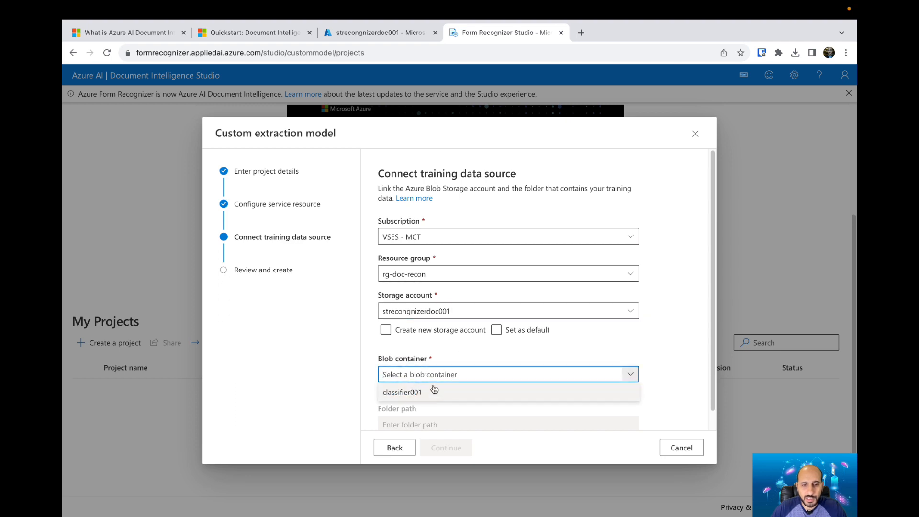
left_click(403, 391)
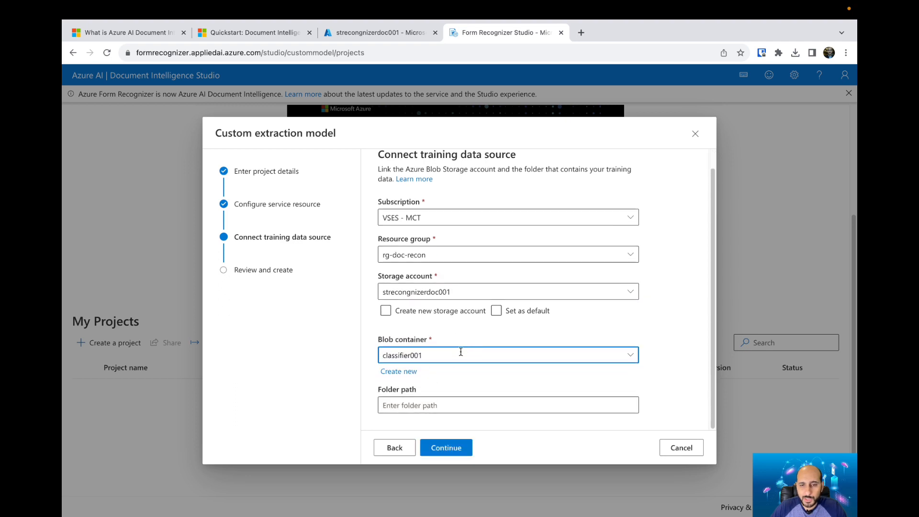
Set the folder path to custommodel and continue to Review and create.
left_click(507, 404)
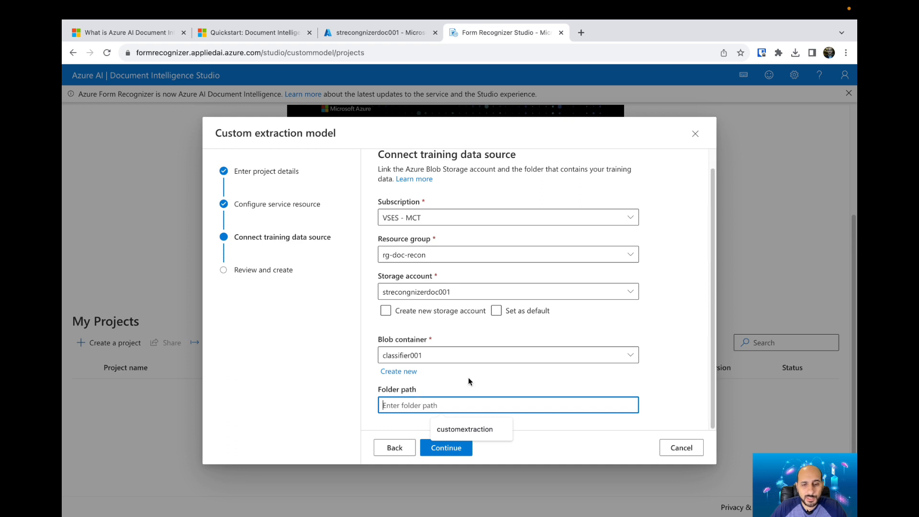
mouse_move(404, 334)
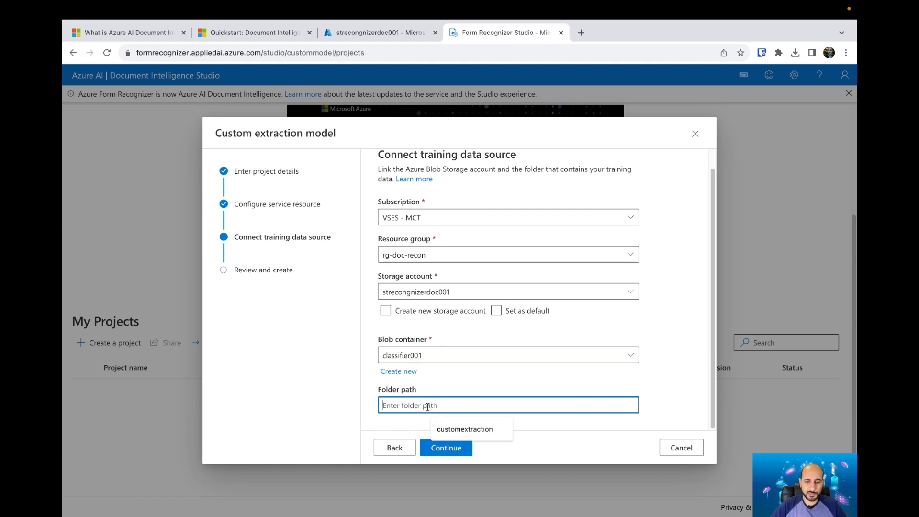
type("custommodel")
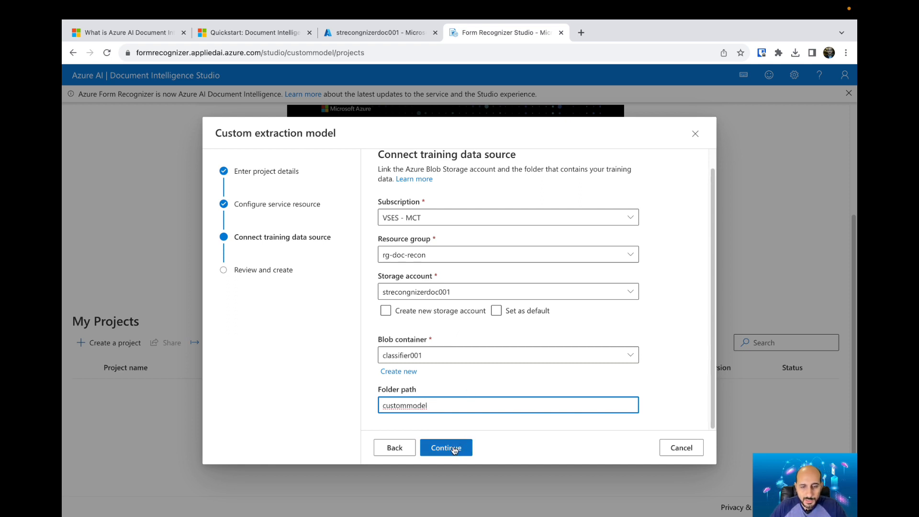
left_click(445, 447)
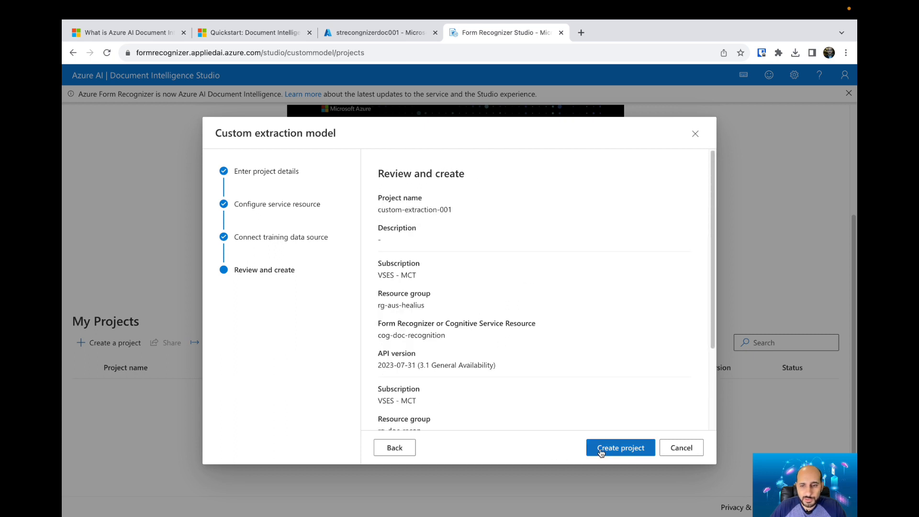
Create the custom-extraction-001 project and land on its empty Label data page.
left_click(619, 447)
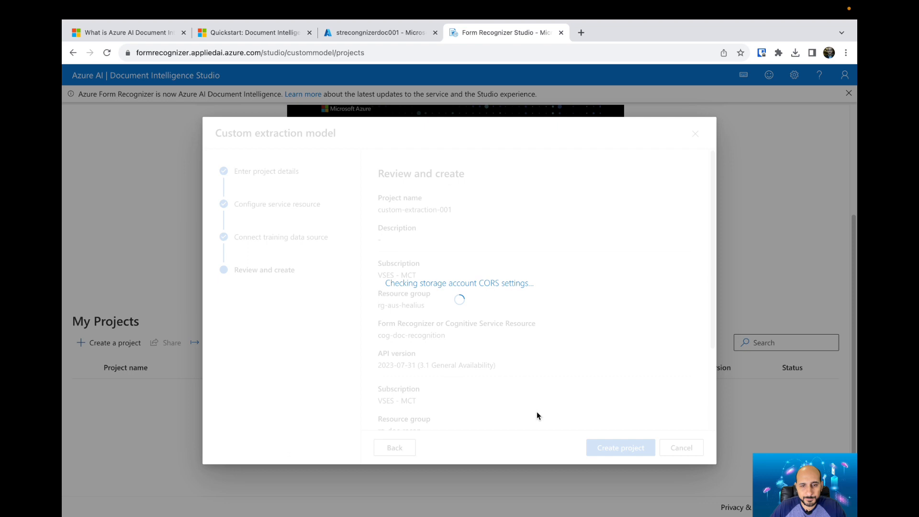
left_click(619, 447)
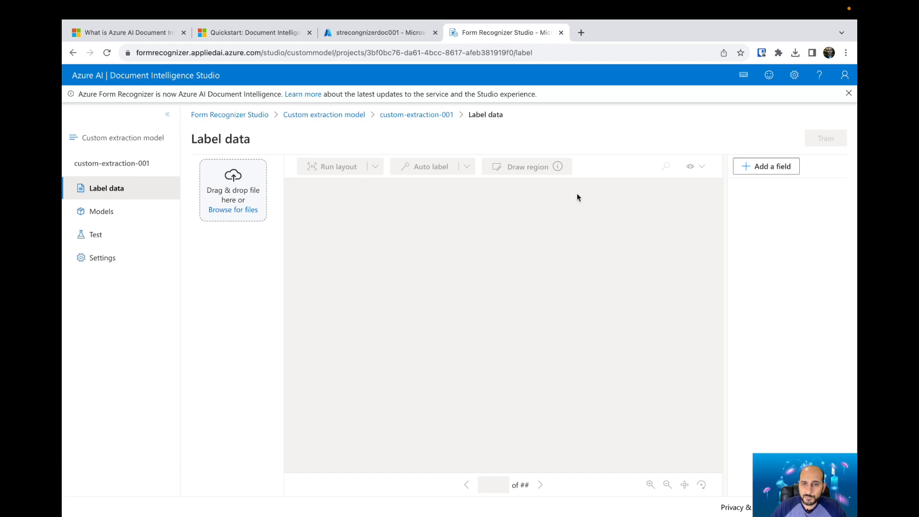
mouse_move(490, 200)
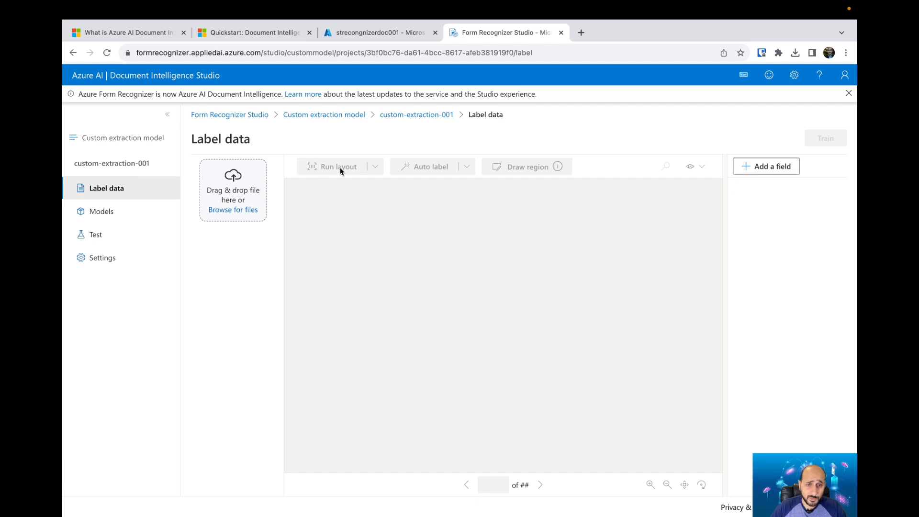
mouse_move(433, 171)
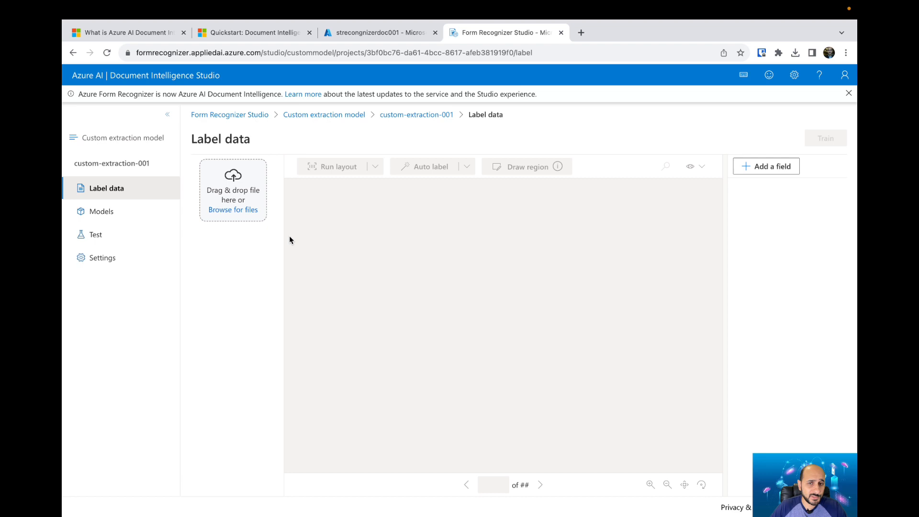
Browse to AI Builder Document Processing Sample Data > Rental agreements > Train and pick the rental agreement PDFs.
left_click(233, 209)
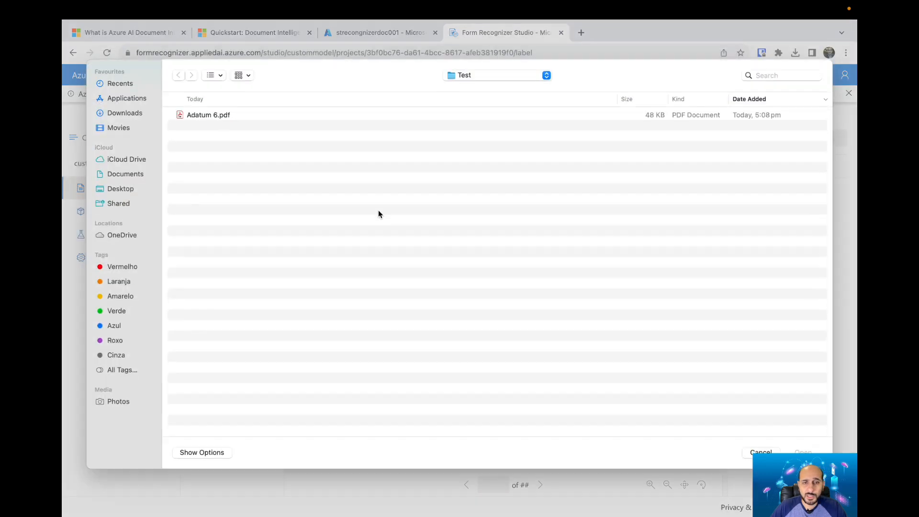
left_click(497, 75)
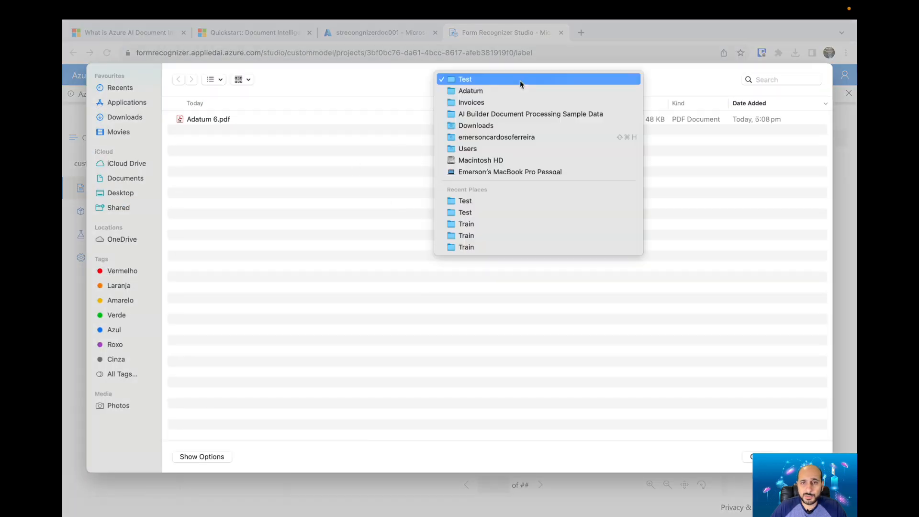
mouse_move(530, 114)
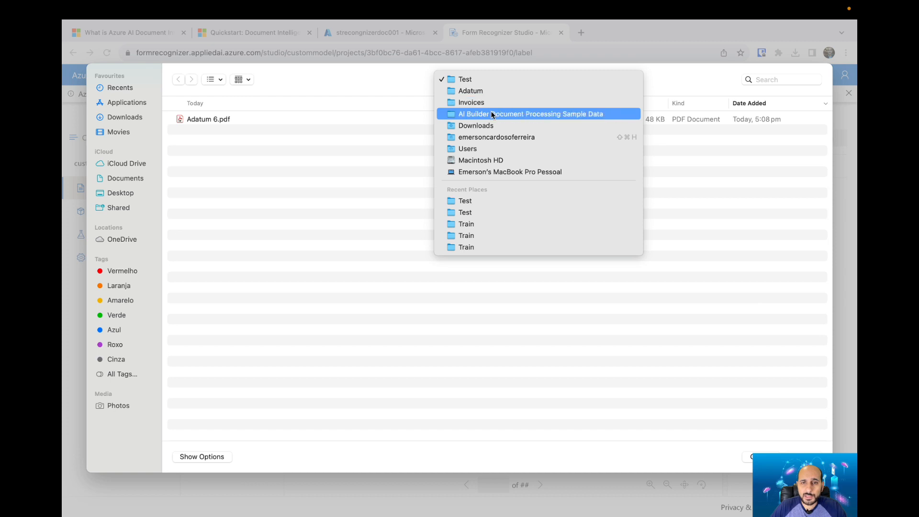
left_click(530, 114)
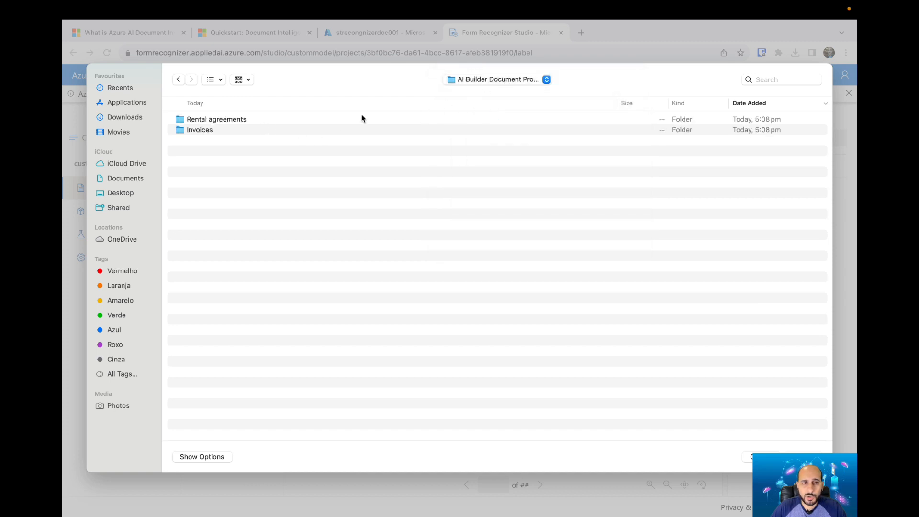
double_click(217, 119)
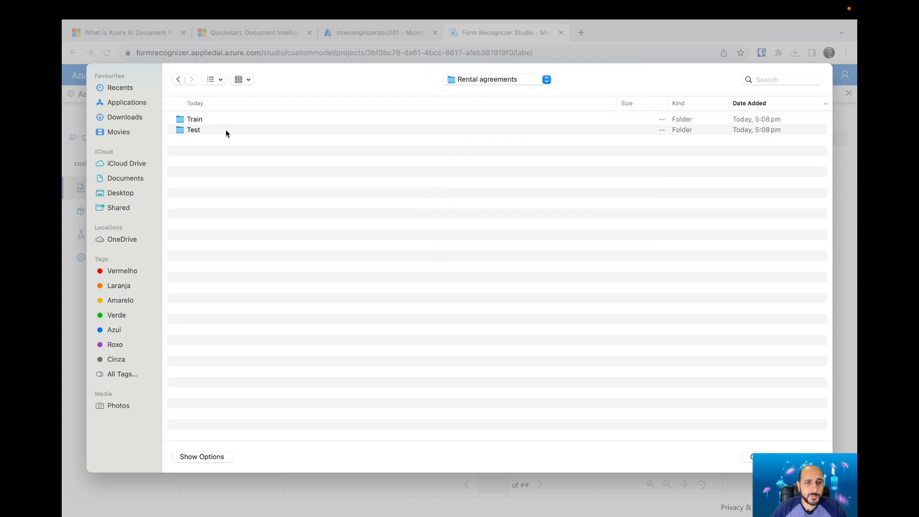
double_click(194, 118)
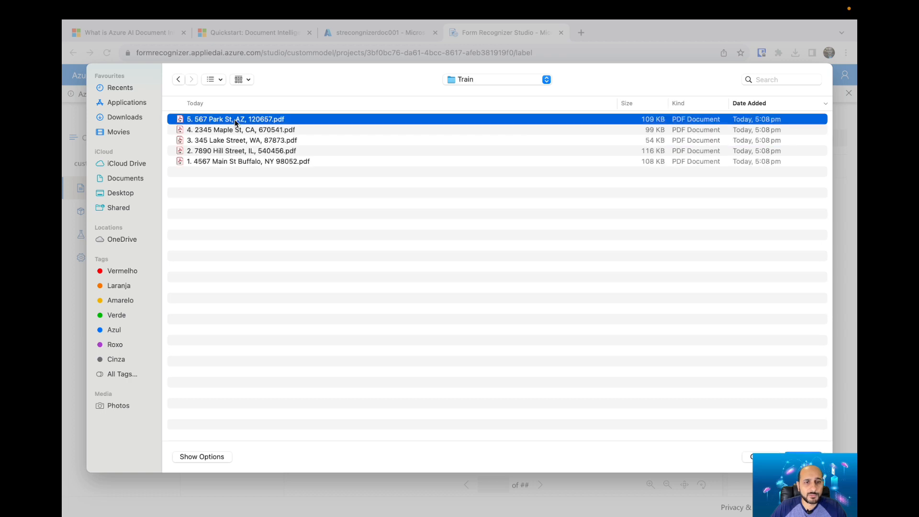
left_click(240, 129)
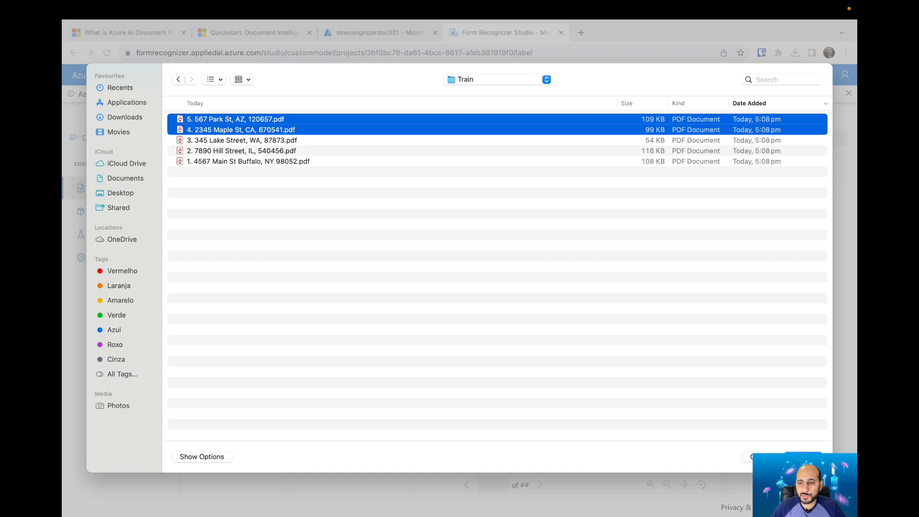
mouse_move(281, 141)
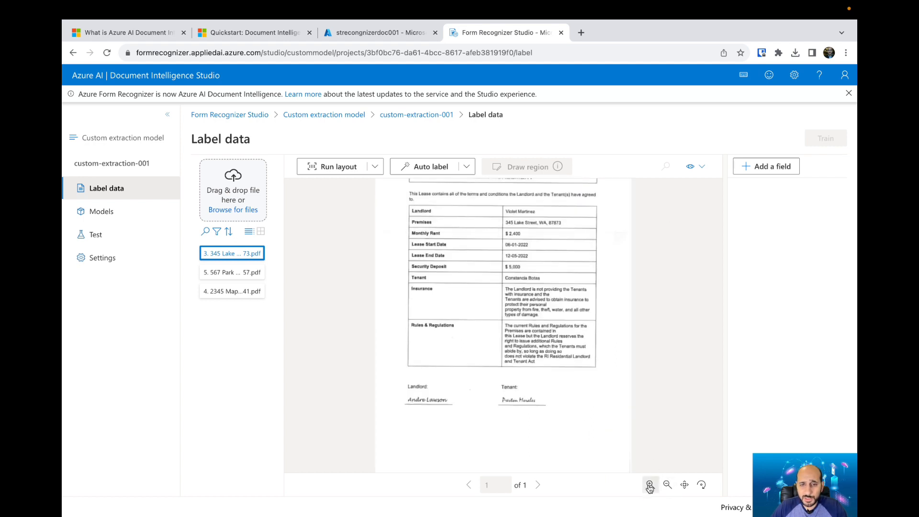
left_click(649, 484)
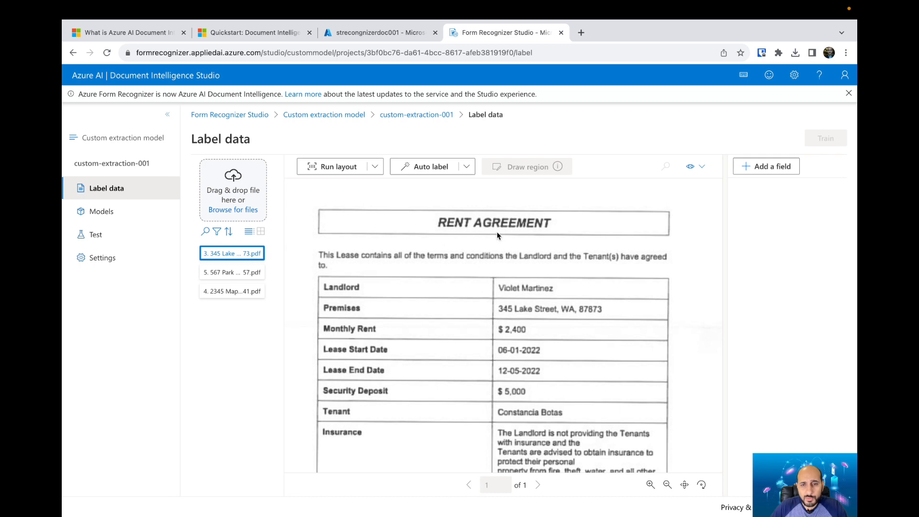
scroll("down", 3)
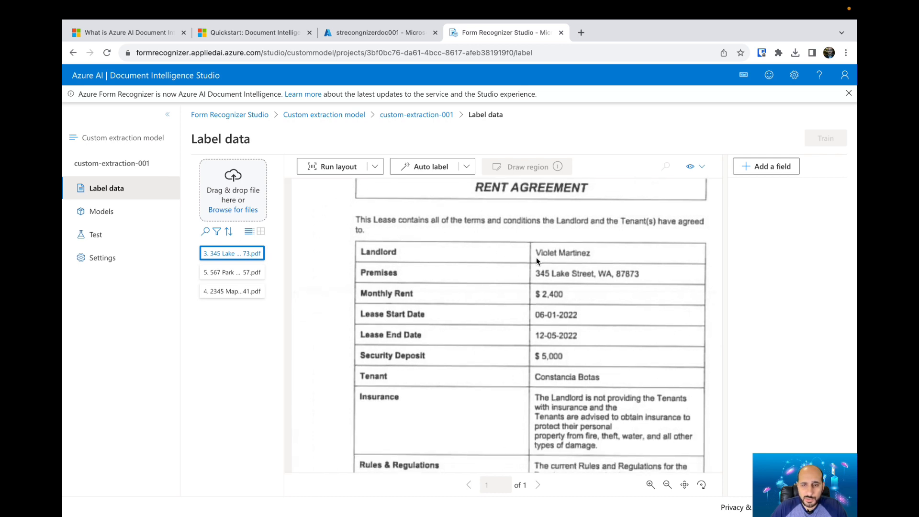
scroll("down", 3)
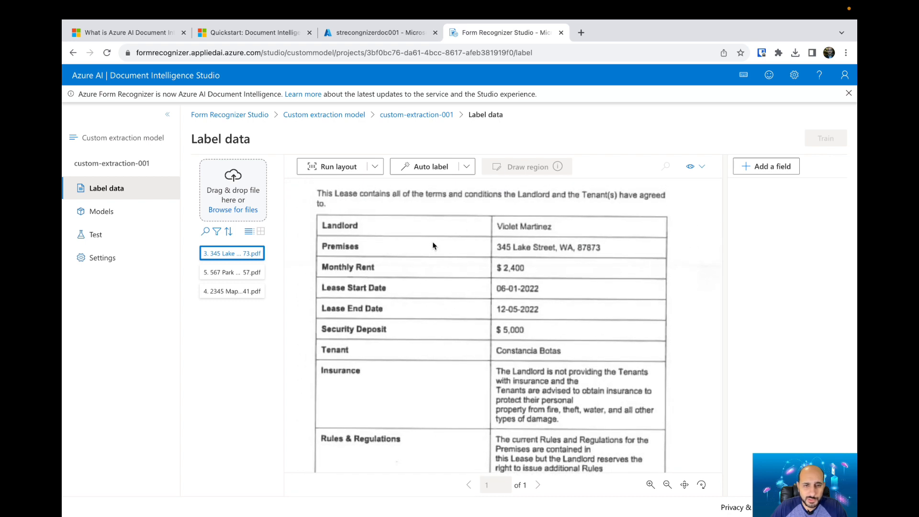
mouse_move(395, 284)
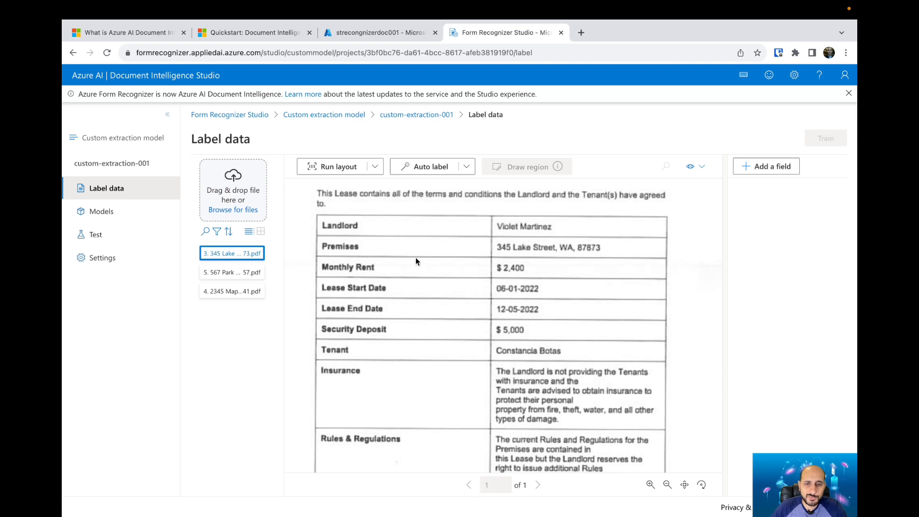
mouse_move(568, 269)
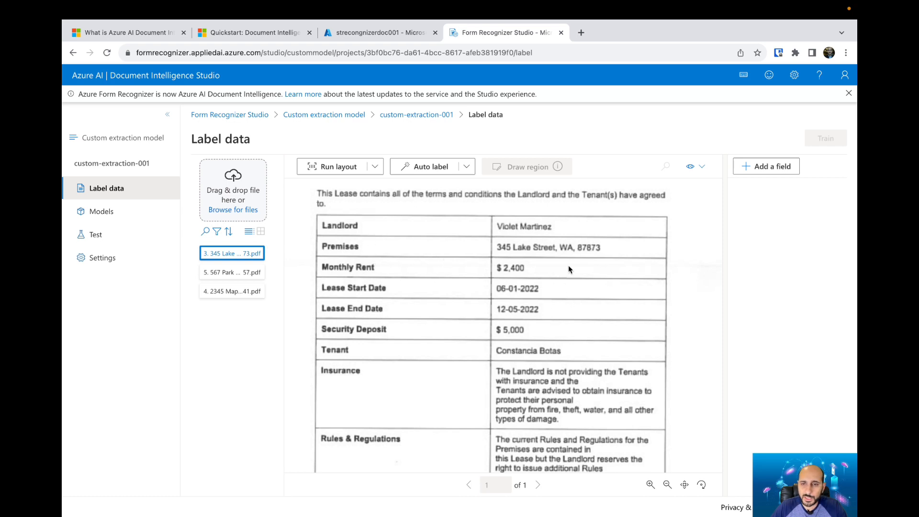
mouse_move(226, 275)
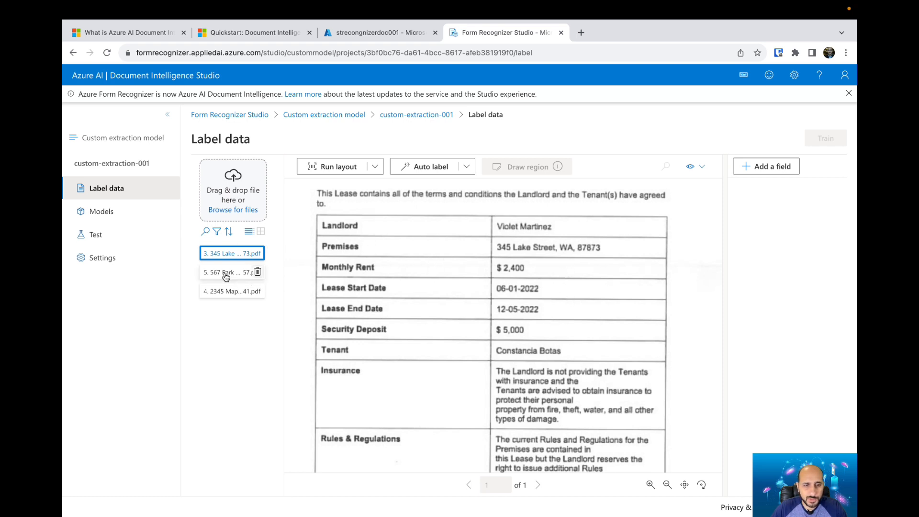
left_click(230, 271)
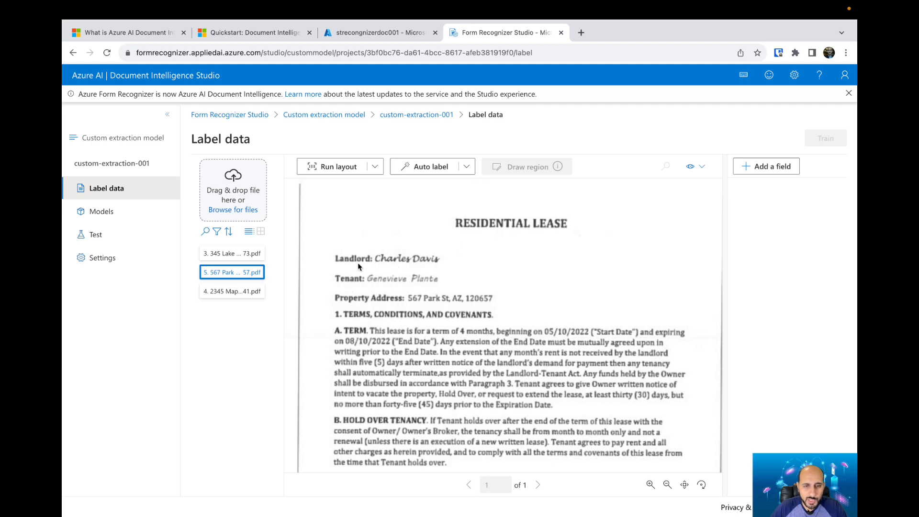
scroll("down", 3)
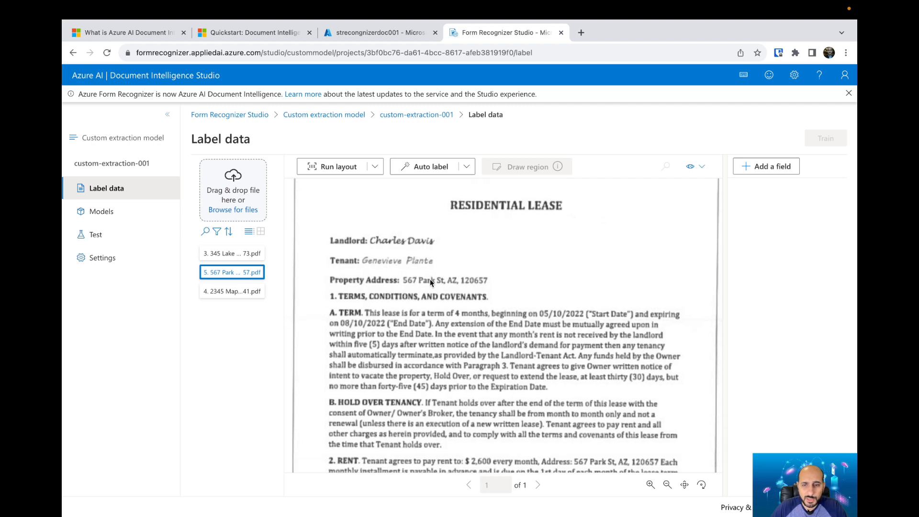
scroll("down", 3)
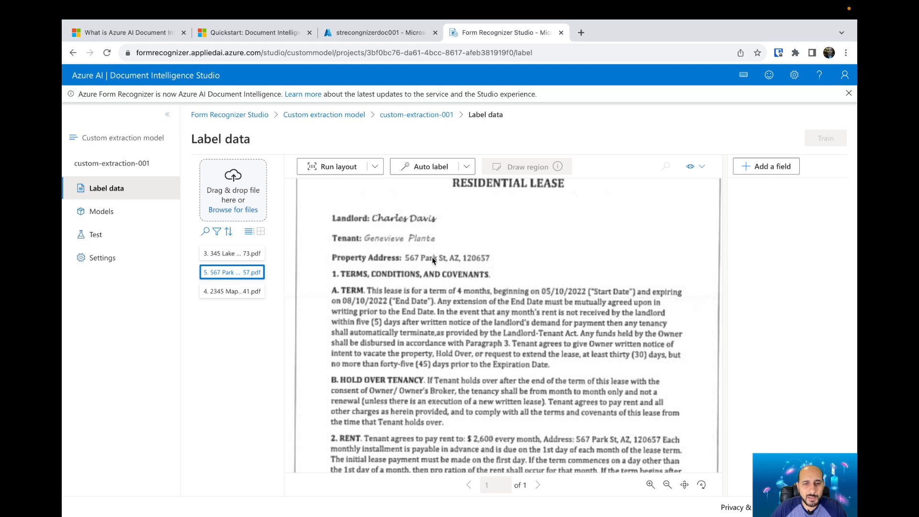
Preview the 2345 Maple St lease enlarged, then select the 345 Lake Street rent agreement for labelling.
left_click(232, 291)
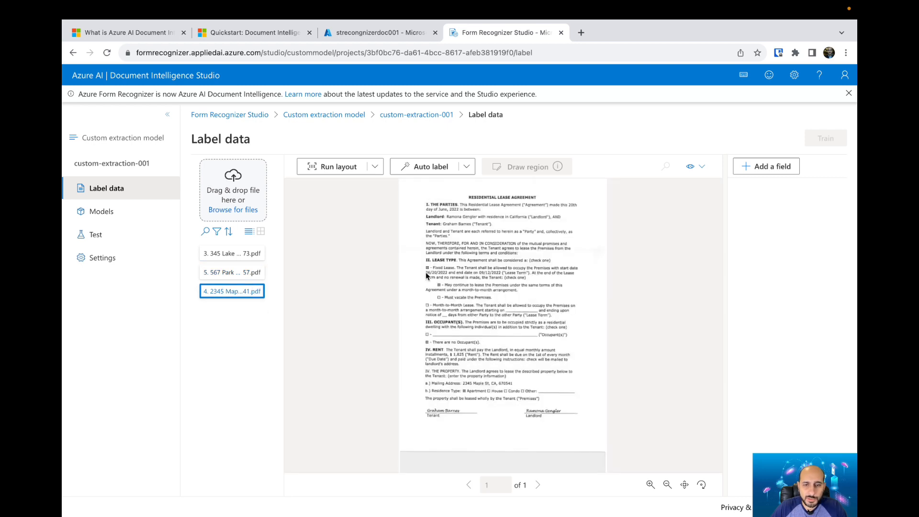
left_click(649, 484)
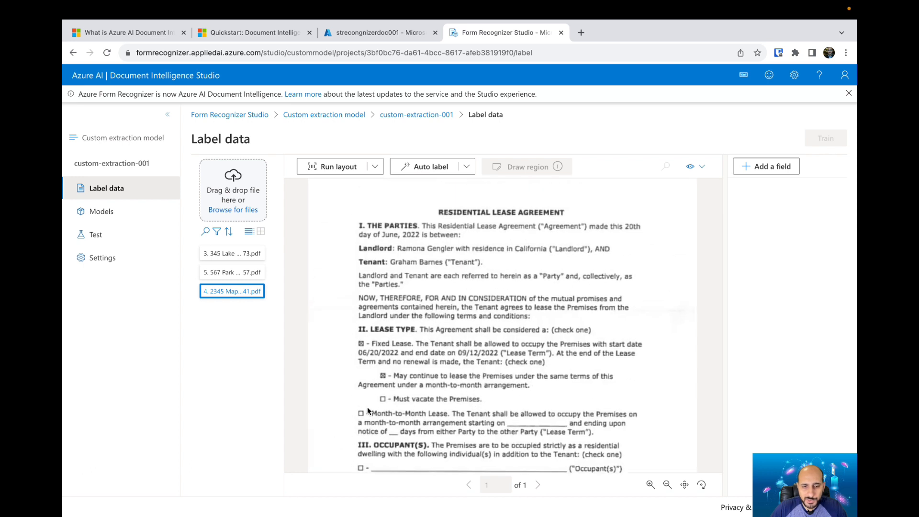
mouse_move(511, 213)
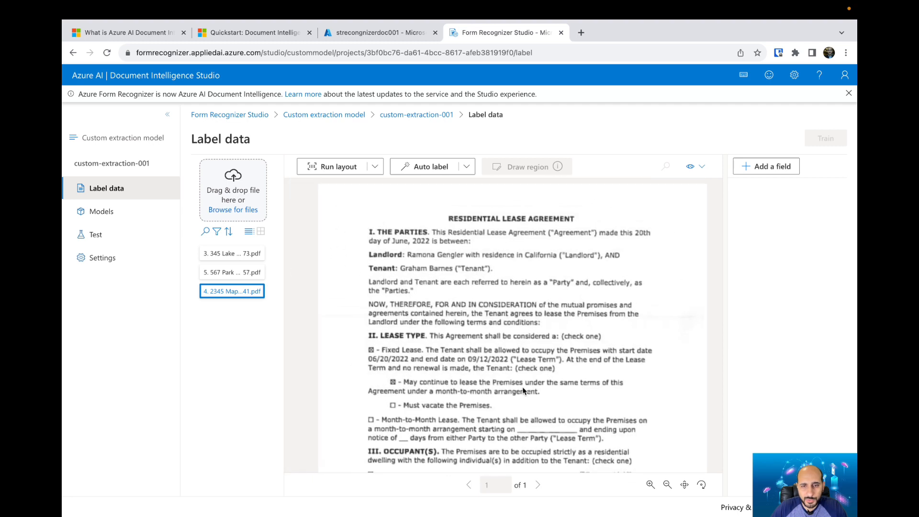
left_click(232, 253)
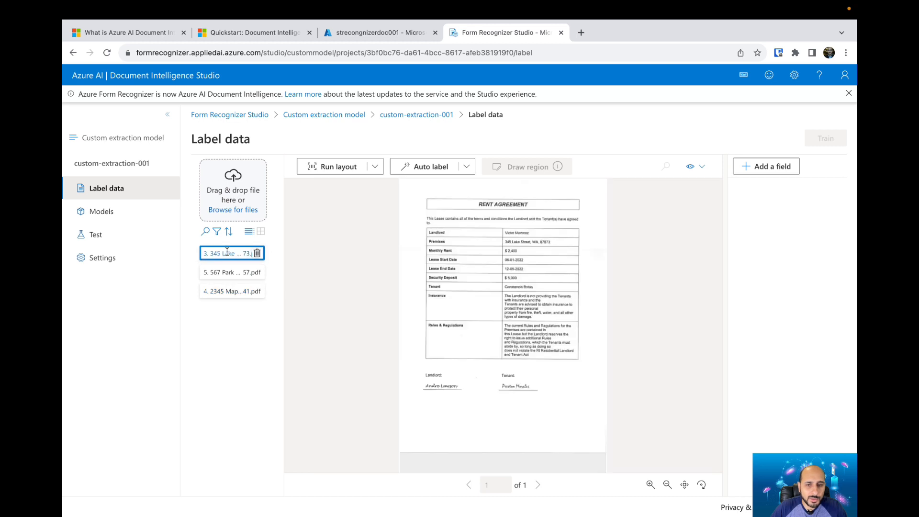
mouse_move(350, 181)
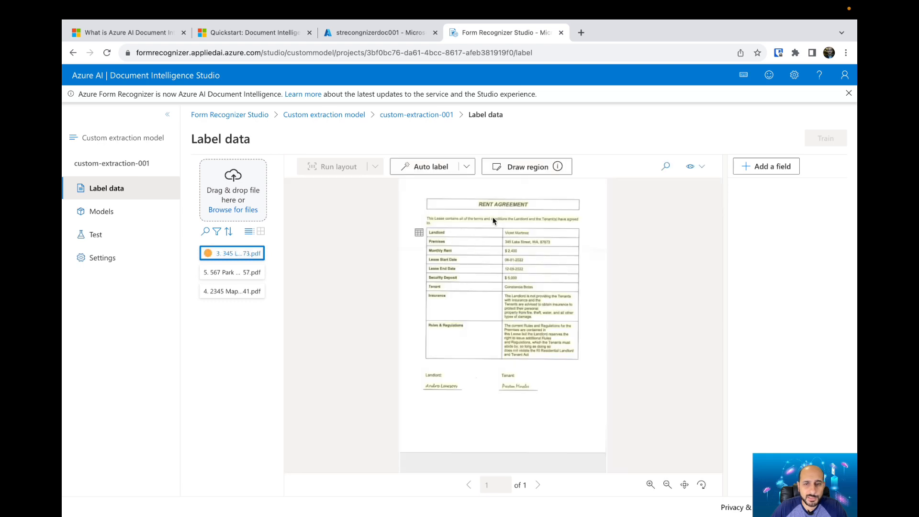
mouse_move(418, 232)
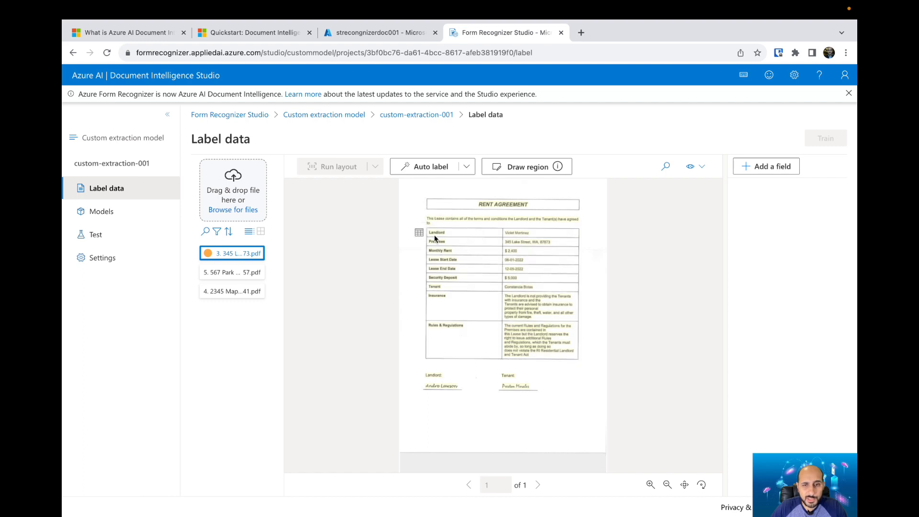
Preview the detected table from the layout analysis, close it and bring up Auto label.
left_click(419, 231)
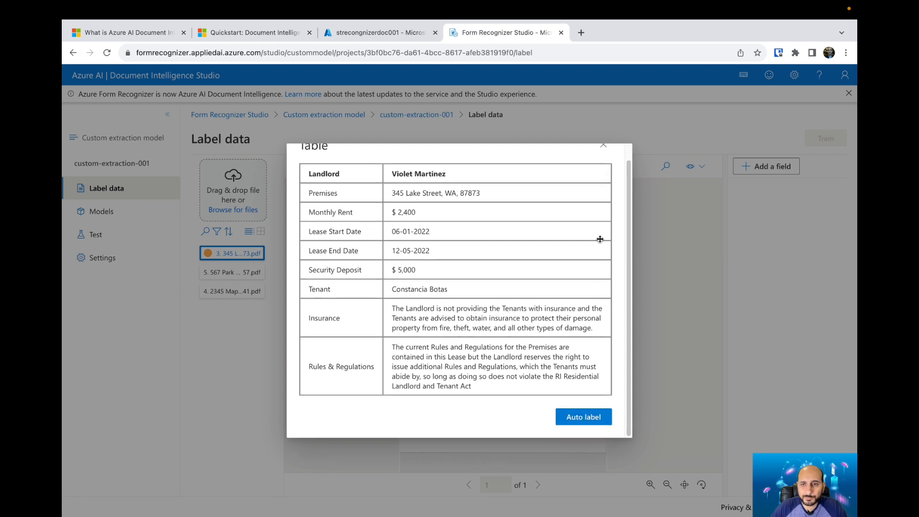
left_click(602, 145)
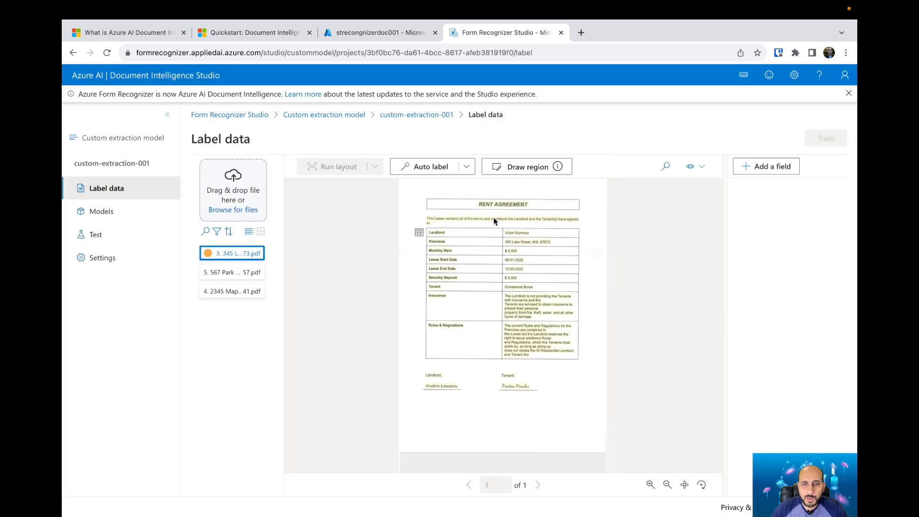
left_click(430, 166)
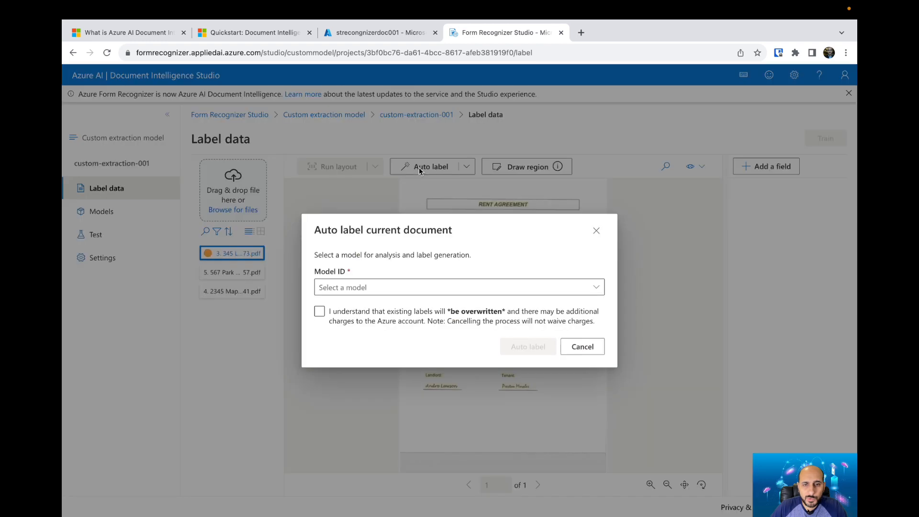
Review the prebuilt models in the Model ID list and cancel auto-labelling.
left_click(458, 287)
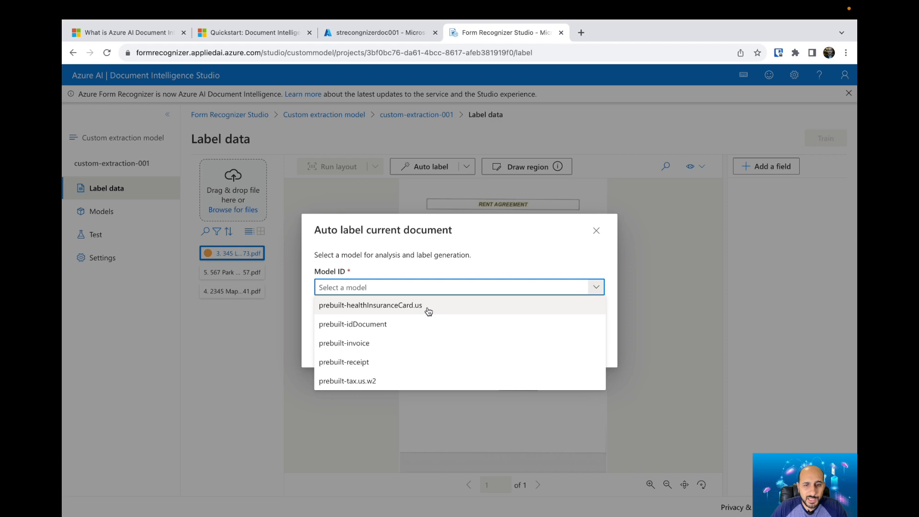
mouse_move(436, 330)
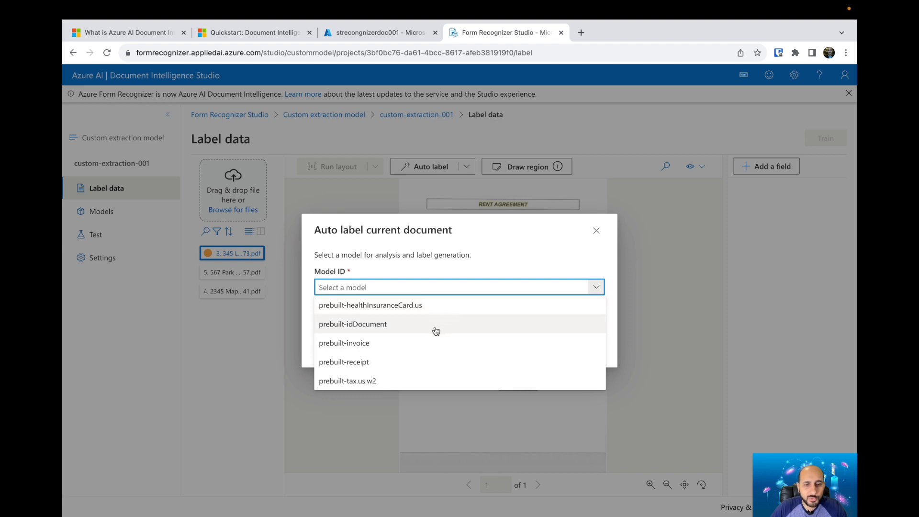
mouse_move(413, 383)
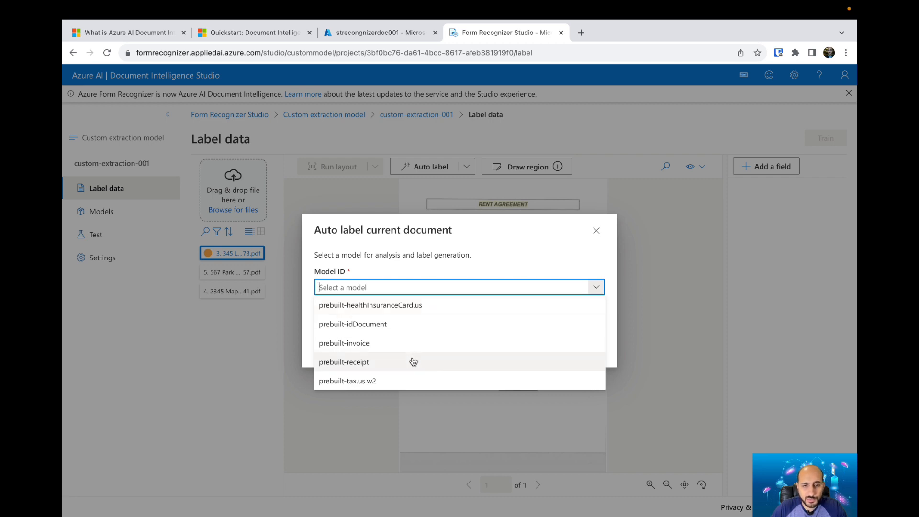
mouse_move(455, 309)
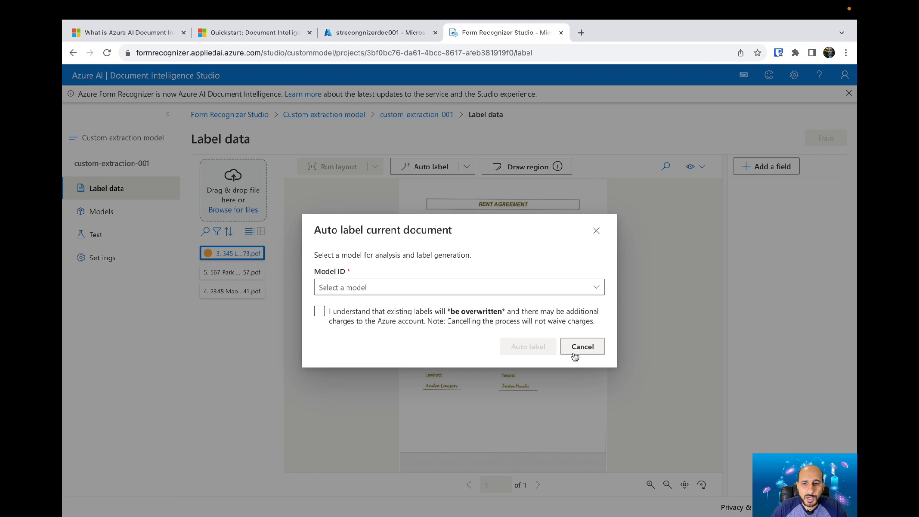
left_click(581, 346)
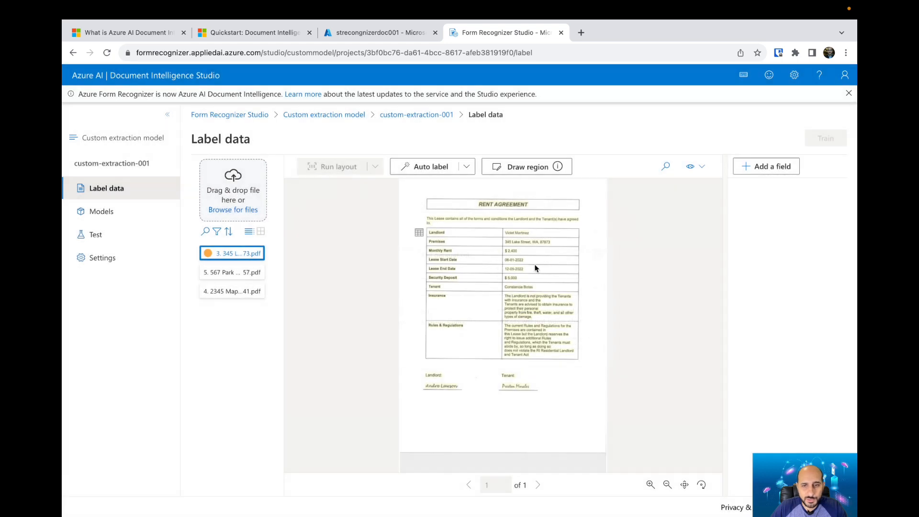
mouse_move(468, 241)
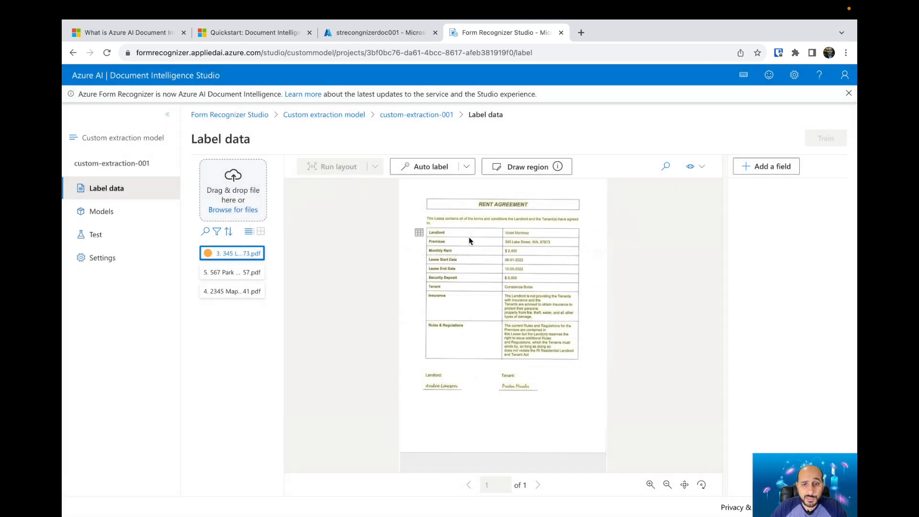
Zoom in on the 345 Lake Street rent agreement so its landlord, rent and tenant table is readable.
left_click(649, 484)
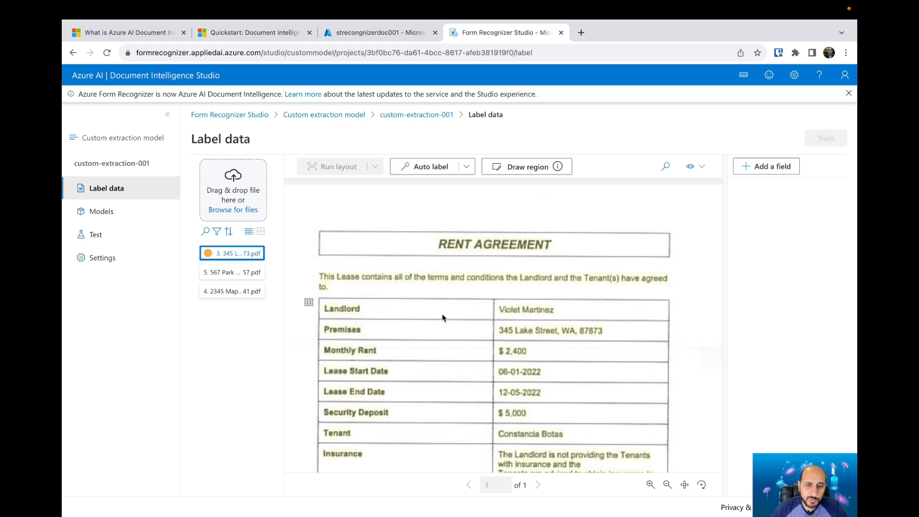
mouse_move(440, 301)
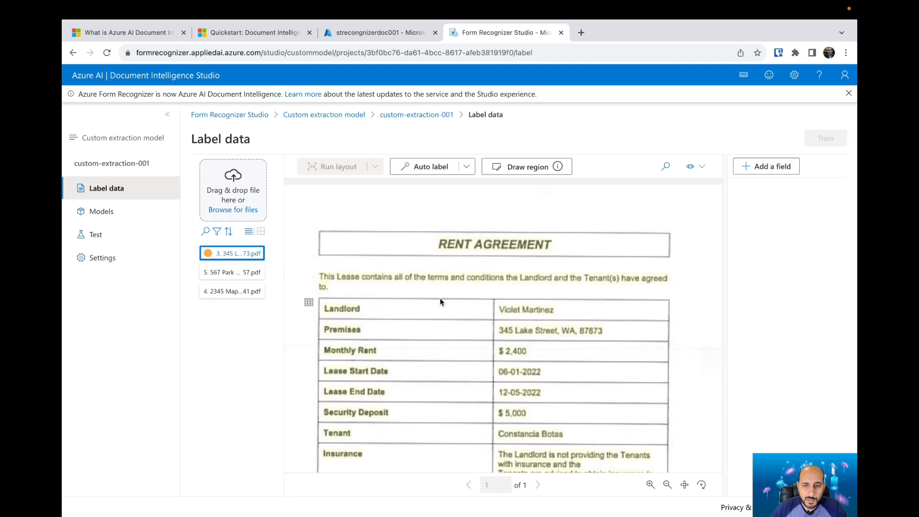
mouse_move(390, 329)
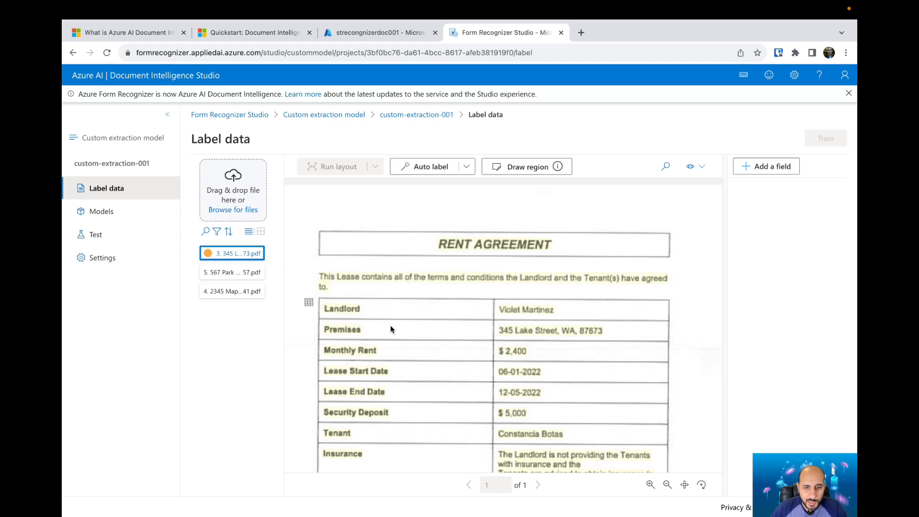
mouse_move(700, 298)
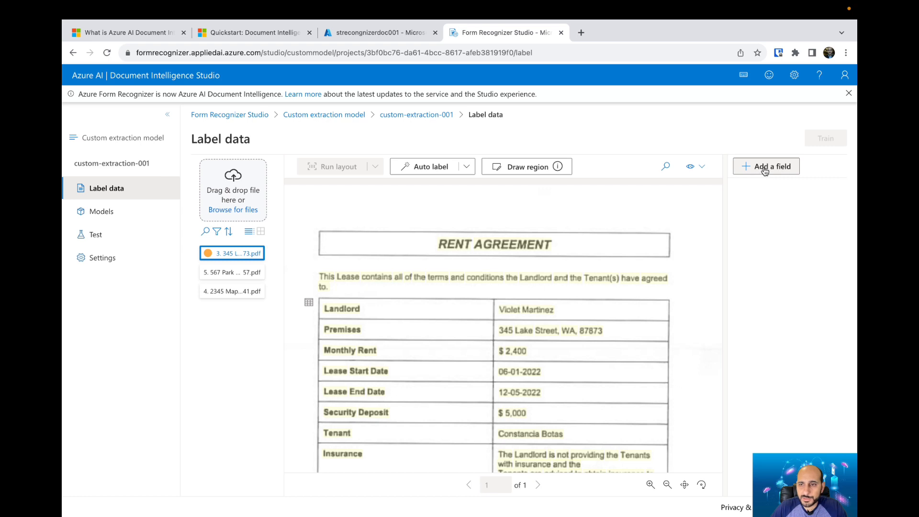
left_click(765, 166)
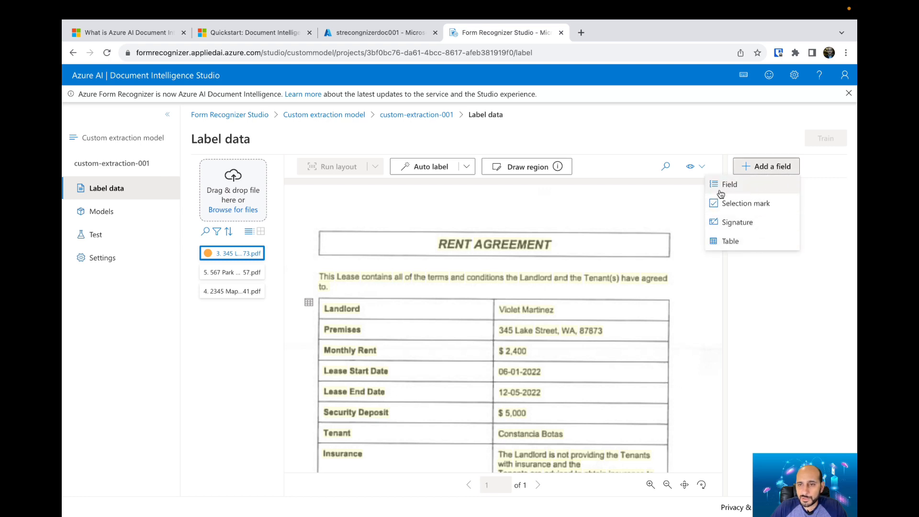
mouse_move(737, 222)
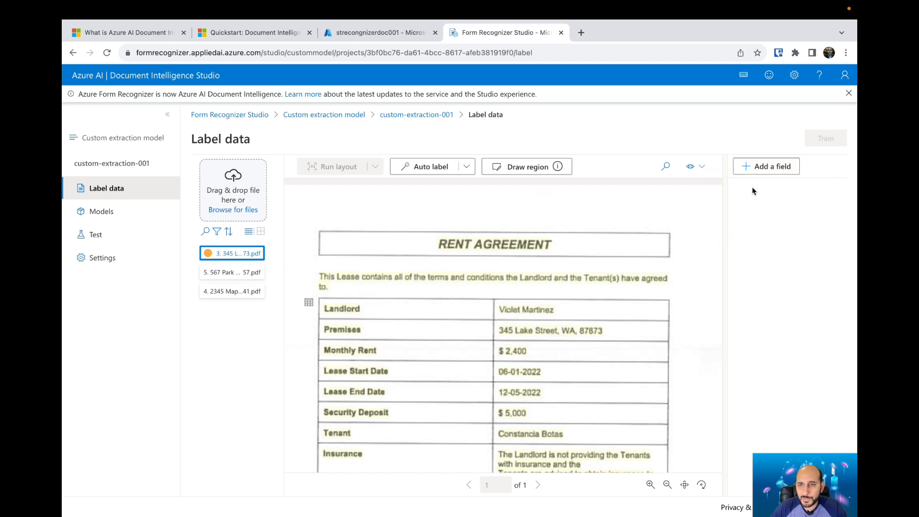
left_click(766, 165)
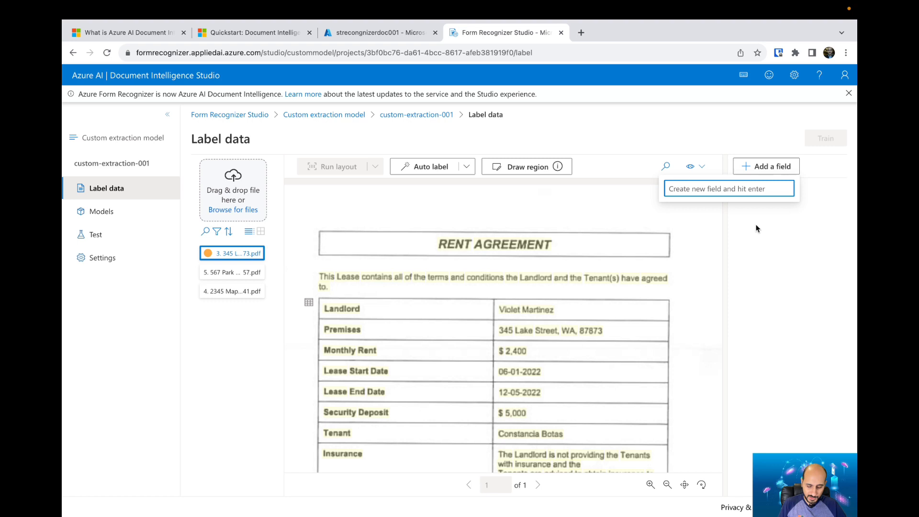
type("Landlord")
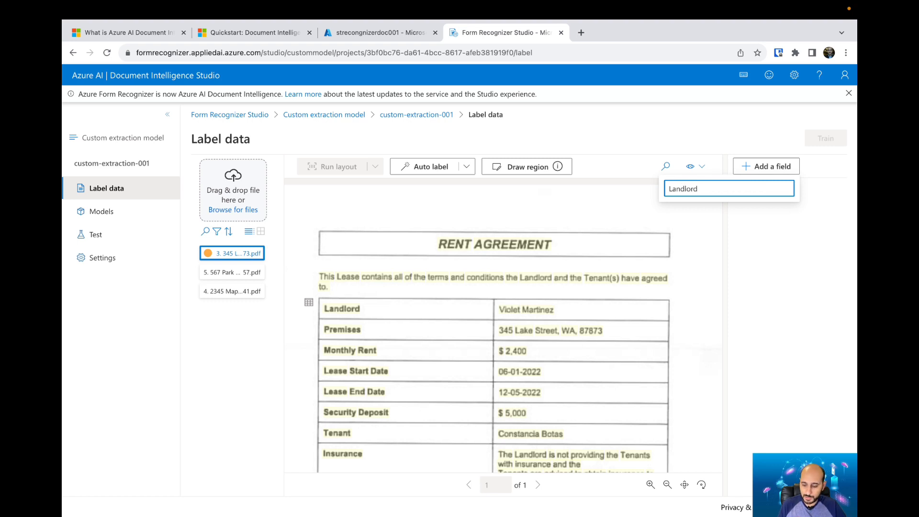
key("Enter")
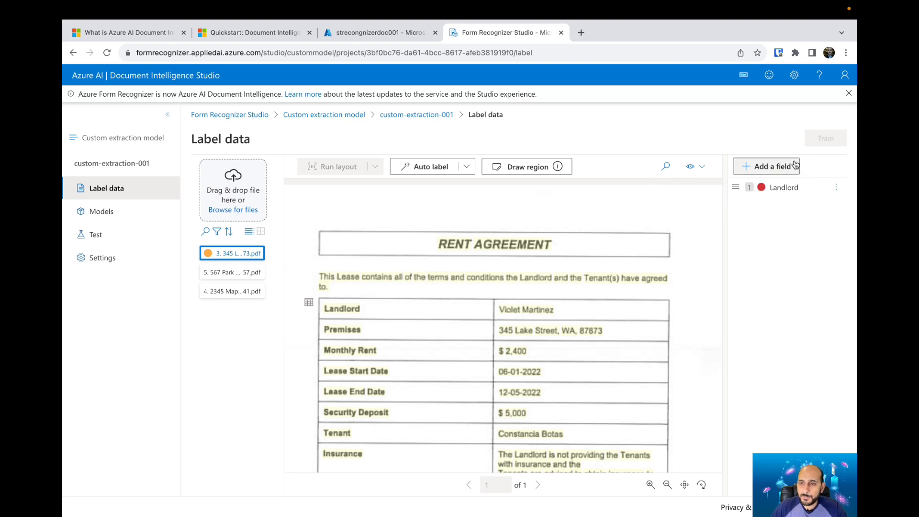
mouse_move(513, 315)
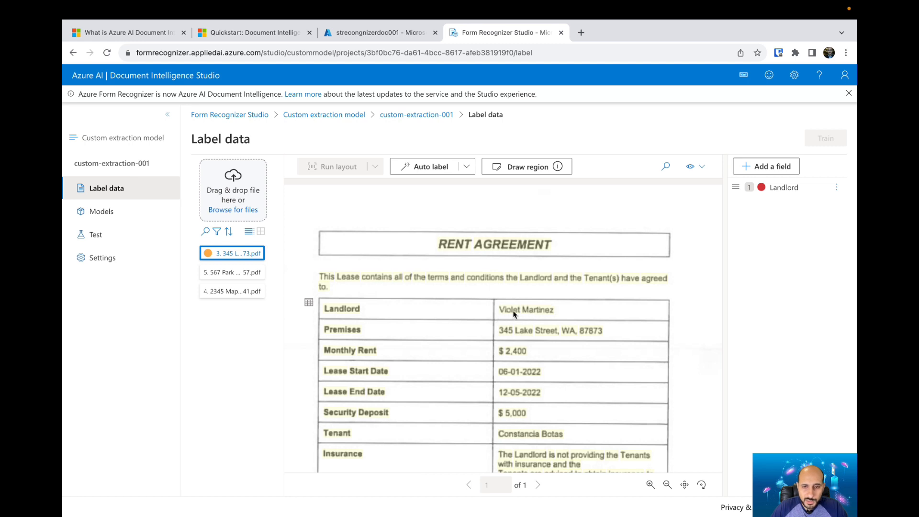
left_click(525, 310)
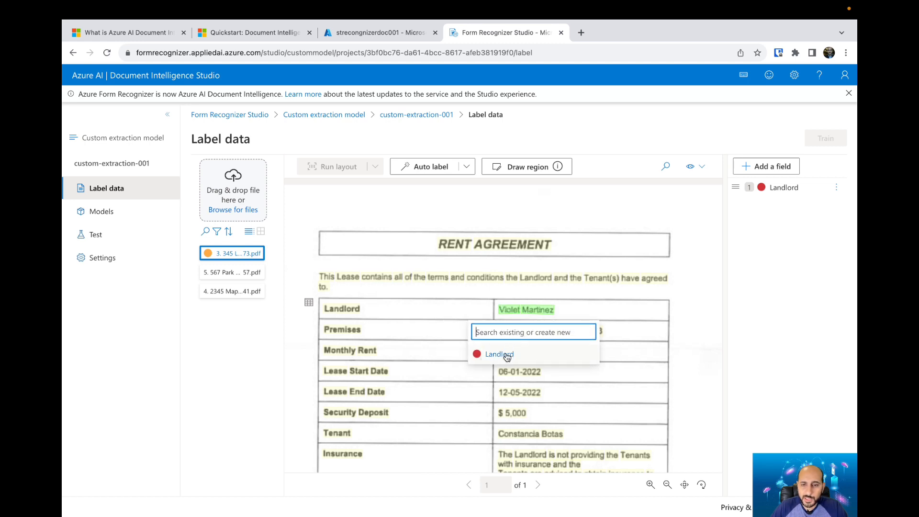
left_click(498, 353)
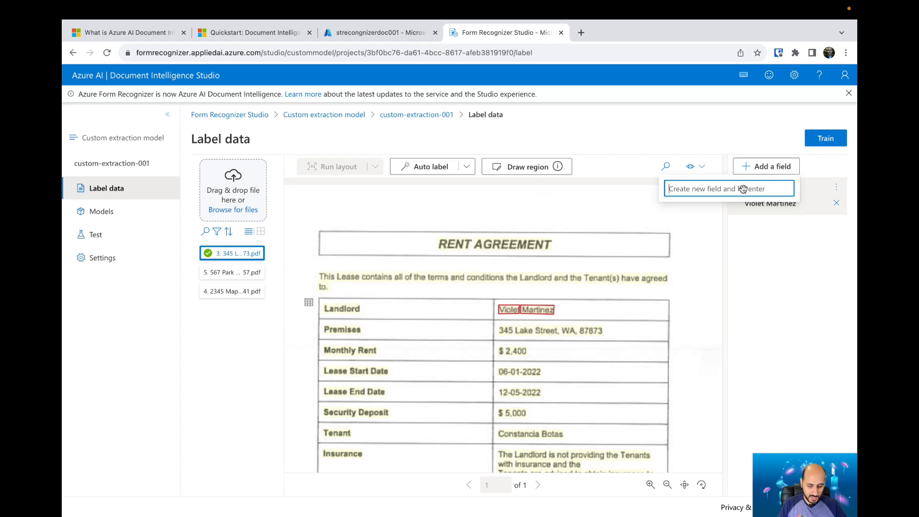
type("Tenant Name")
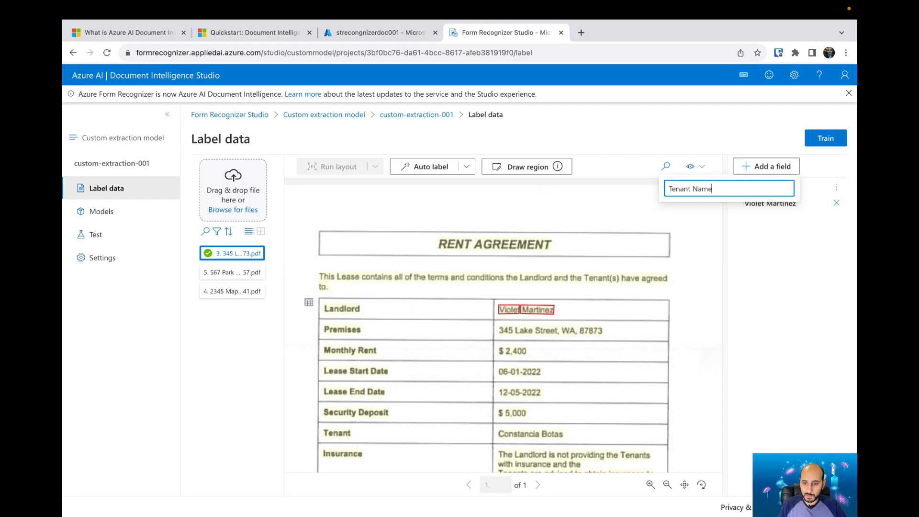
left_click(765, 165)
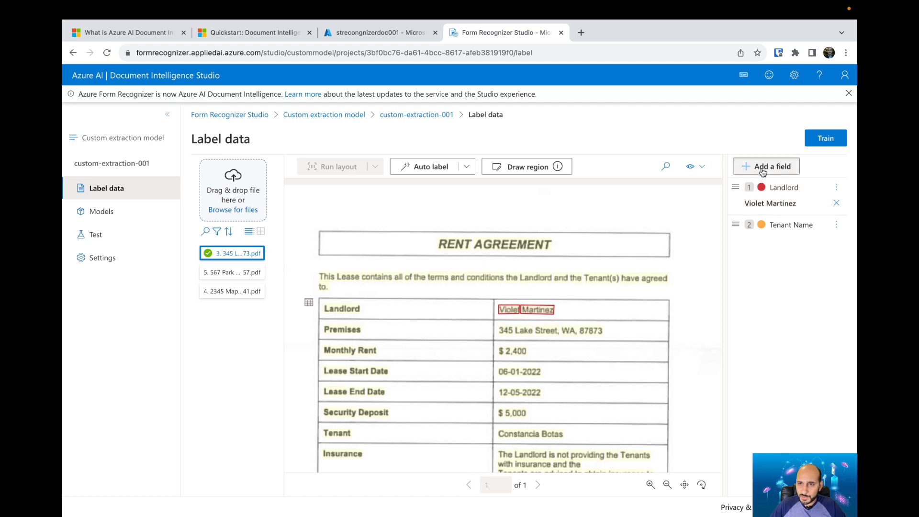
left_click(766, 166)
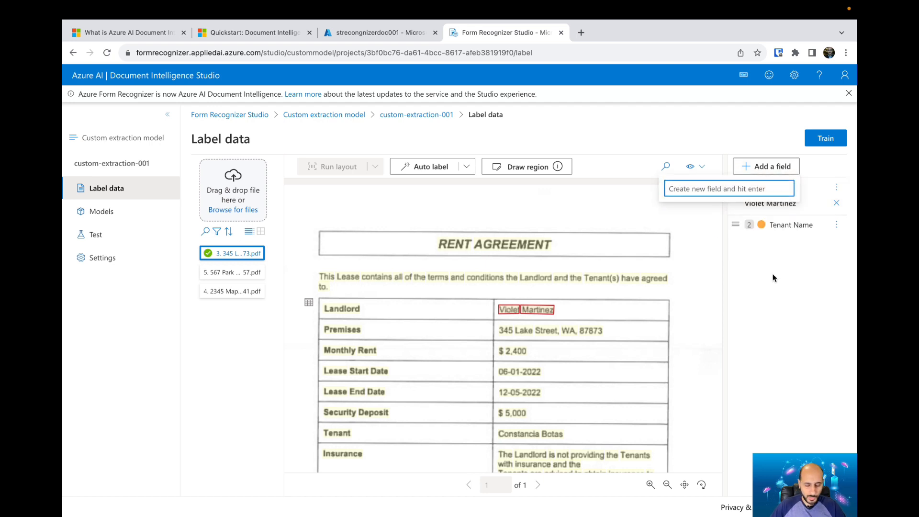
type("Contract Name")
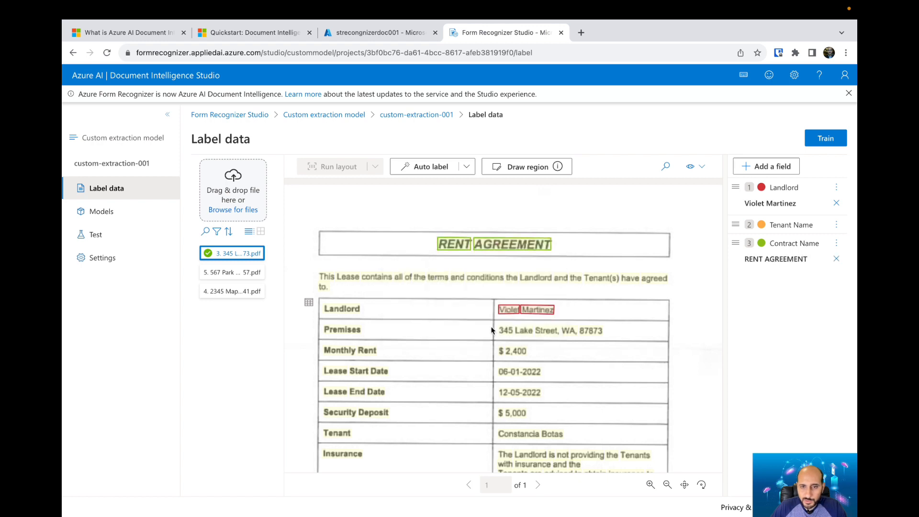
left_click(518, 433)
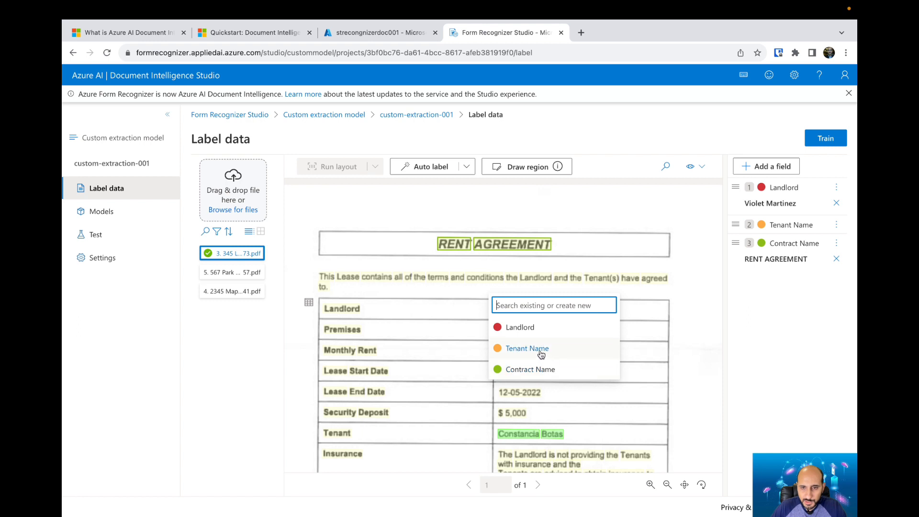
left_click(526, 347)
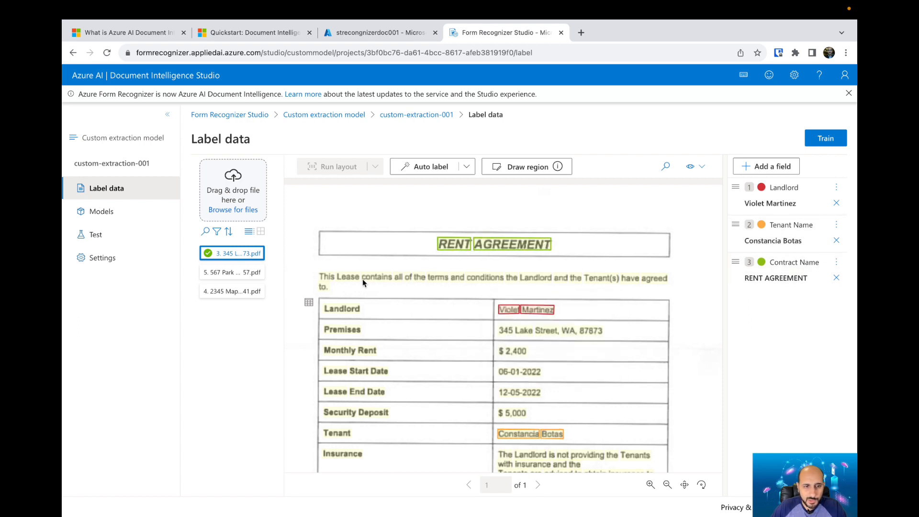
left_click(231, 272)
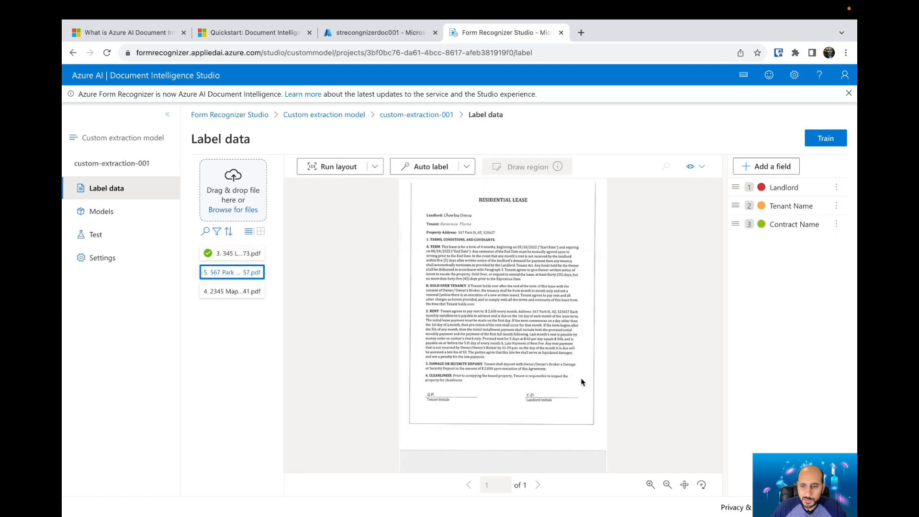
left_click(649, 484)
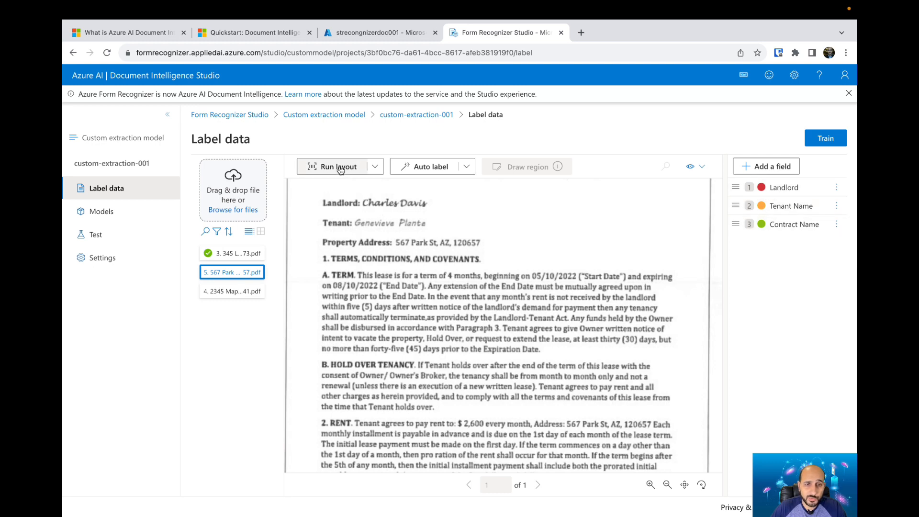
left_click(335, 166)
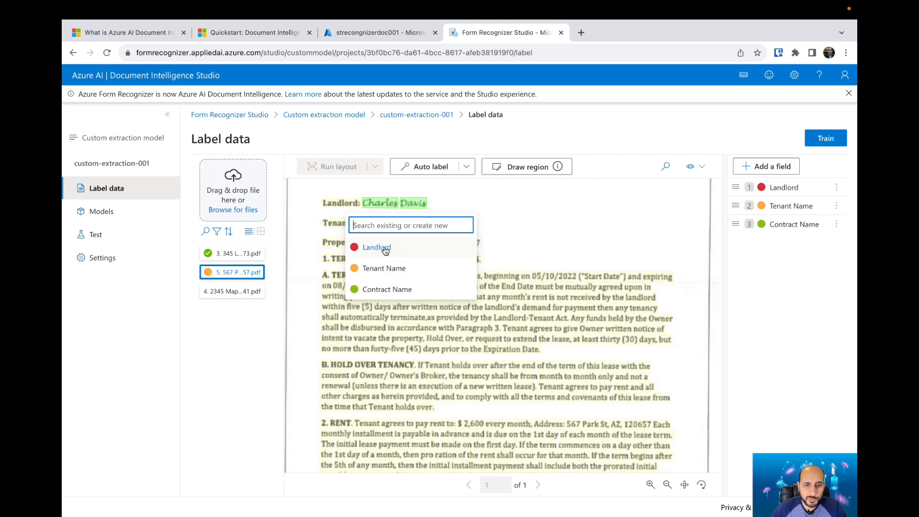
left_click(375, 247)
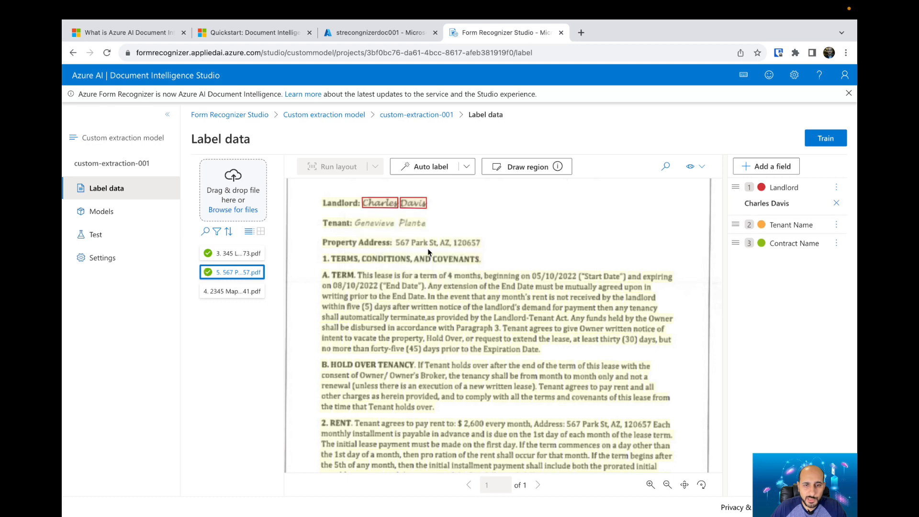
left_click(411, 222)
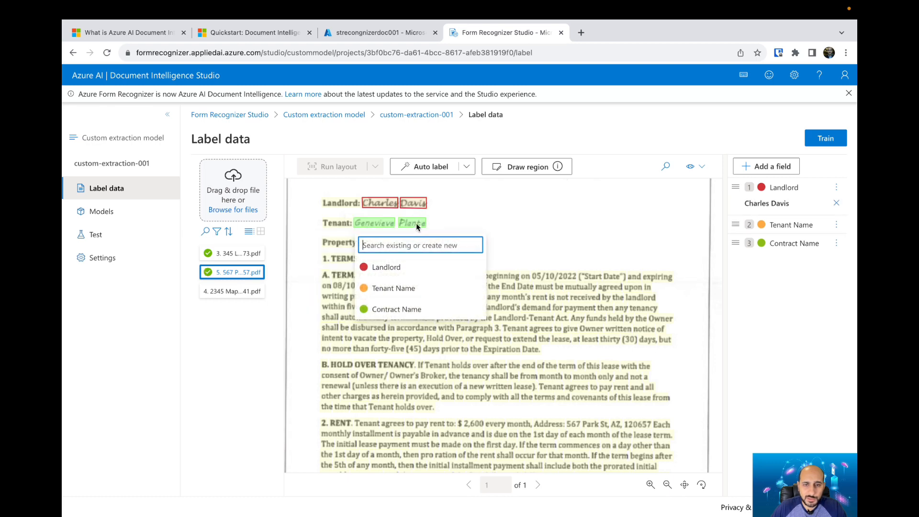
left_click(394, 288)
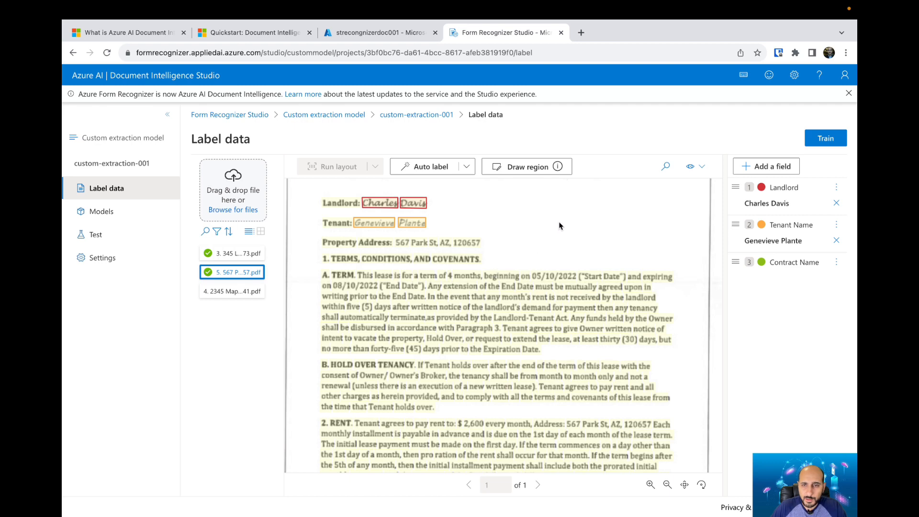
left_click(666, 484)
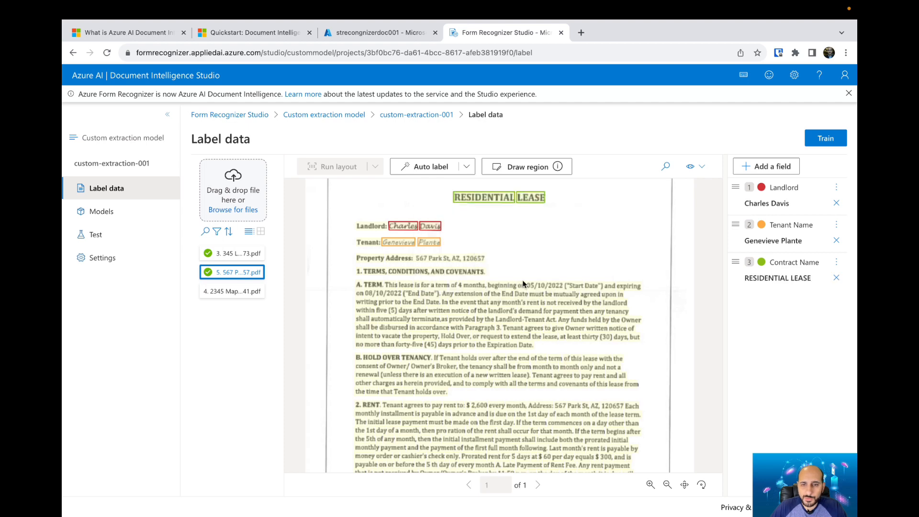
mouse_move(484, 262)
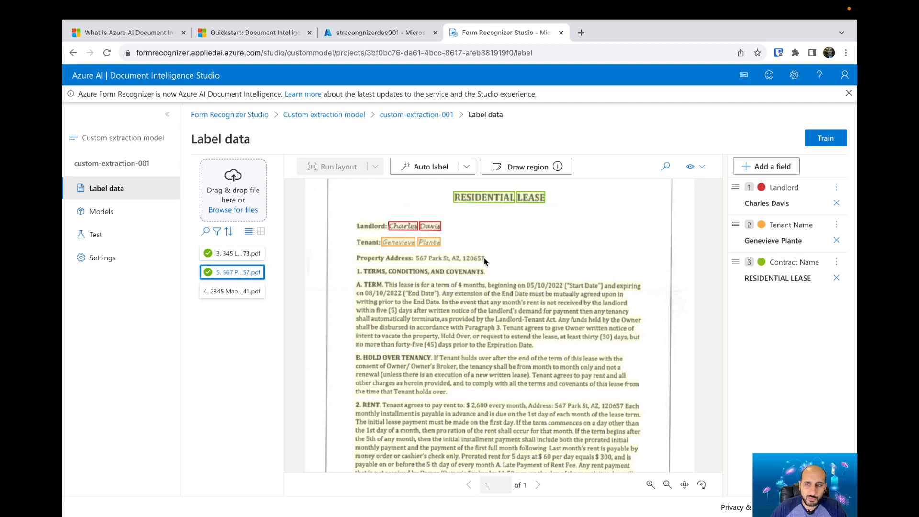
left_click(232, 290)
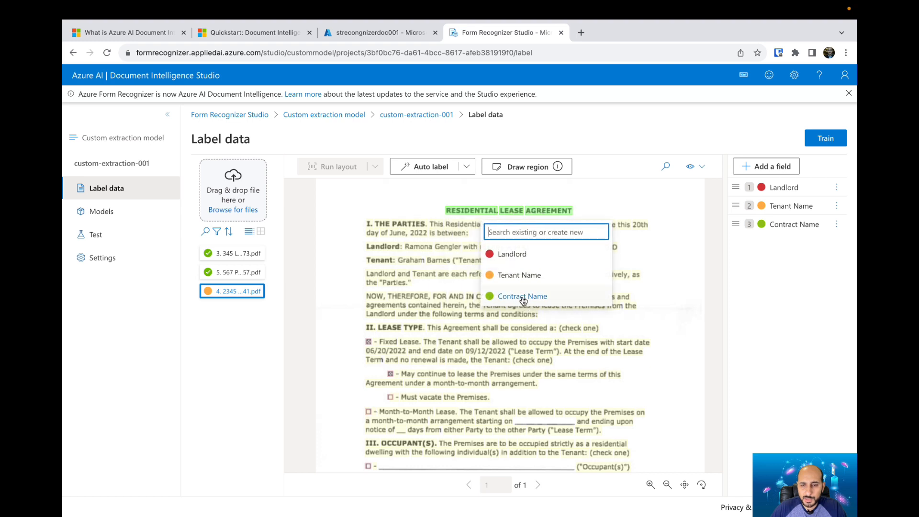
left_click(522, 296)
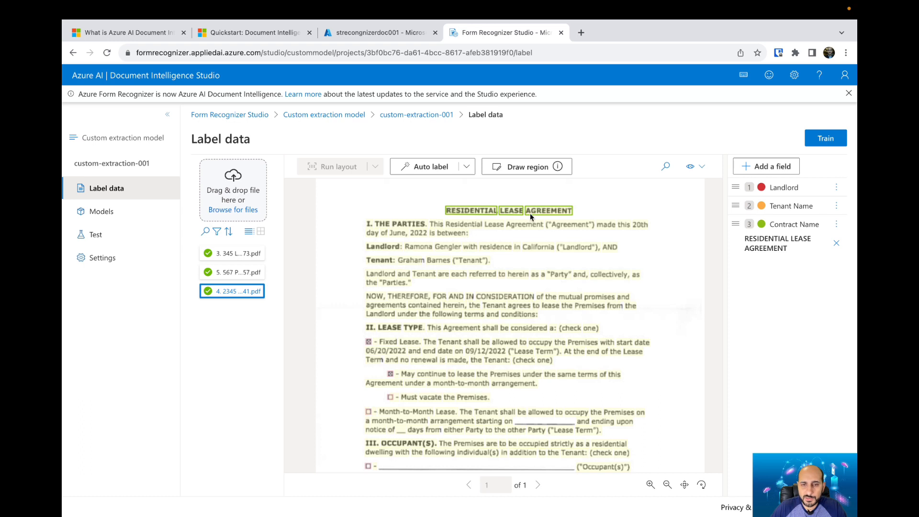
mouse_move(481, 235)
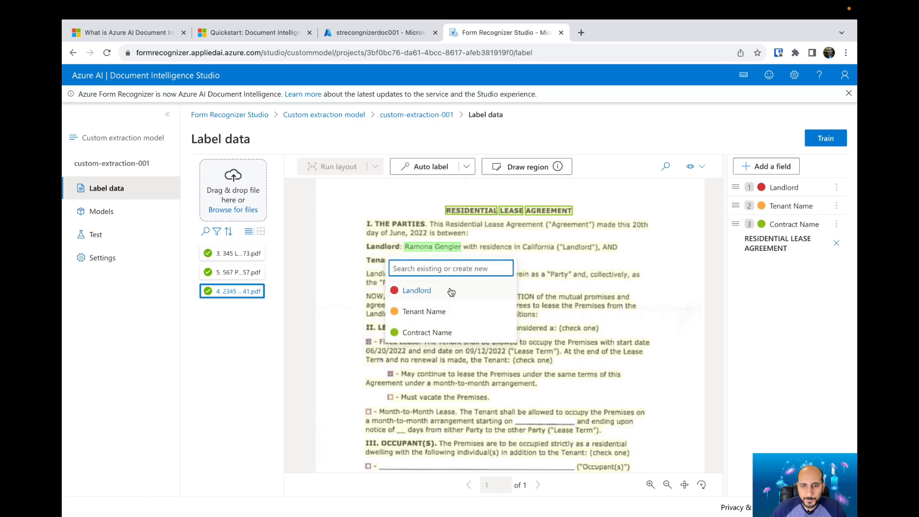
left_click(416, 290)
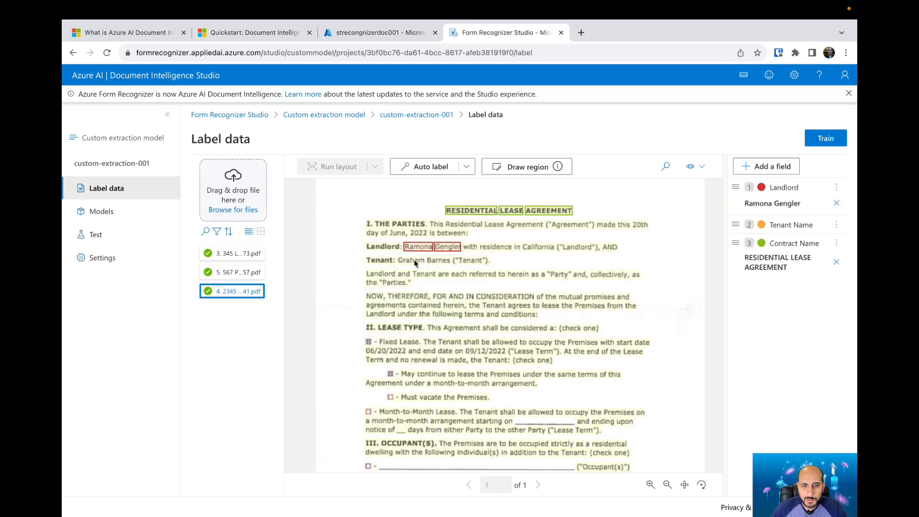
left_click(424, 260)
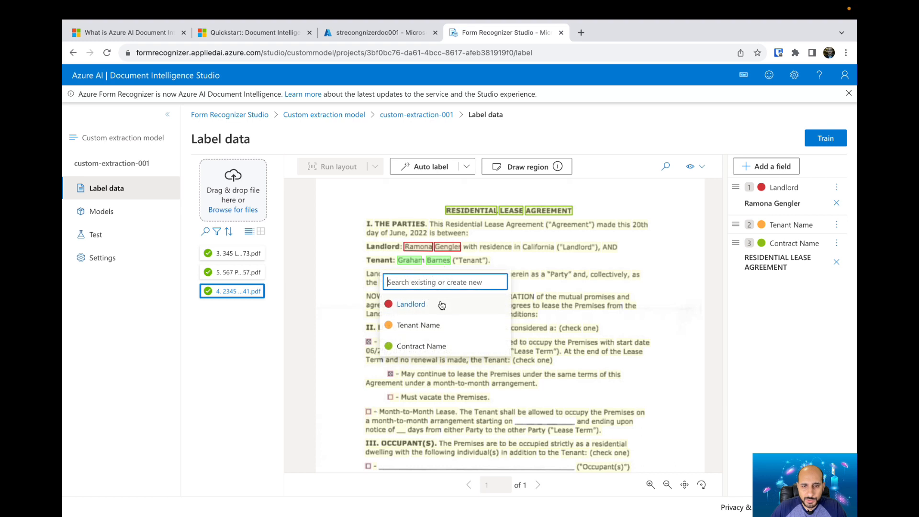
left_click(418, 326)
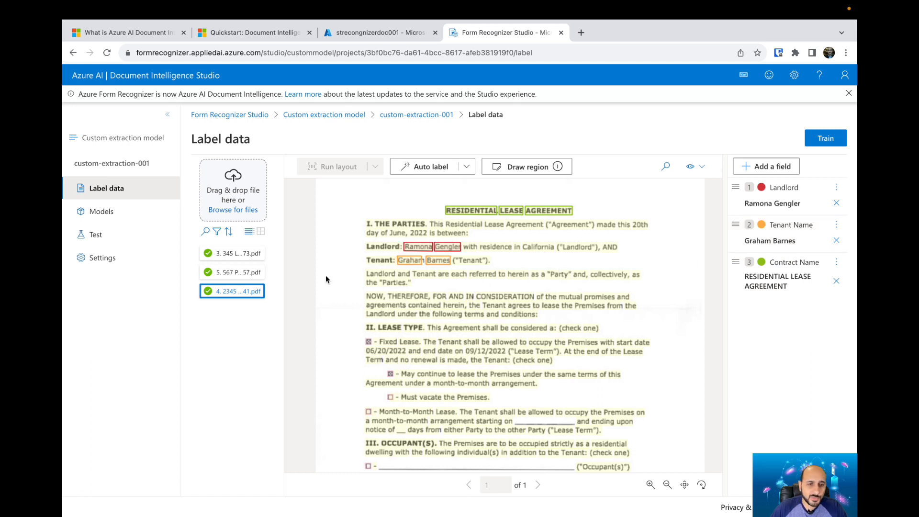
mouse_move(223, 252)
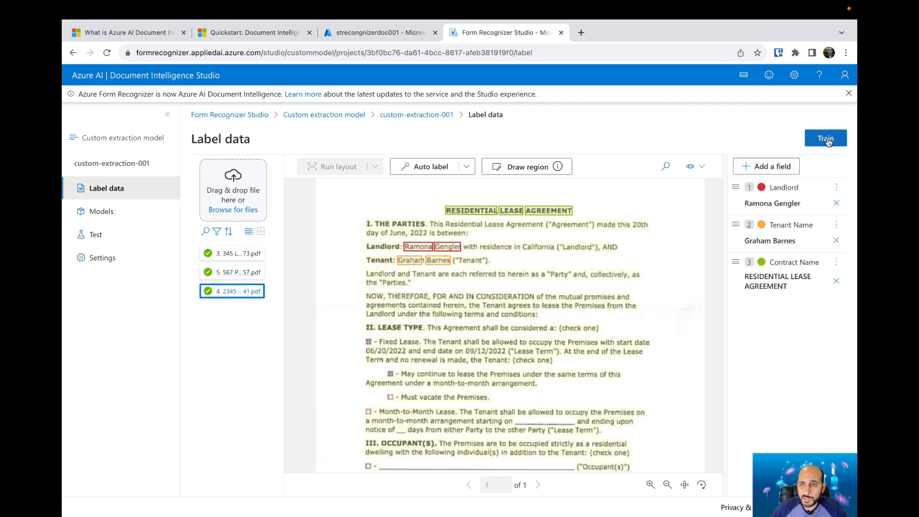
Train a new model with ID LeaseContract001 using the Neural build mode.
left_click(824, 137)
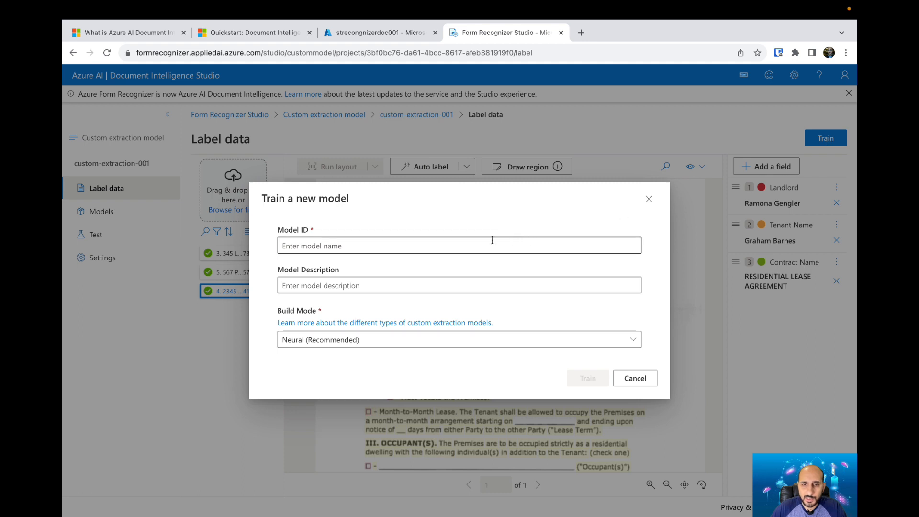
left_click(459, 246)
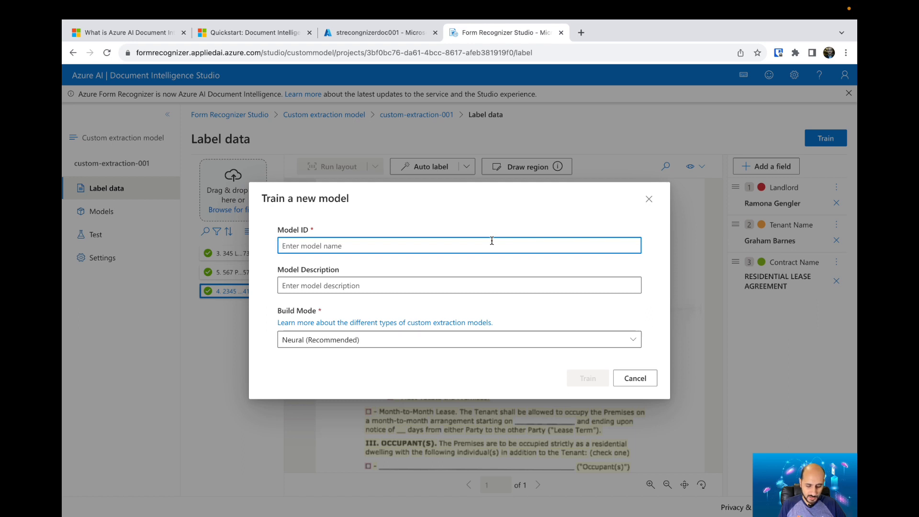
type("LeaseContract")
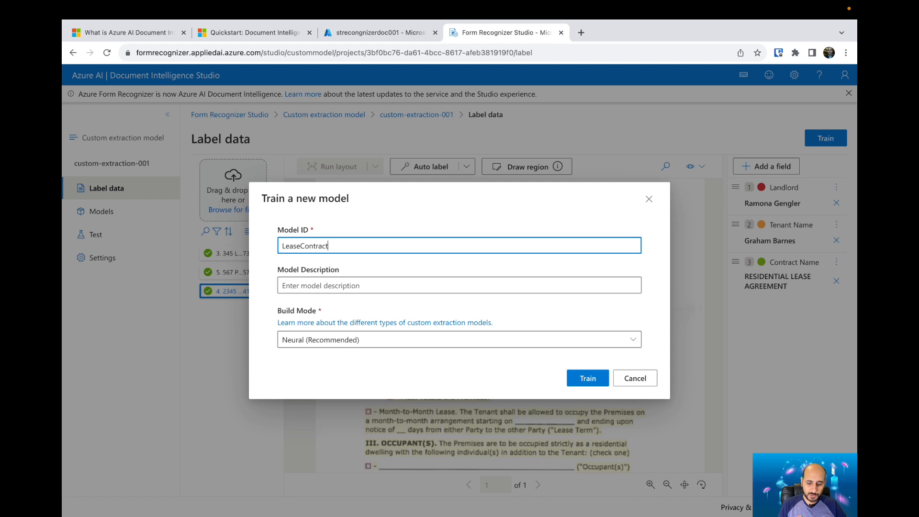
type("001")
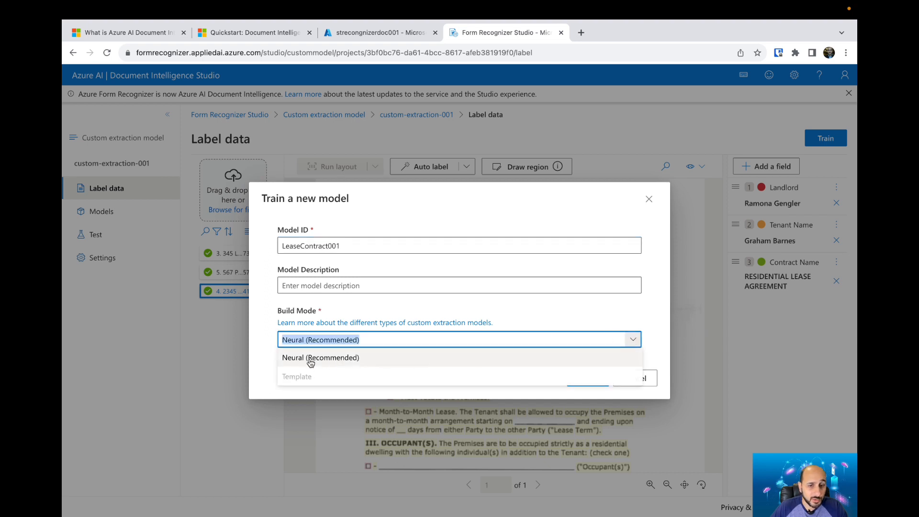
left_click(319, 357)
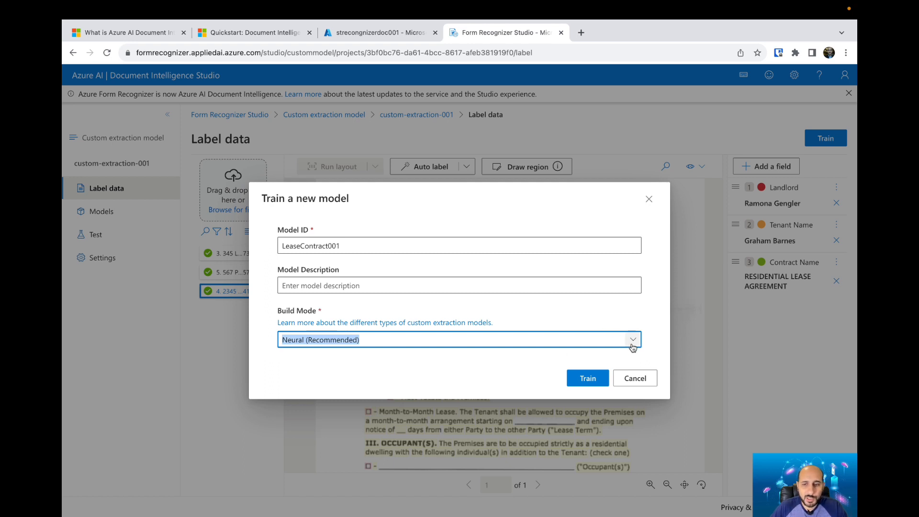
left_click(632, 339)
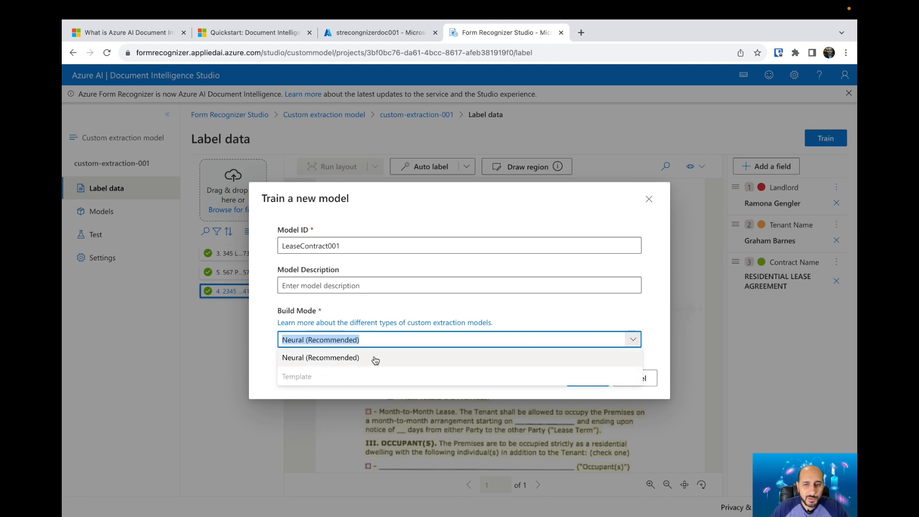
left_click(321, 357)
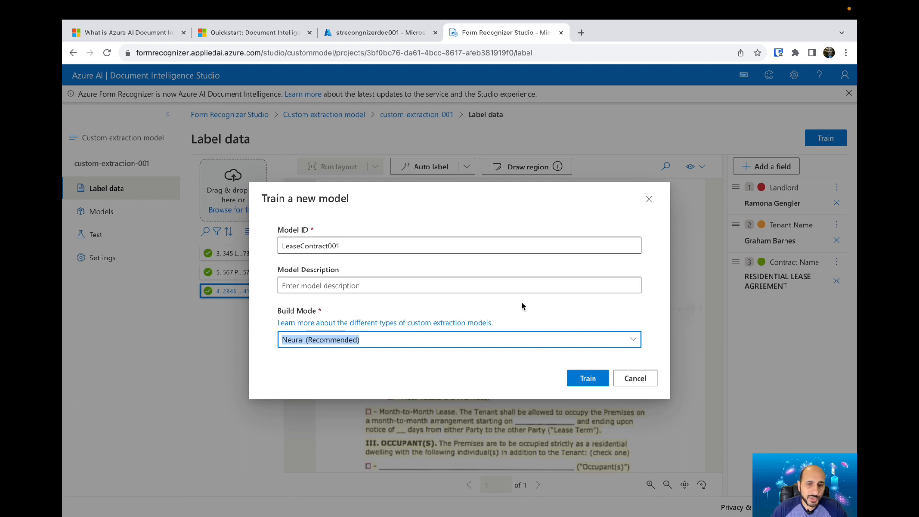
mouse_move(539, 301)
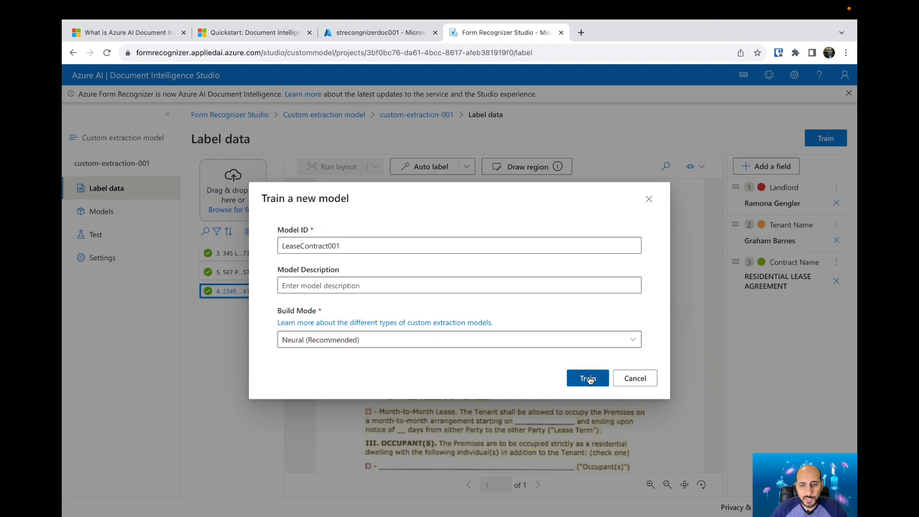
left_click(586, 378)
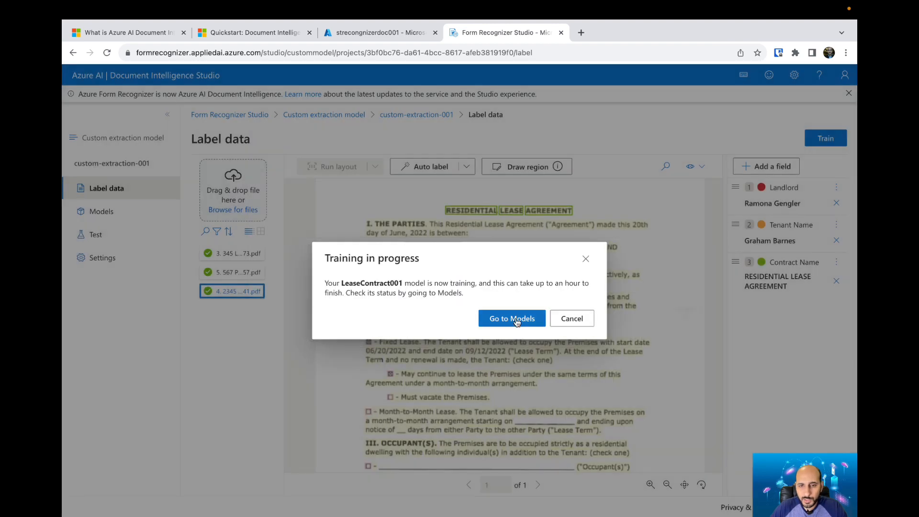
Refresh the models list until LeaseContract001 shows succeeded, then dismiss the notice.
left_click(511, 317)
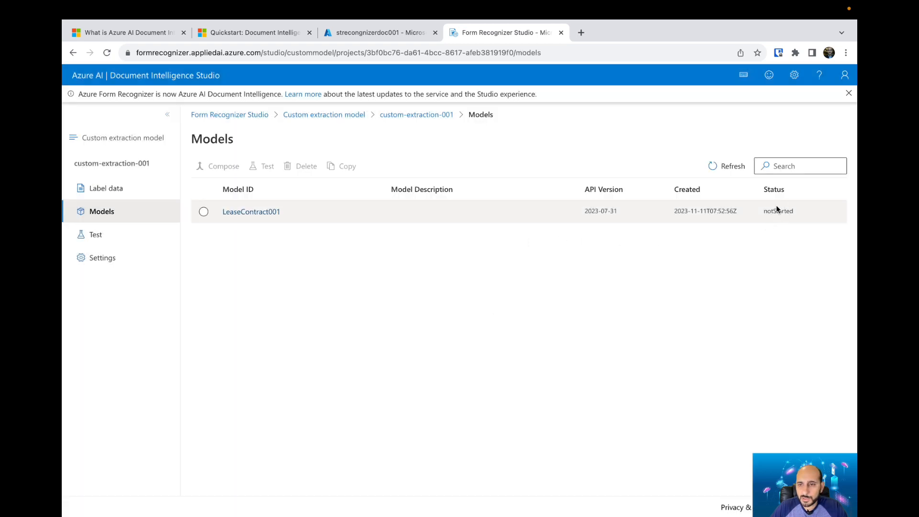
left_click(731, 166)
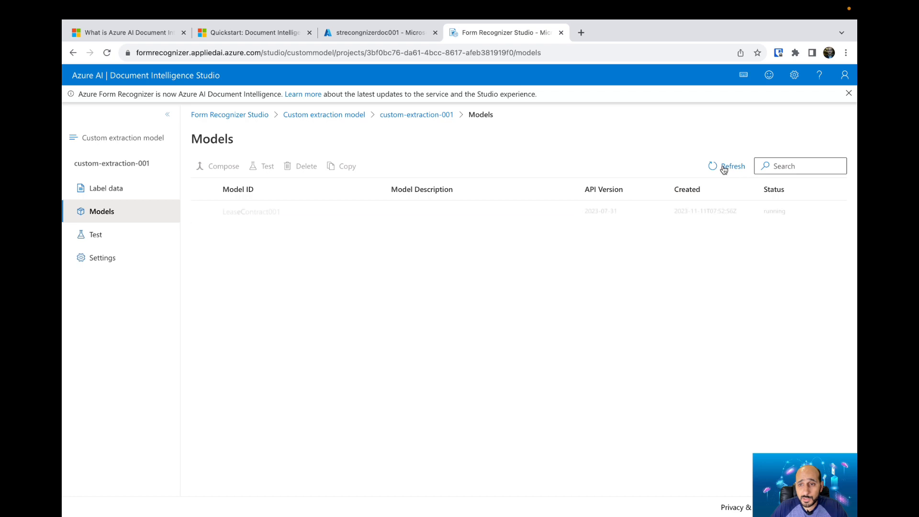
left_click(731, 165)
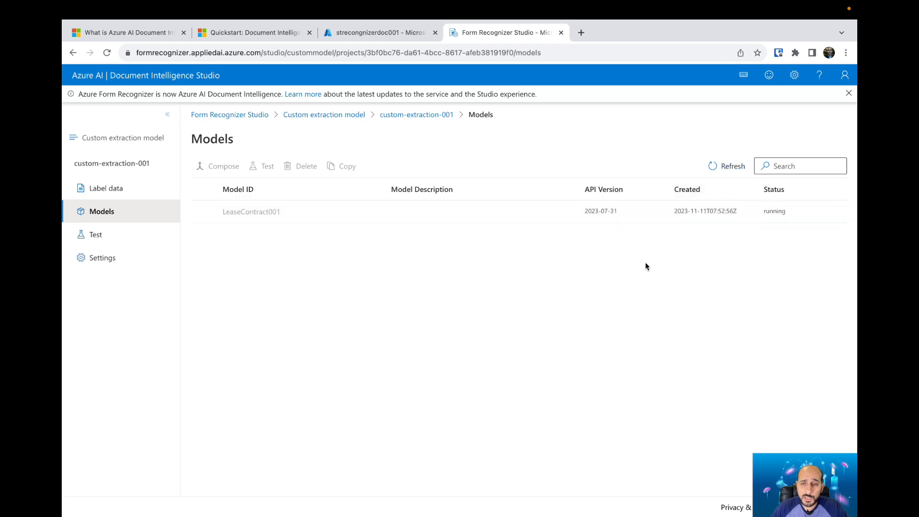
mouse_move(615, 257)
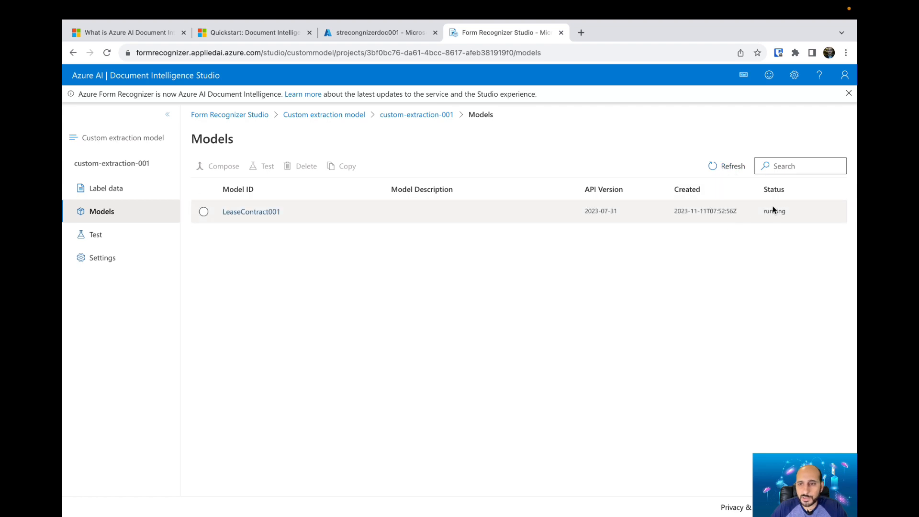
mouse_move(637, 261)
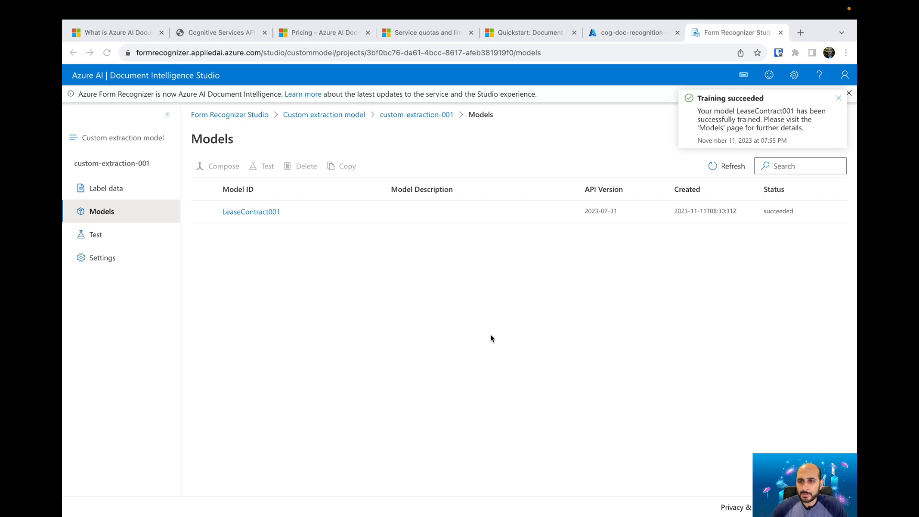
mouse_move(740, 115)
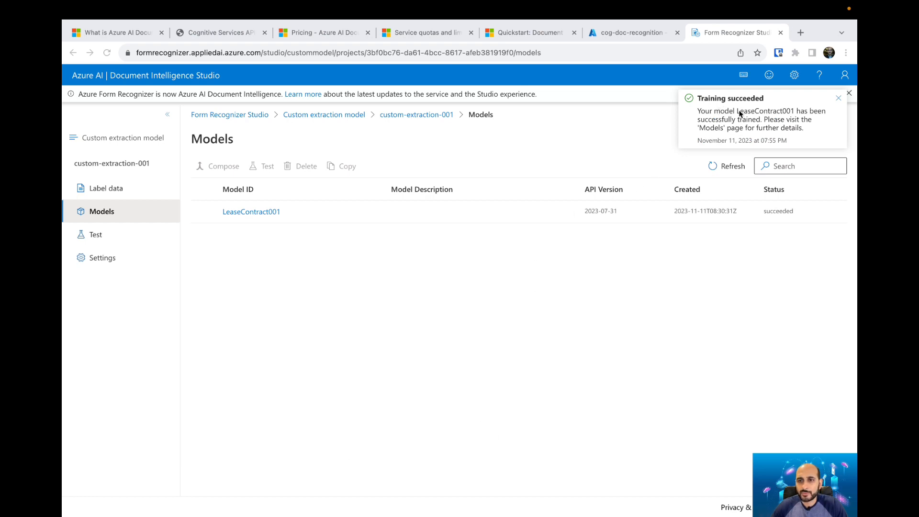
left_click(837, 97)
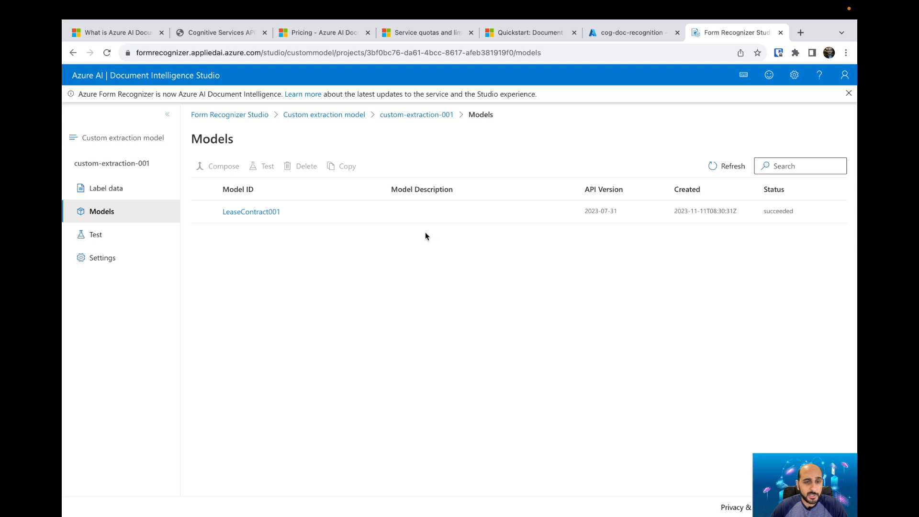
On the Test page load 2. 7890 Hill Street, IL, 540456.pdf and analyse it with LeaseContract001.
left_click(250, 212)
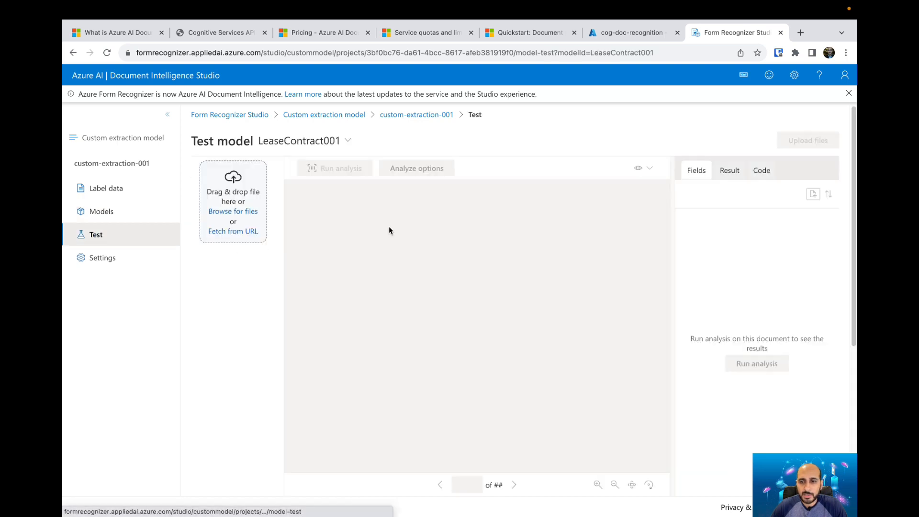
mouse_move(541, 145)
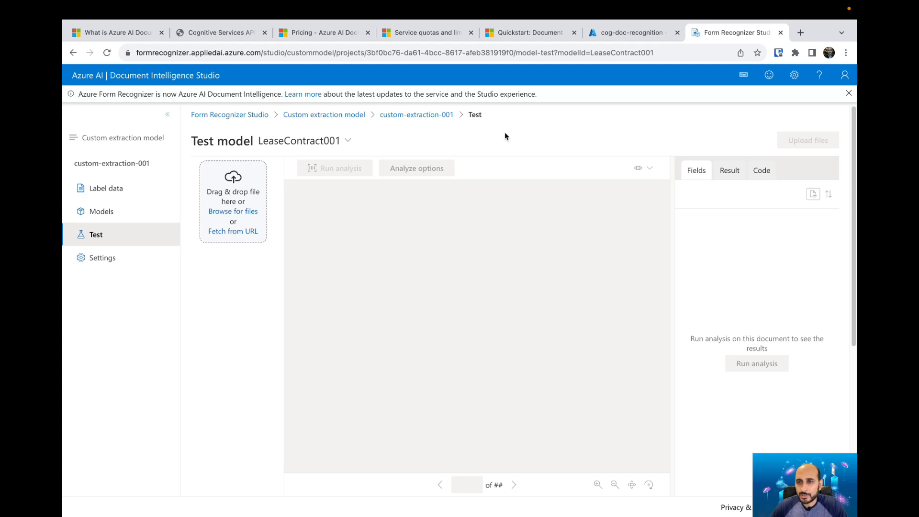
mouse_move(389, 240)
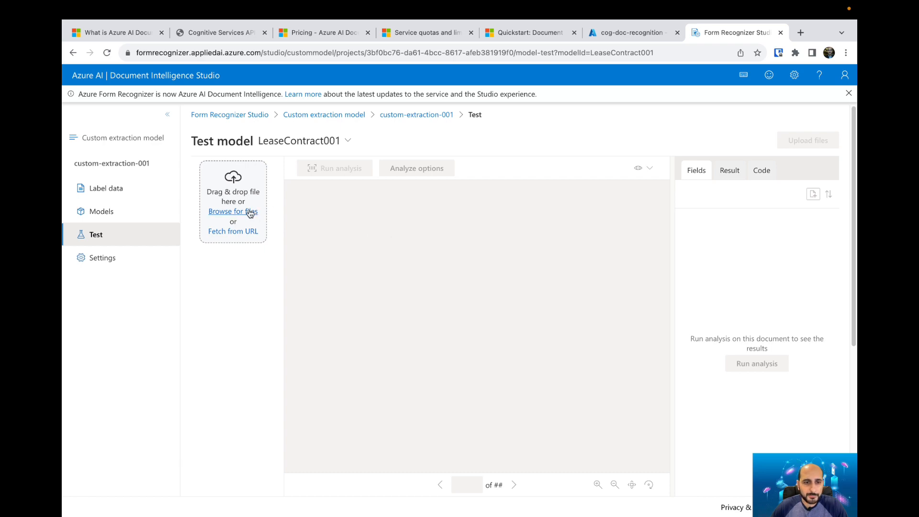
left_click(233, 211)
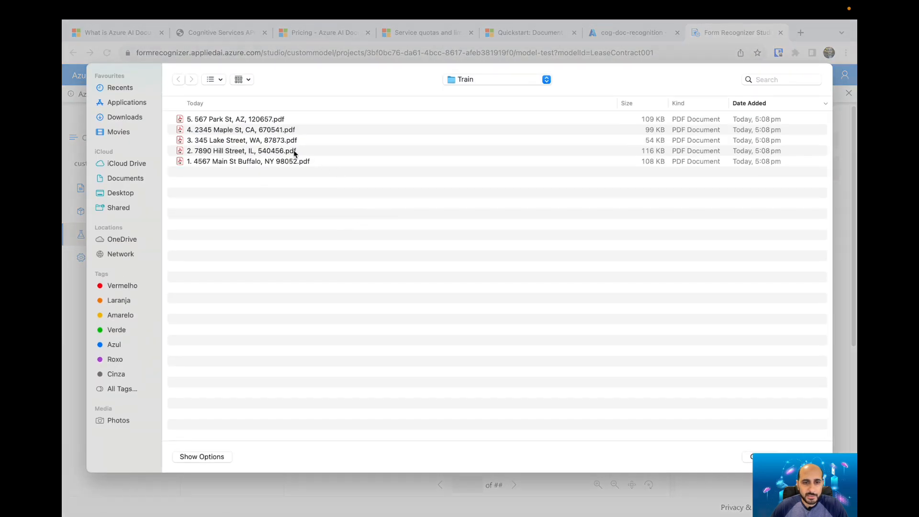
left_click(240, 150)
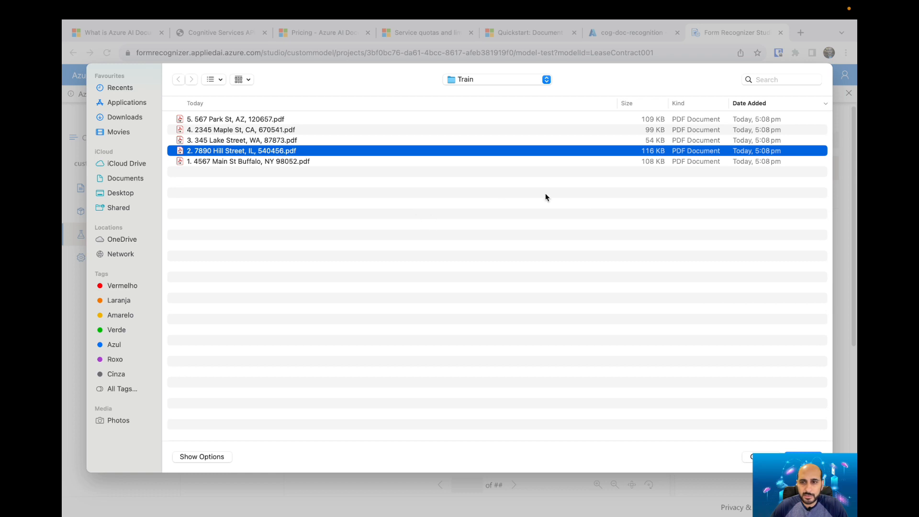
mouse_move(285, 156)
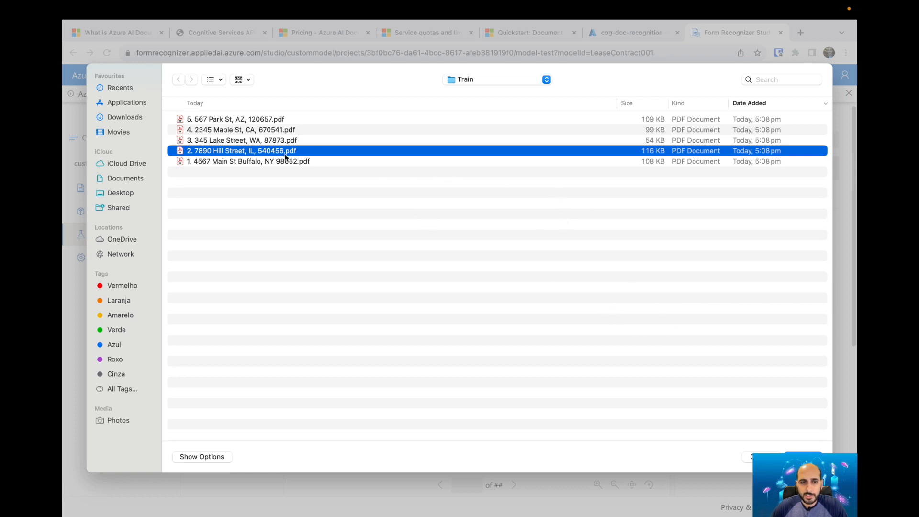
mouse_move(588, 381)
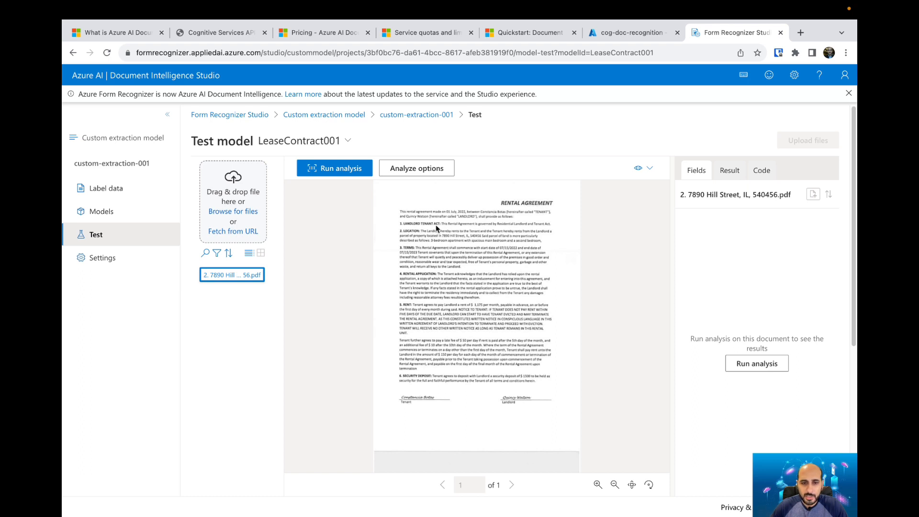
left_click(334, 169)
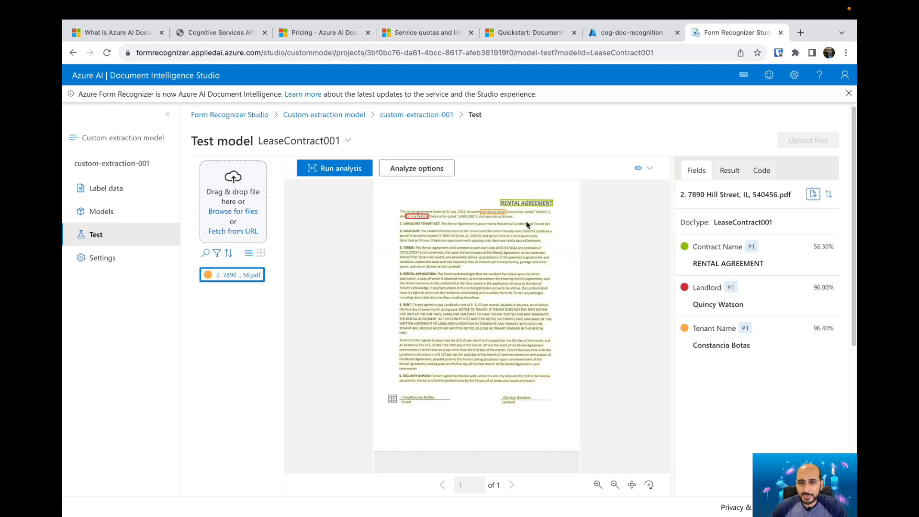
mouse_move(528, 235)
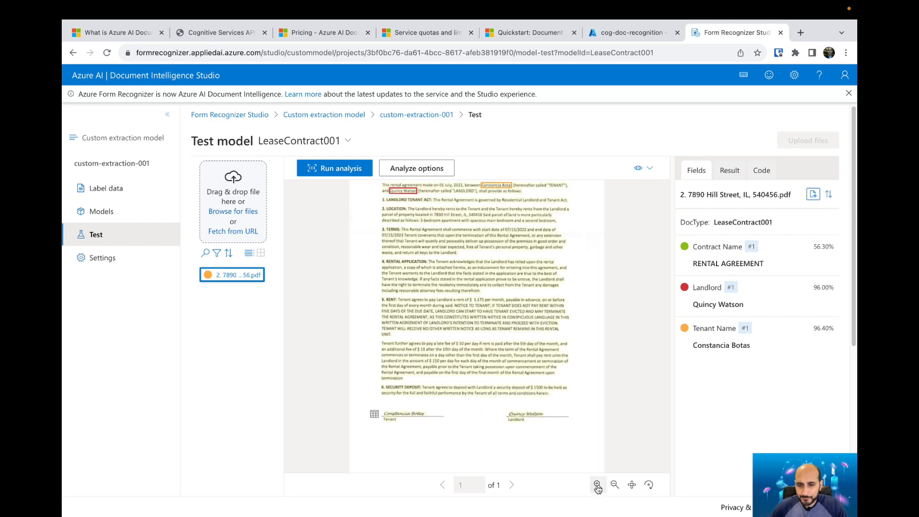
Zoom into the analysed Hill Street agreement to read the extracted Contract Name, Landlord and Tenant values.
left_click(597, 484)
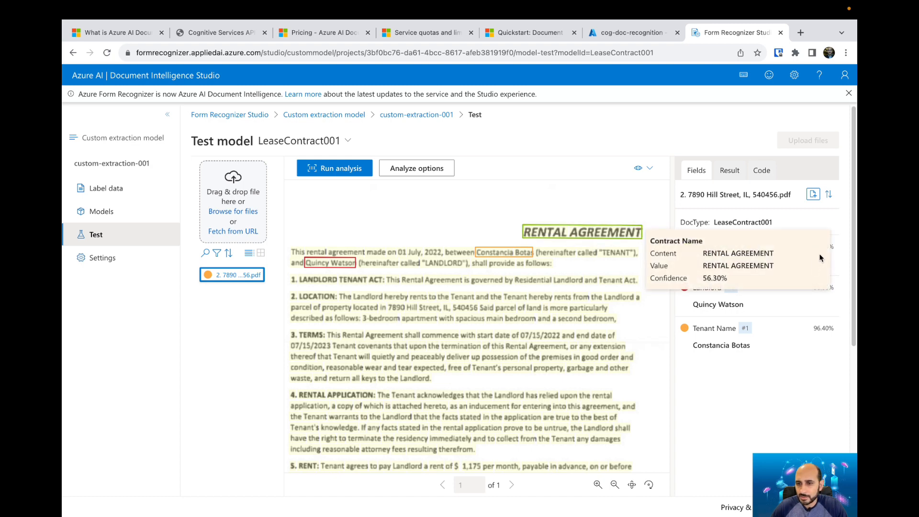
mouse_move(820, 257)
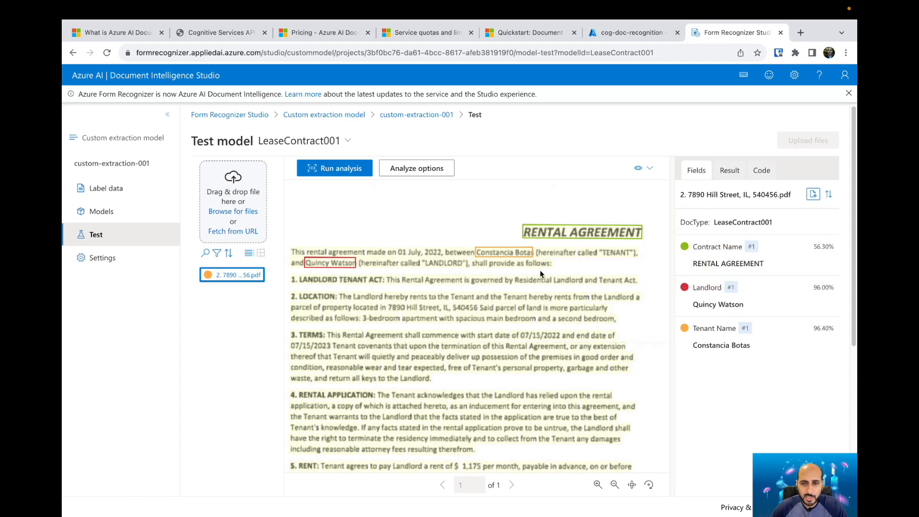
mouse_move(504, 252)
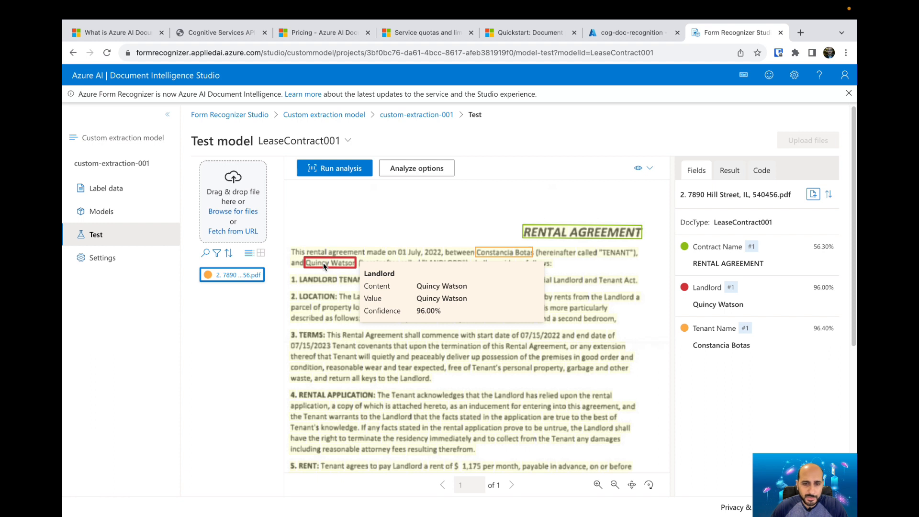
mouse_move(795, 338)
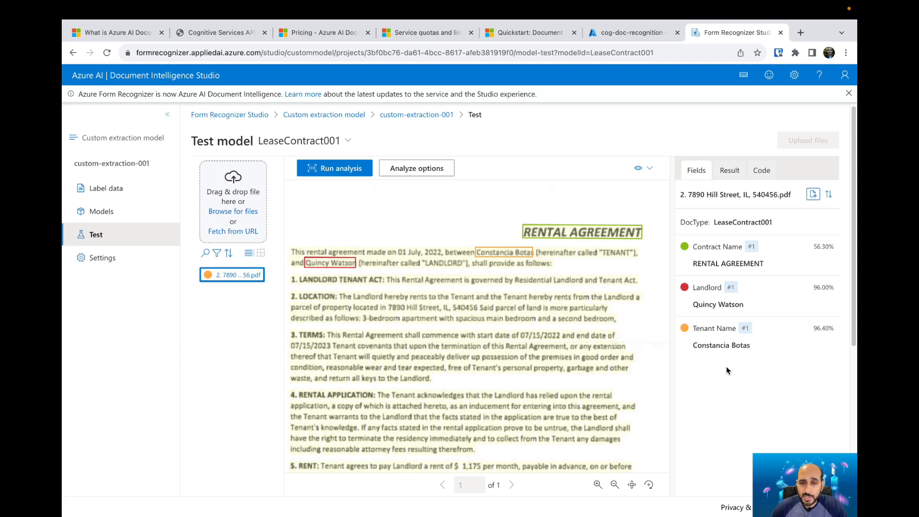
mouse_move(614, 291)
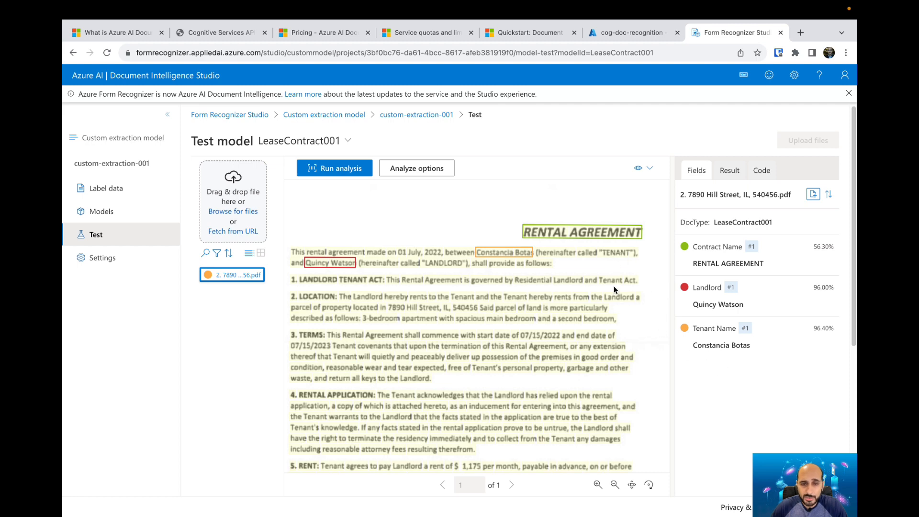
mouse_move(445, 219)
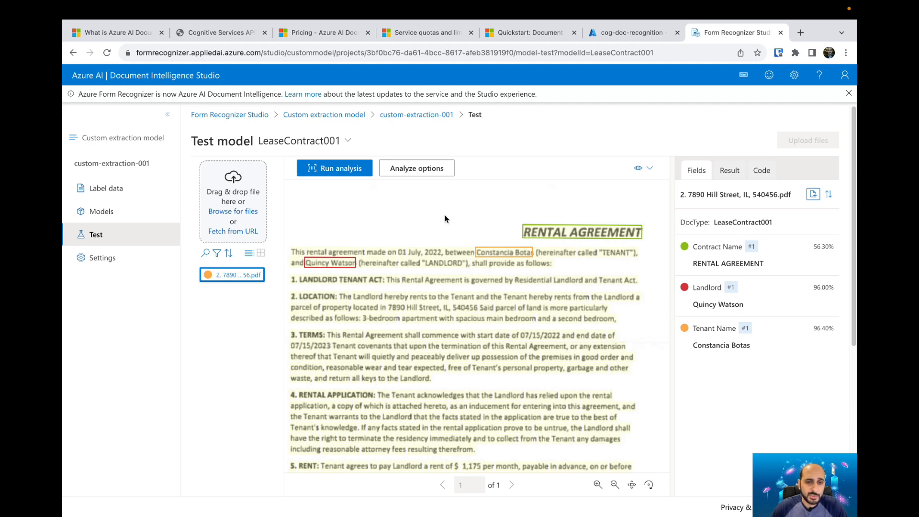
mouse_move(494, 206)
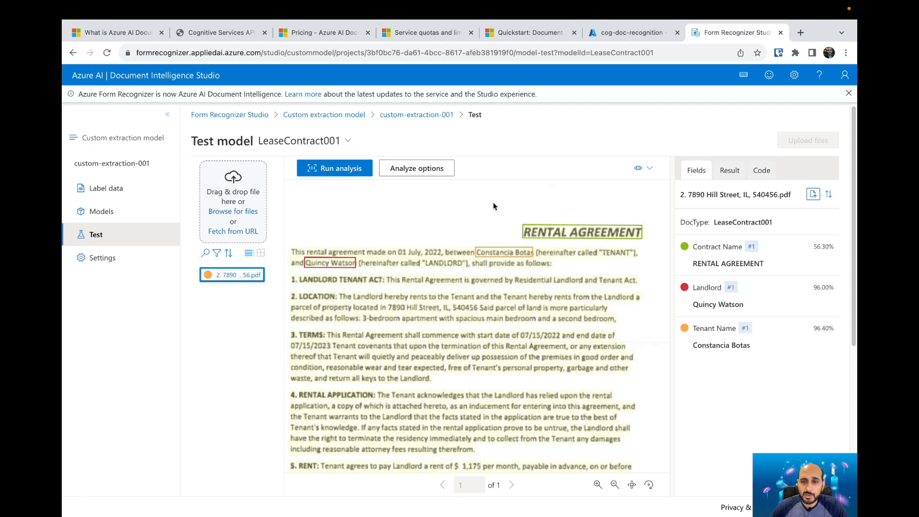
mouse_move(498, 205)
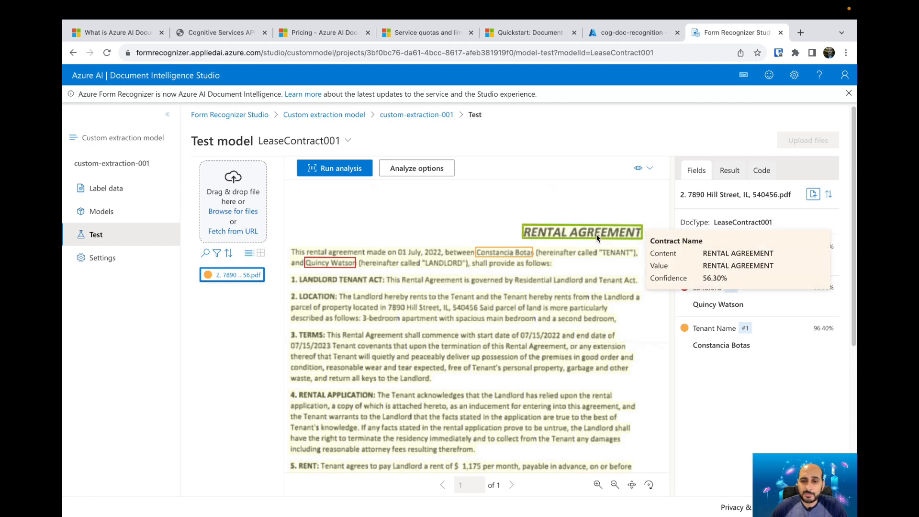
mouse_move(584, 259)
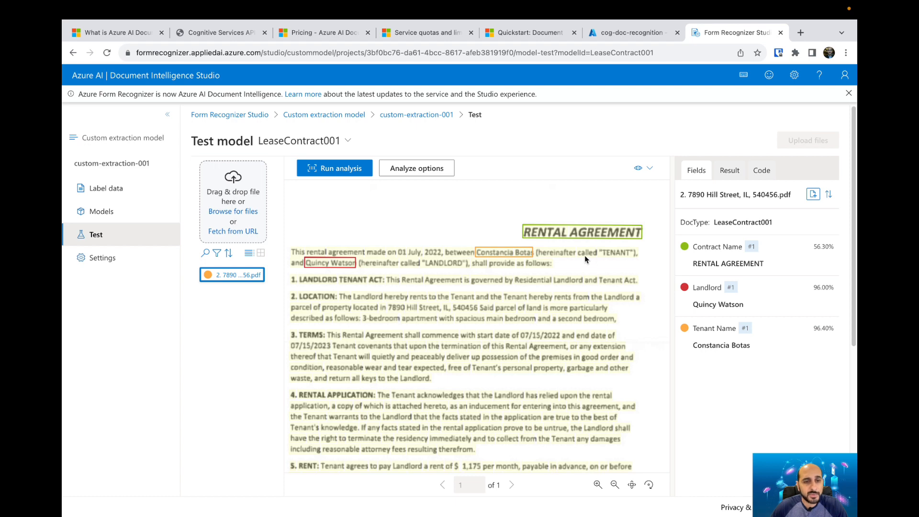
Browse the Result tab's JSON output down through the Landlord and Contract Name fields.
left_click(728, 170)
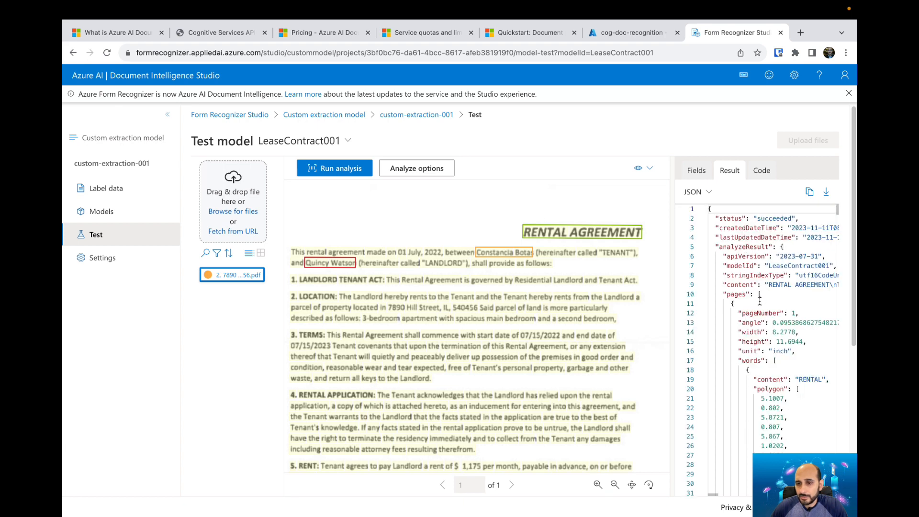
scroll("down", 3)
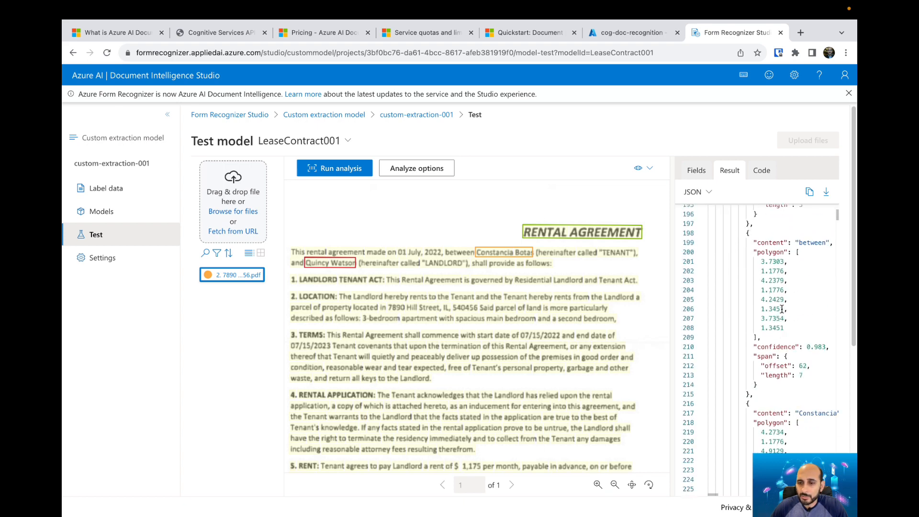
scroll("down", 3)
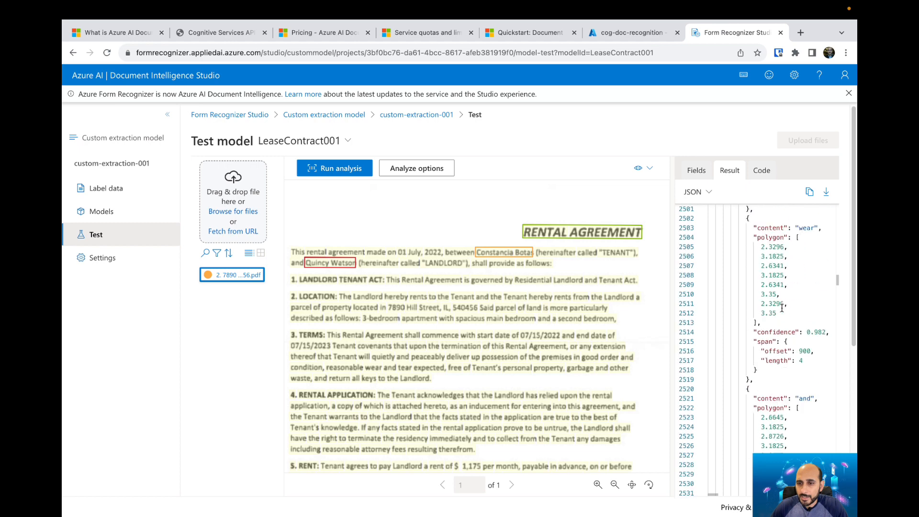
scroll("down", 3)
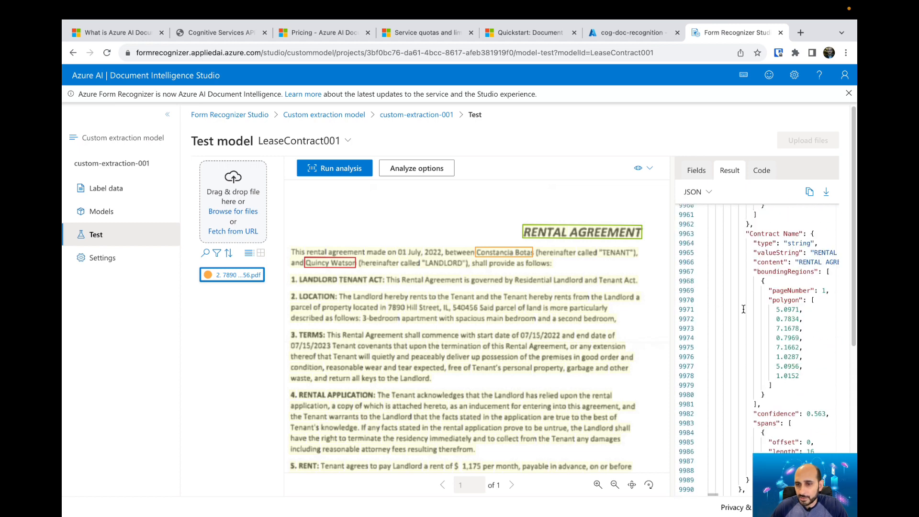
scroll("down", 3)
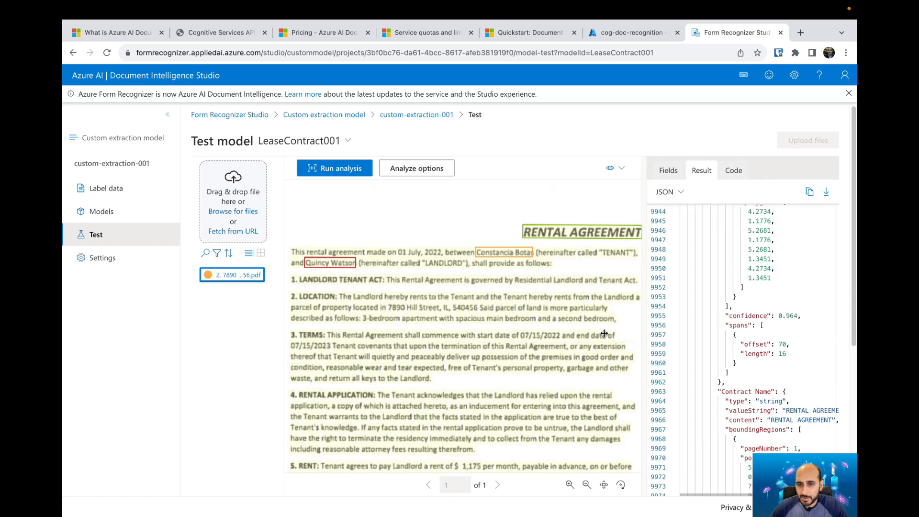
scroll("down", 3)
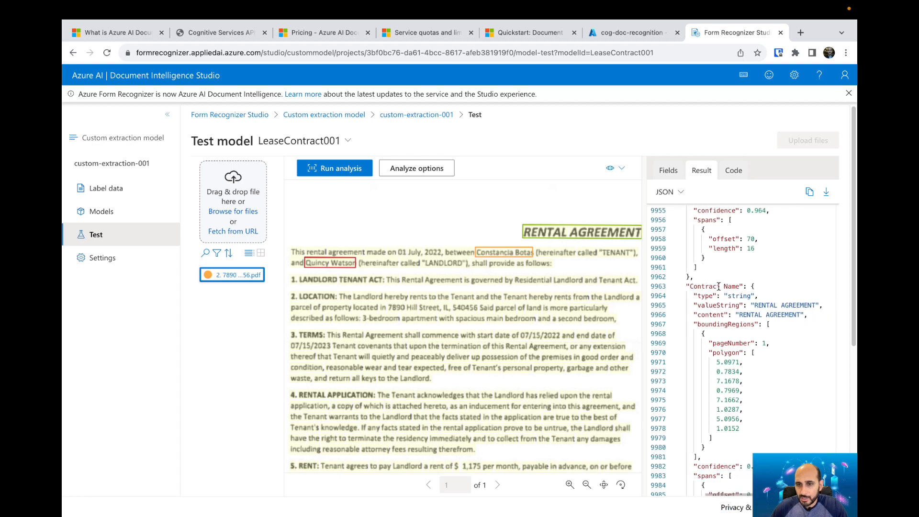
scroll("down", 3)
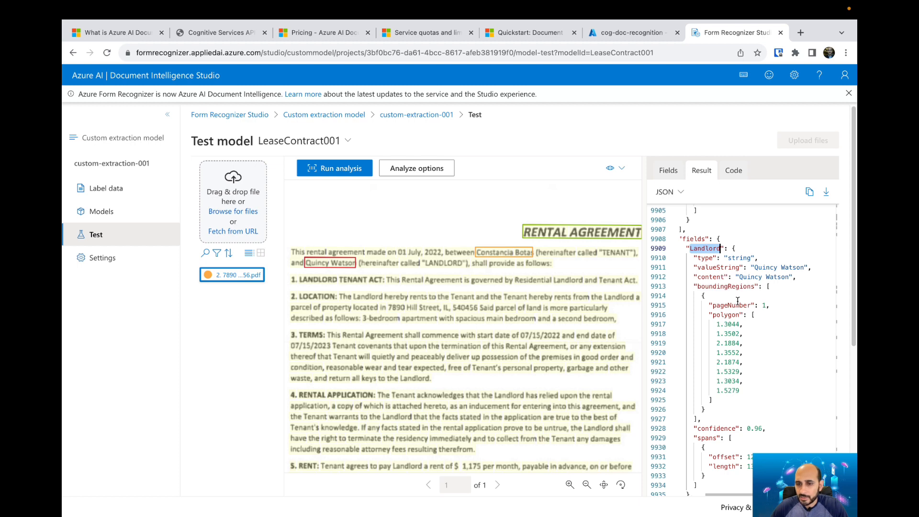
scroll("down", 3)
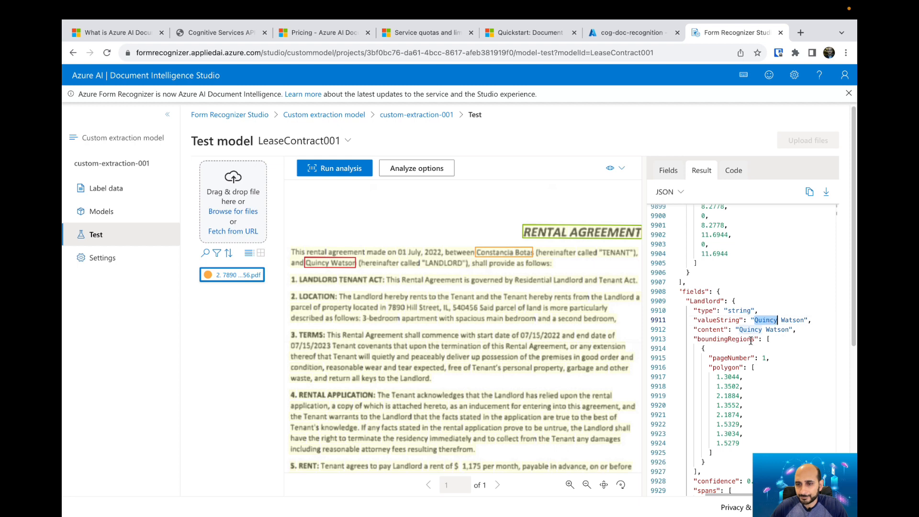
scroll("down", 3)
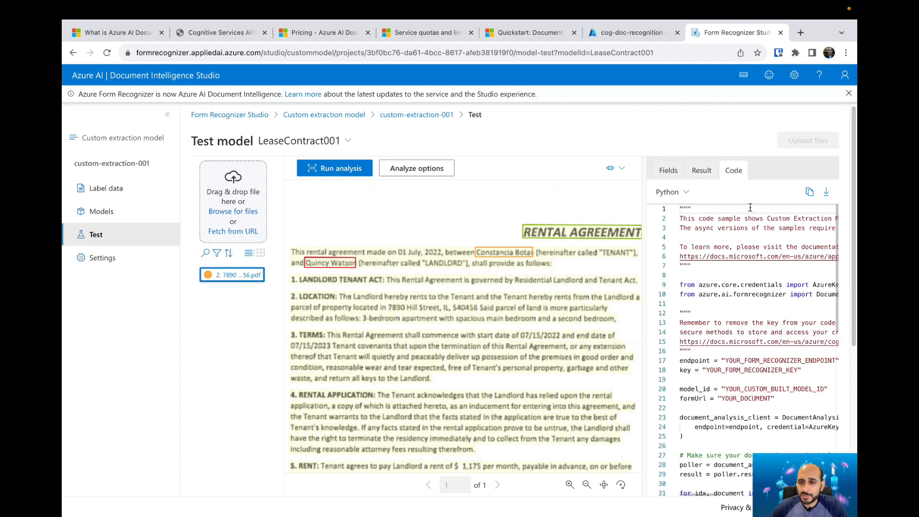
Switch the sample code language from Python to C# and scroll through it.
left_click(671, 191)
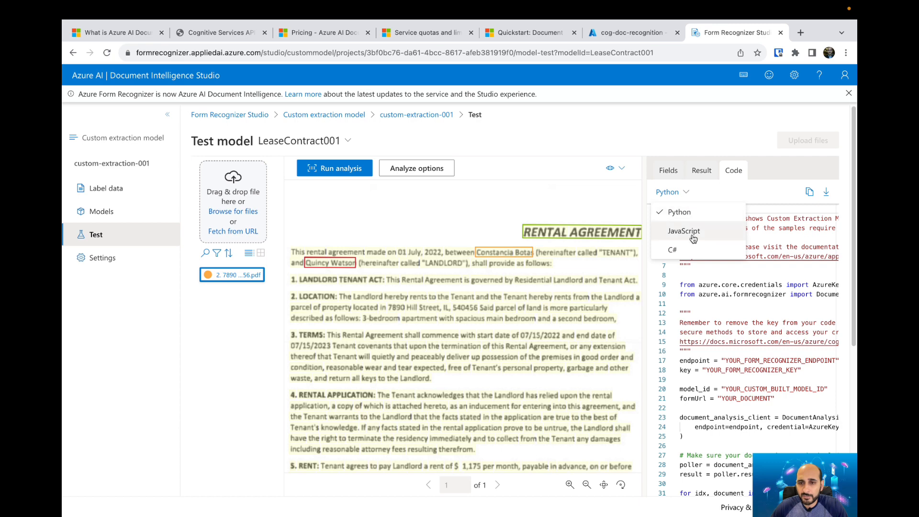
mouse_move(702, 216)
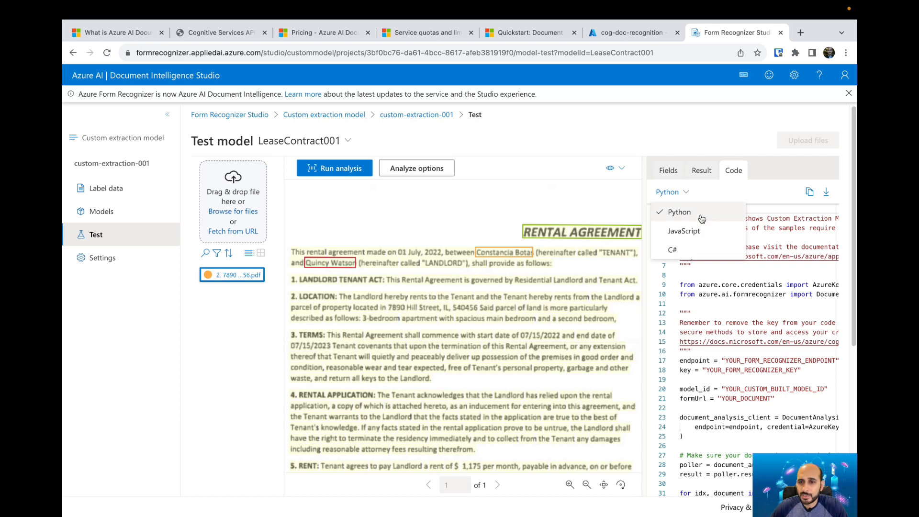
left_click(672, 249)
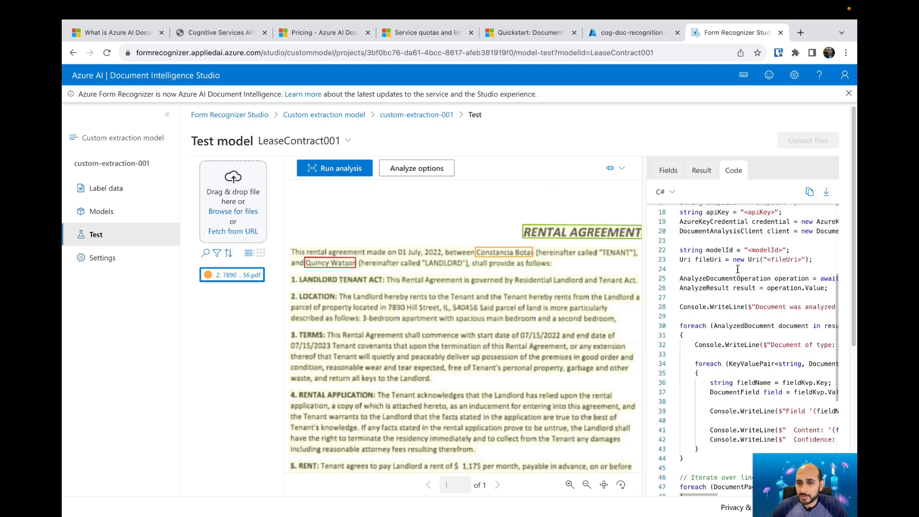
scroll("down", 3)
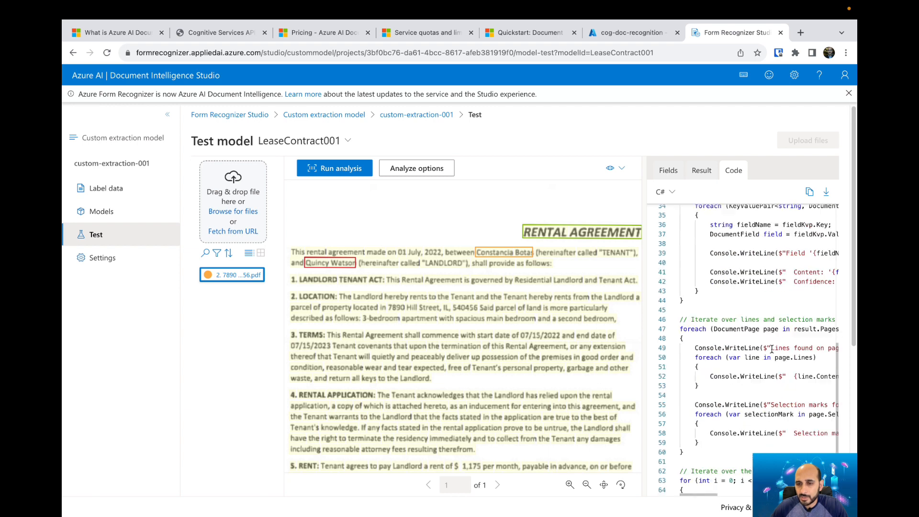
scroll("down", 3)
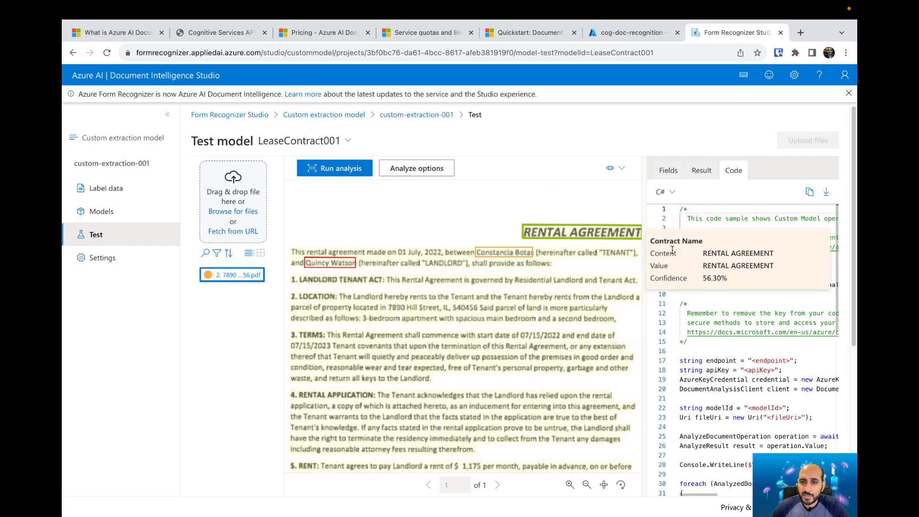
mouse_move(556, 204)
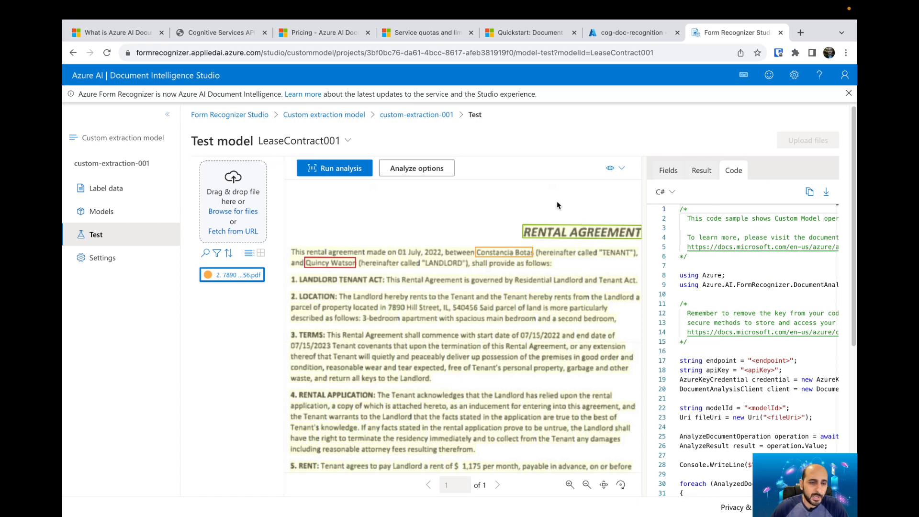
Review the project Settings fields and folder path, then return to the Test results.
left_click(102, 258)
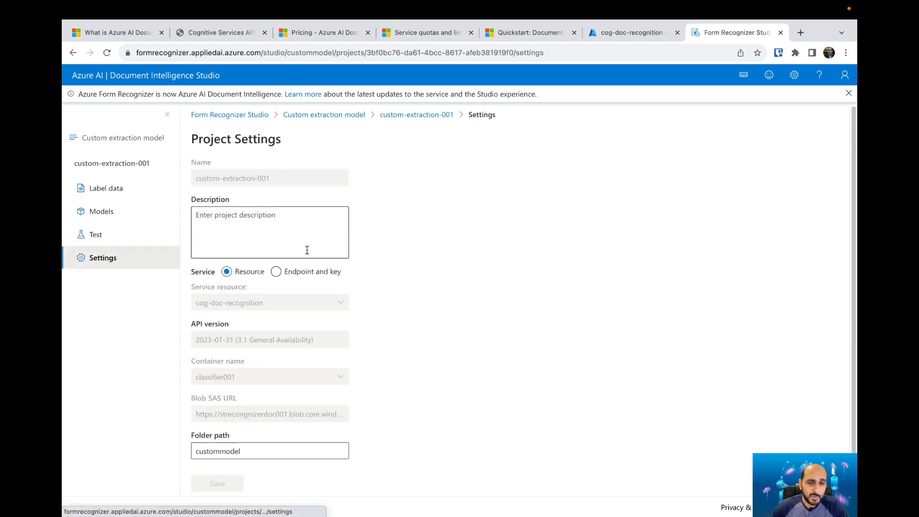
scroll("down", 3)
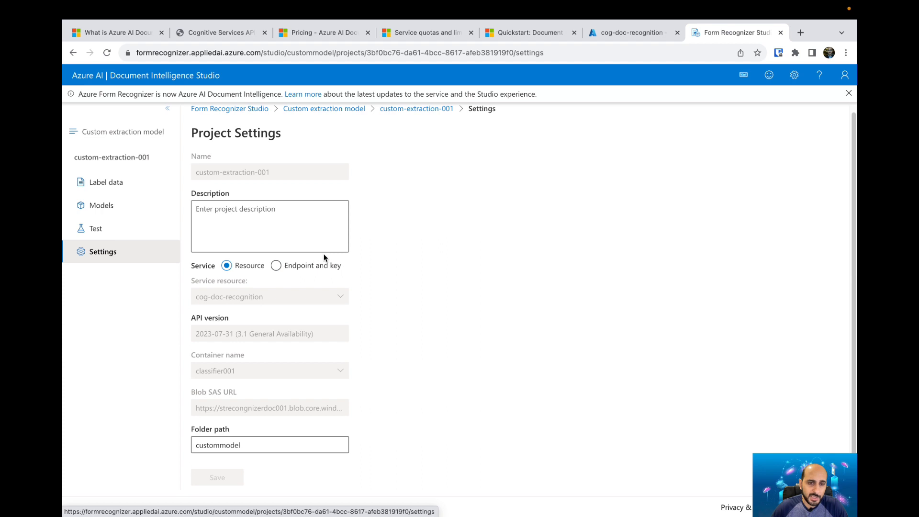
mouse_move(296, 213)
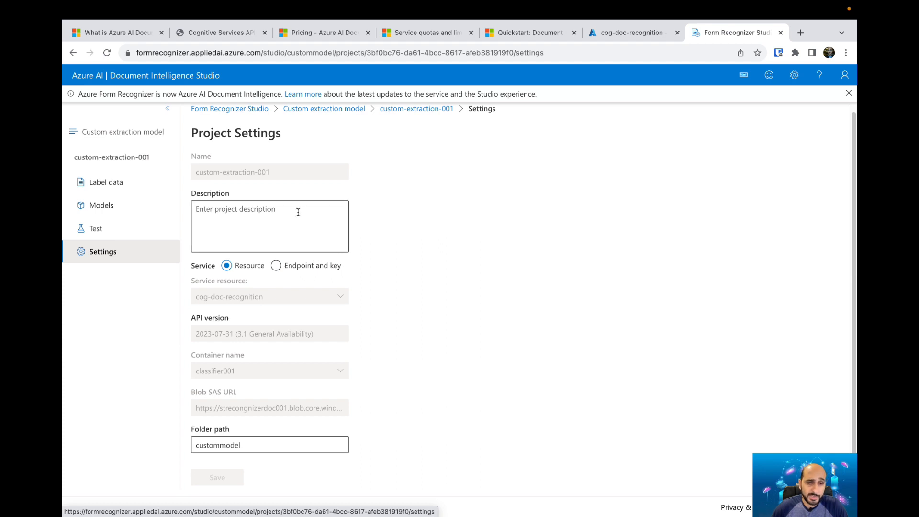
mouse_move(247, 288)
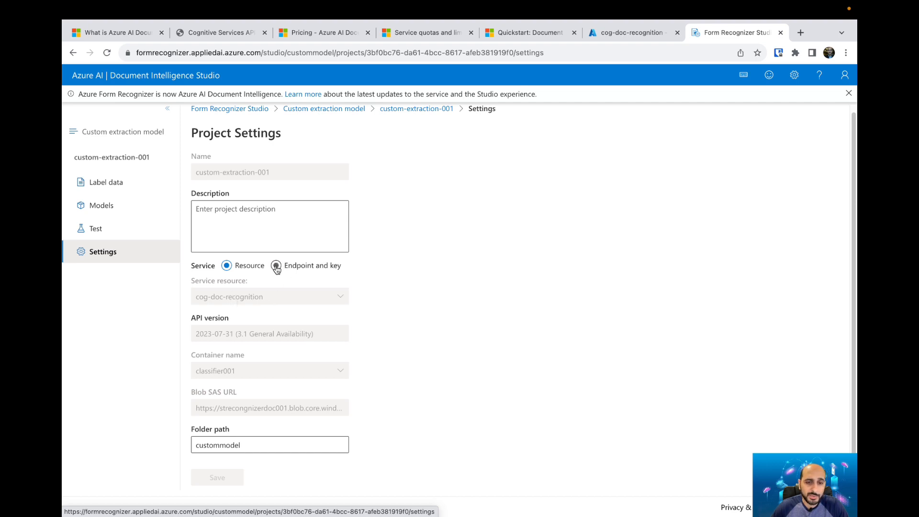
mouse_move(244, 270)
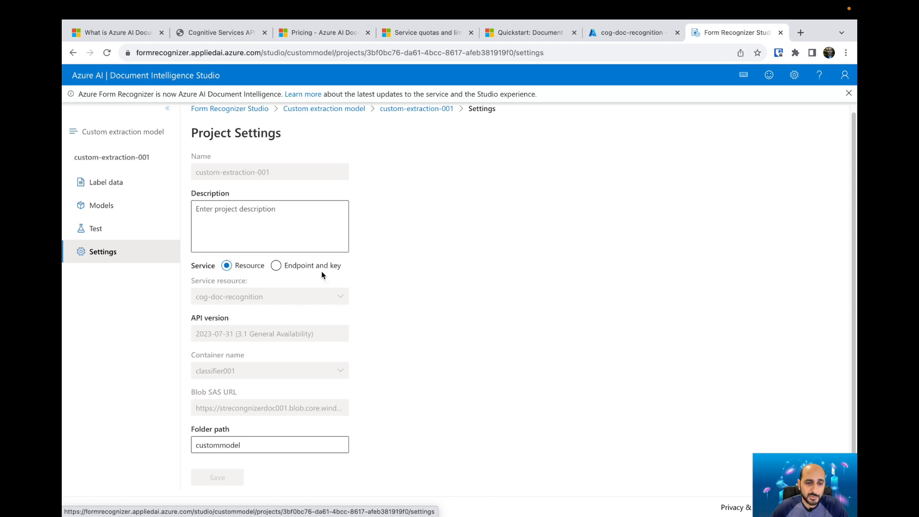
left_click(269, 445)
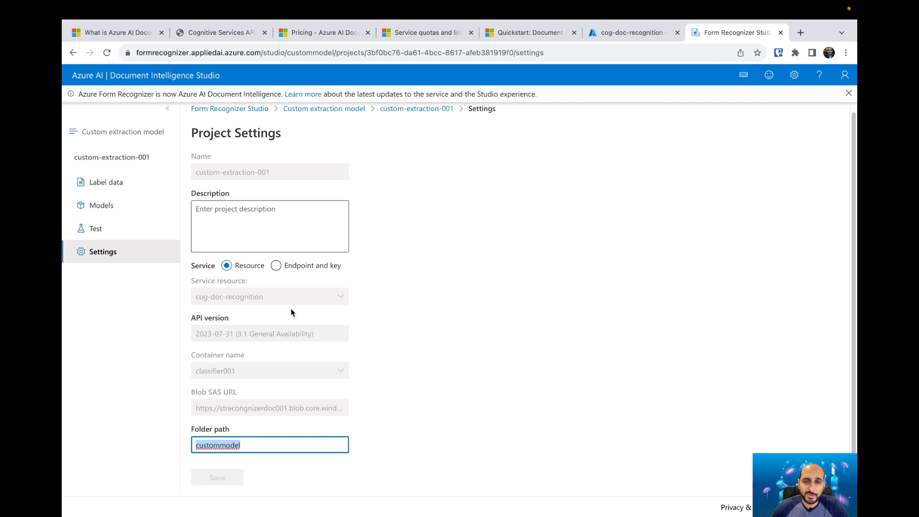
mouse_move(285, 357)
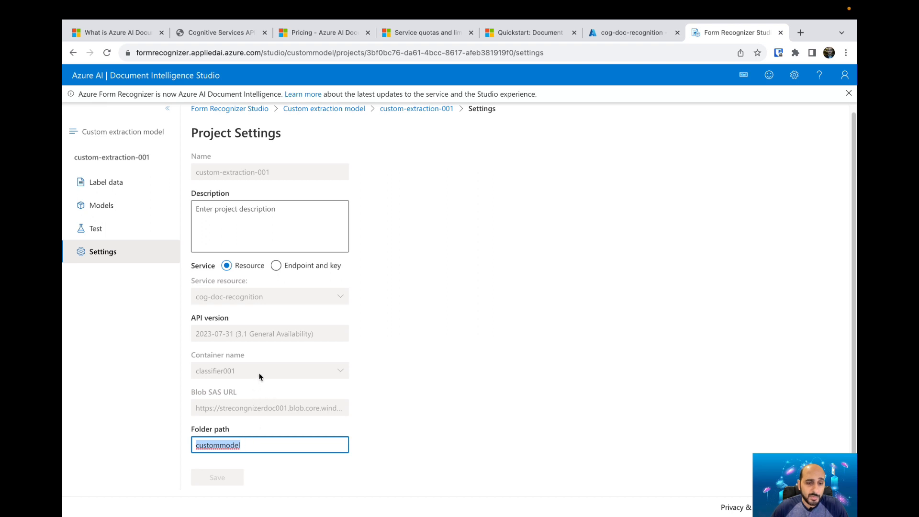
mouse_move(271, 328)
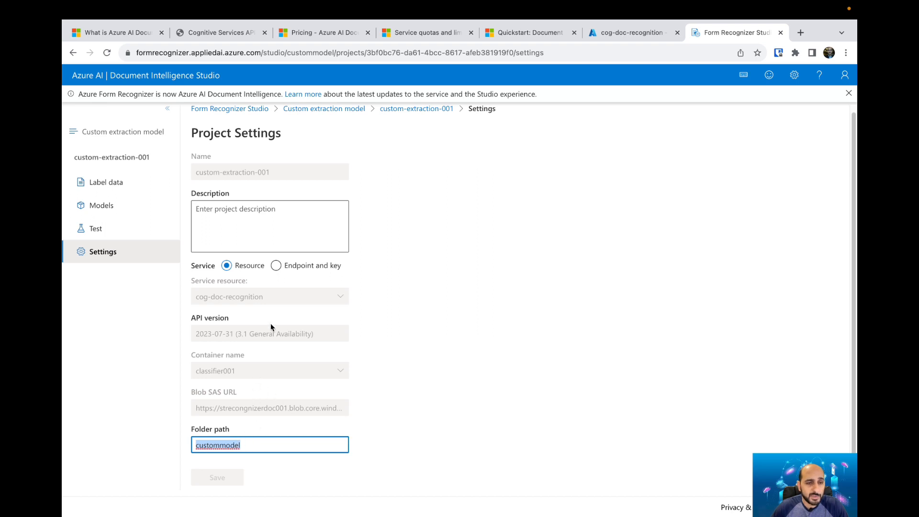
left_click(95, 227)
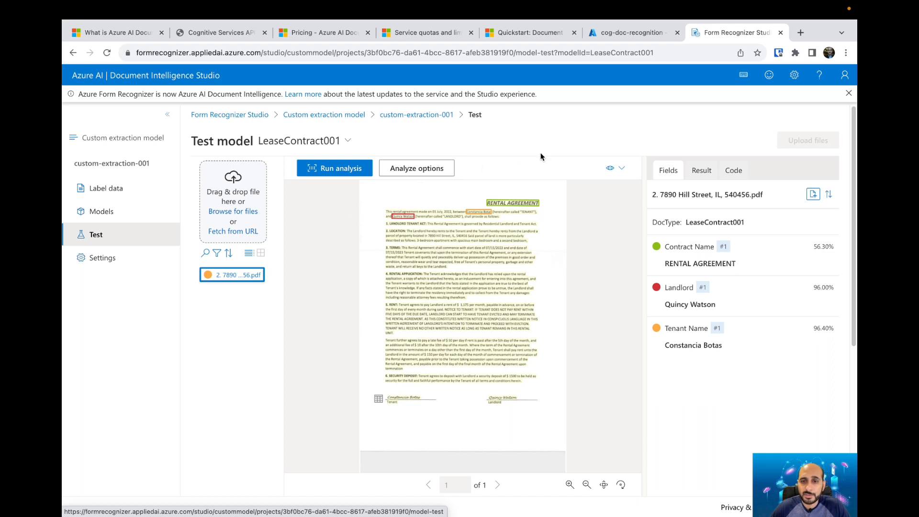
mouse_move(483, 153)
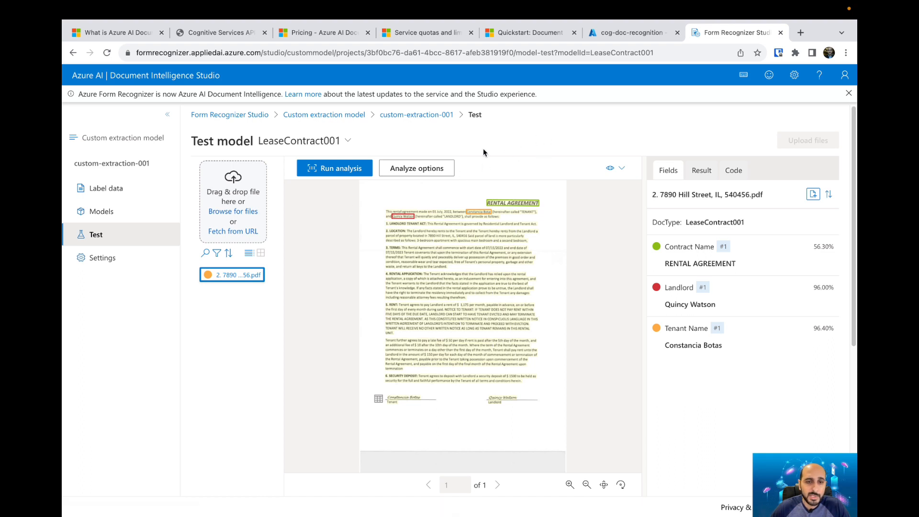
mouse_move(393, 138)
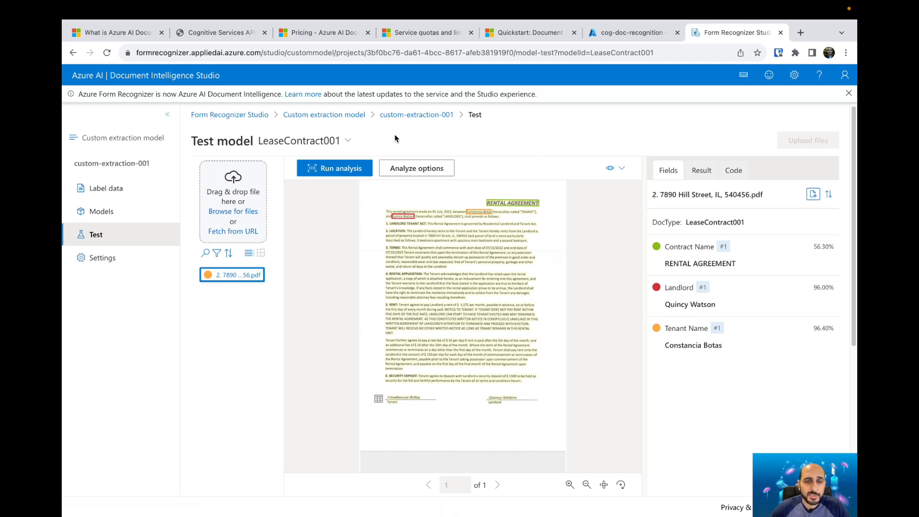
mouse_move(485, 135)
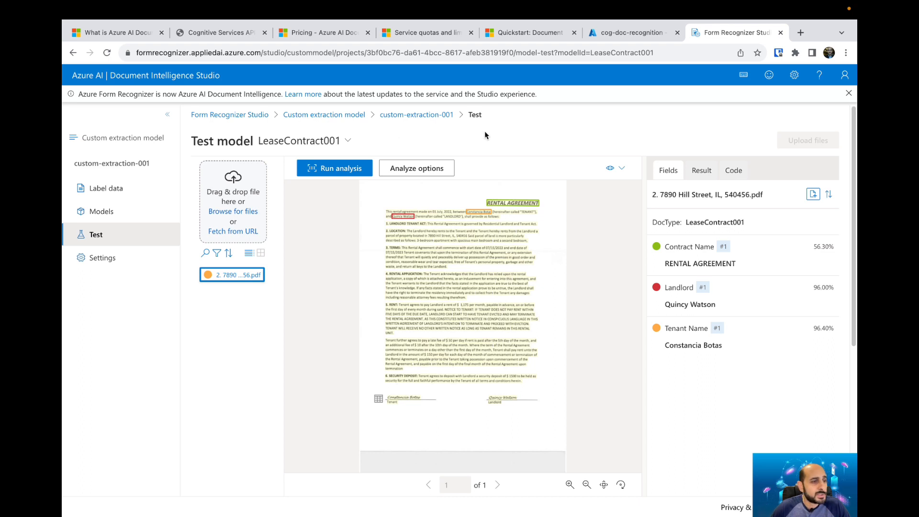